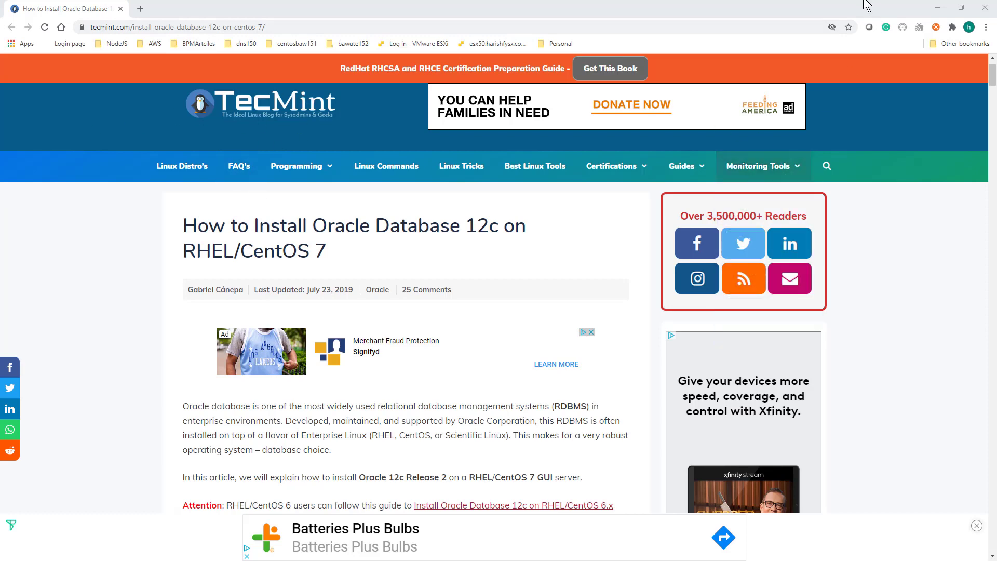
Run yum update -y as the normal user and hit the 'You need to be root' error
{"action": "scroll", "scroll_direction": "down", "scroll_amount": 3}
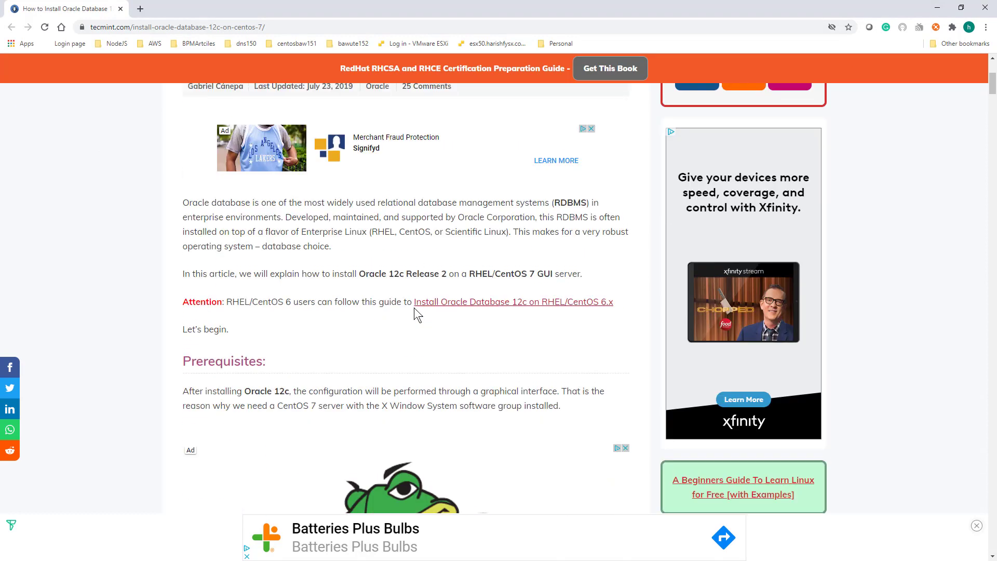
{"action": "scroll", "scroll_direction": "down", "scroll_amount": 3}
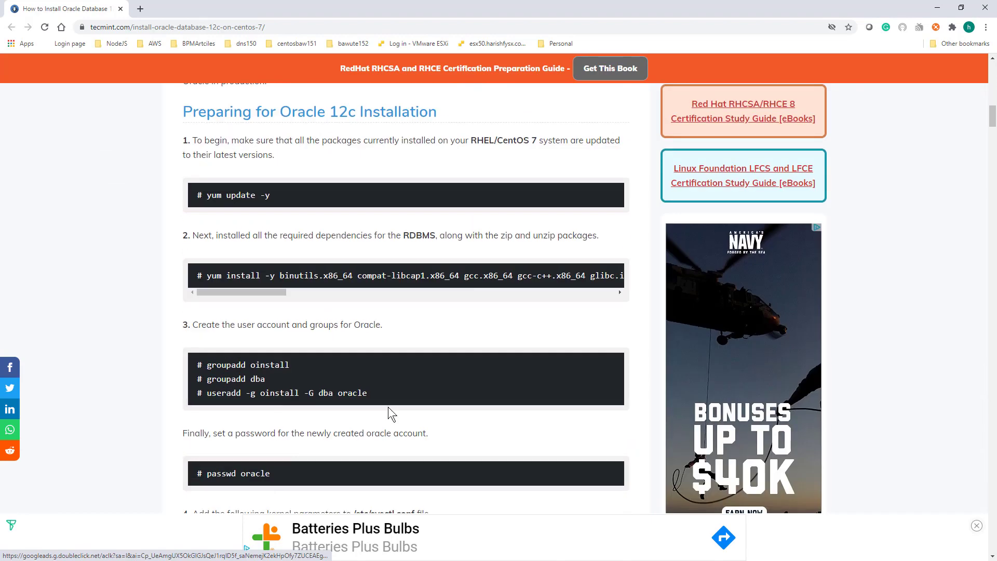
{"action": "scroll", "scroll_direction": "down", "scroll_amount": 3}
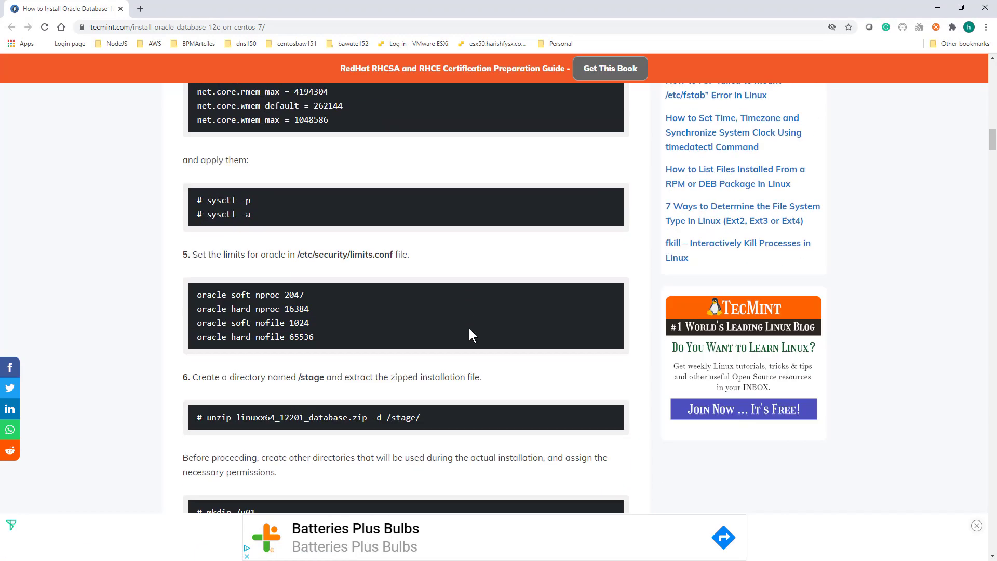
{"action": "scroll", "scroll_direction": "down", "scroll_amount": 3}
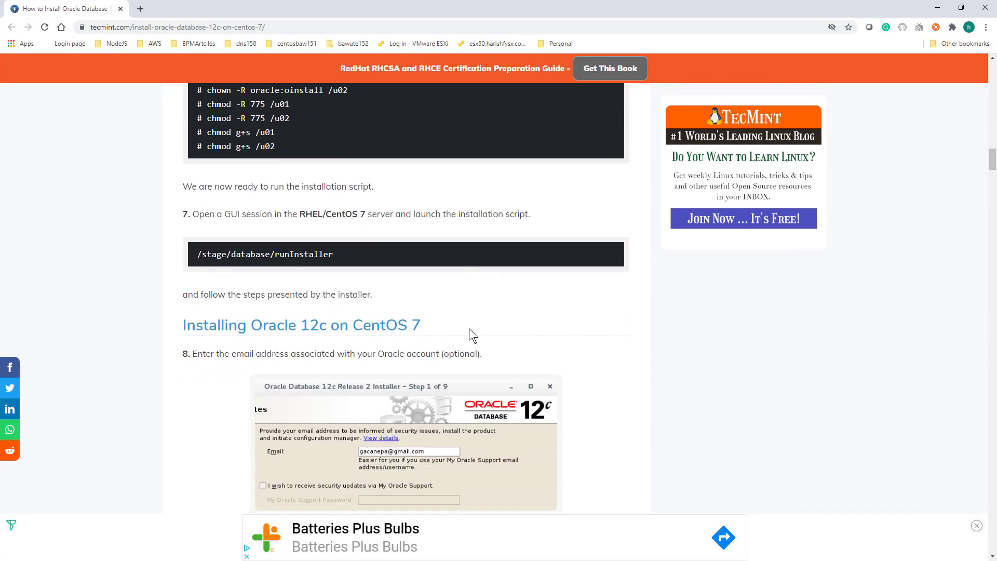
{"action": "scroll", "scroll_direction": "down", "scroll_amount": 3}
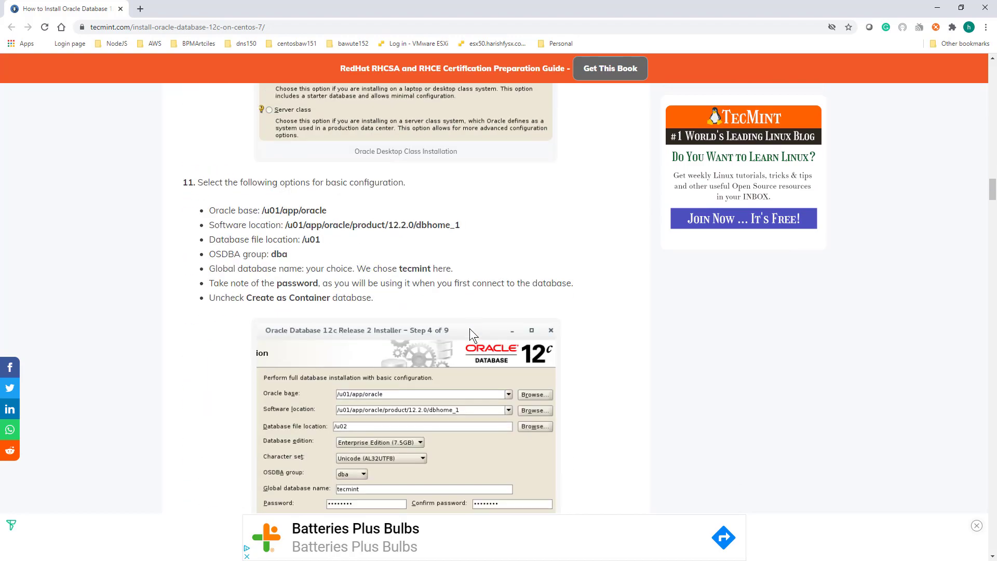
{"action": "scroll", "scroll_direction": "down", "scroll_amount": 3}
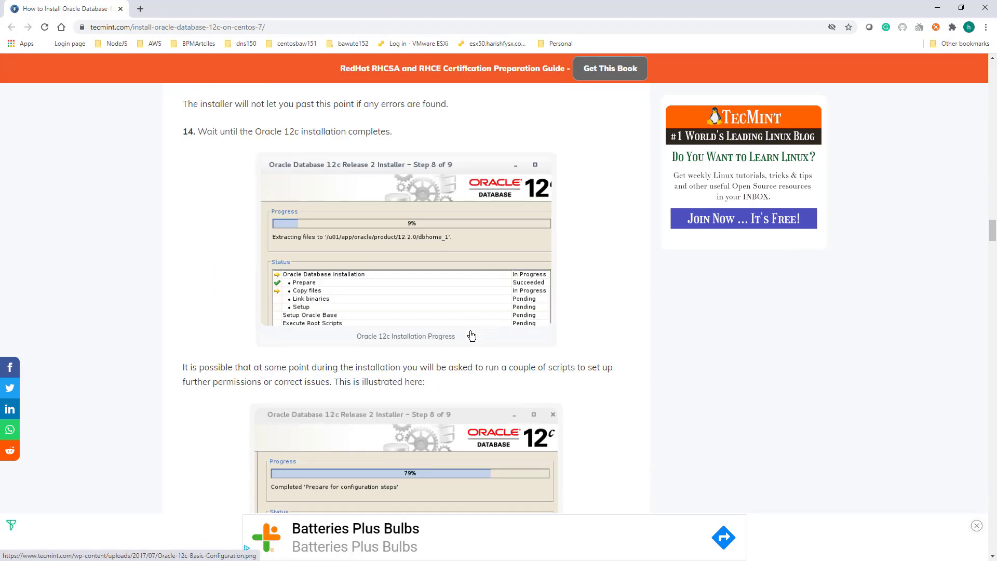
{"action": "scroll", "scroll_direction": "down", "scroll_amount": 3}
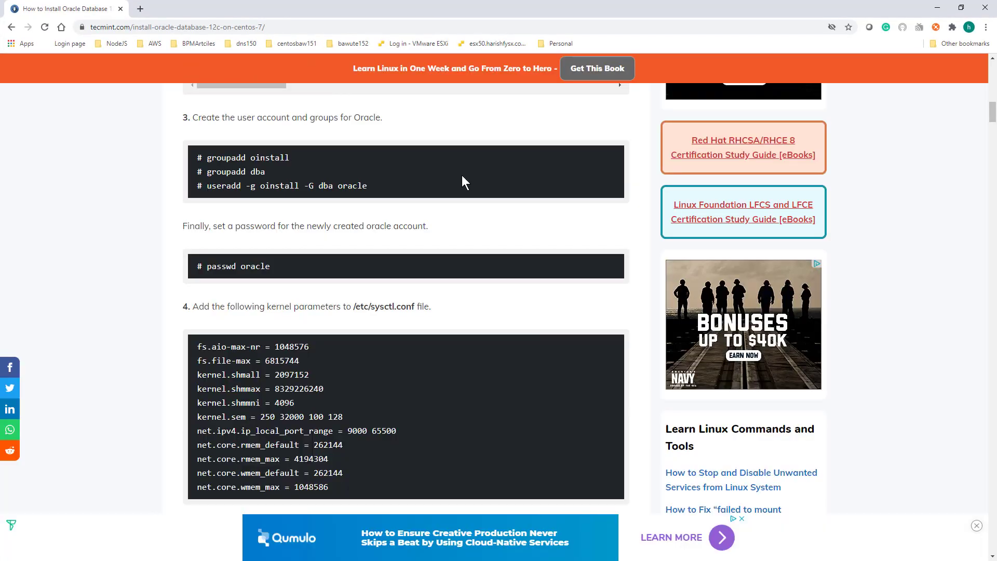
{"action": "scroll", "scroll_direction": "up", "scroll_amount": 3}
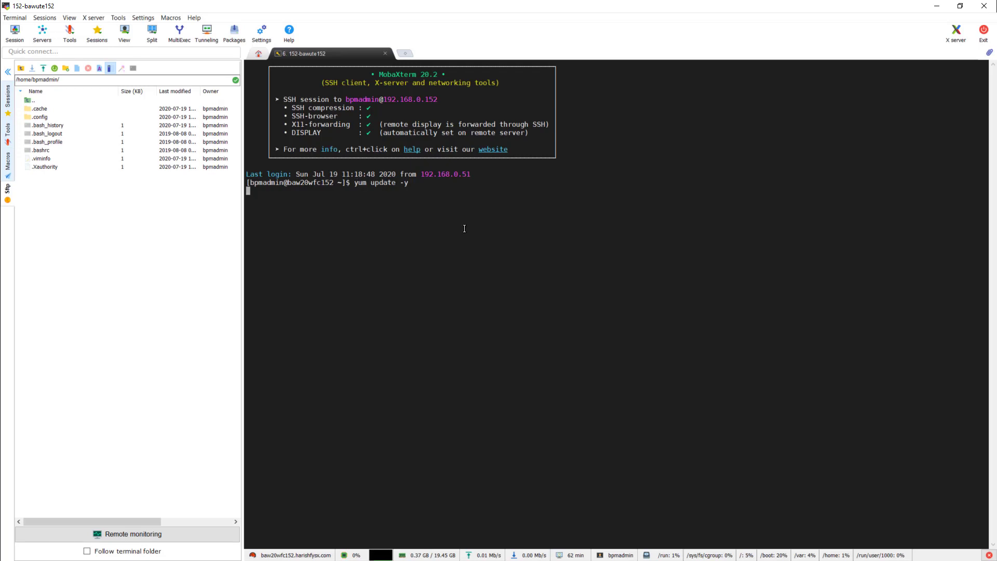
{"action": "key", "text": "Return"}
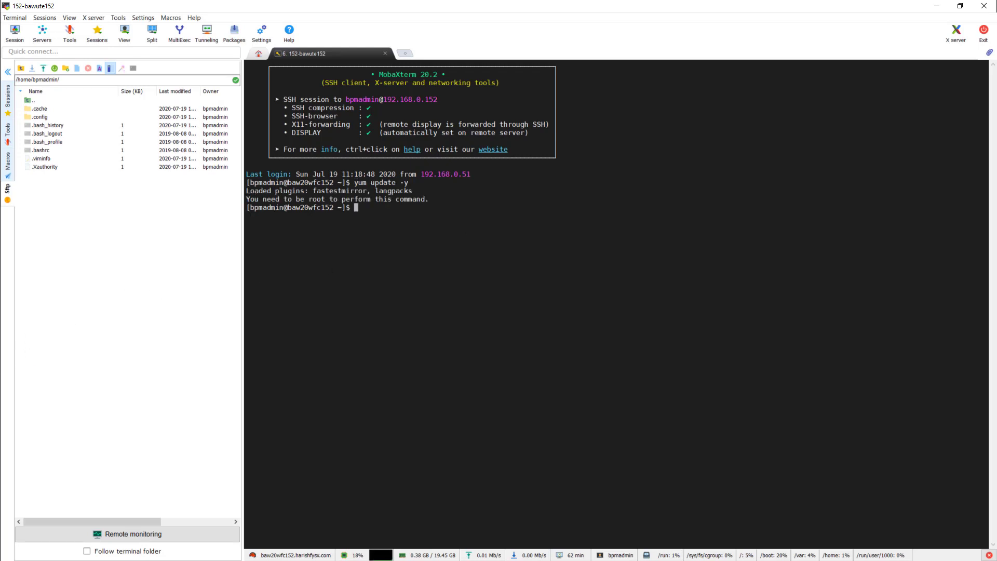
Switch to the root account with su and enter the root password
{"action": "type", "text": "s"}
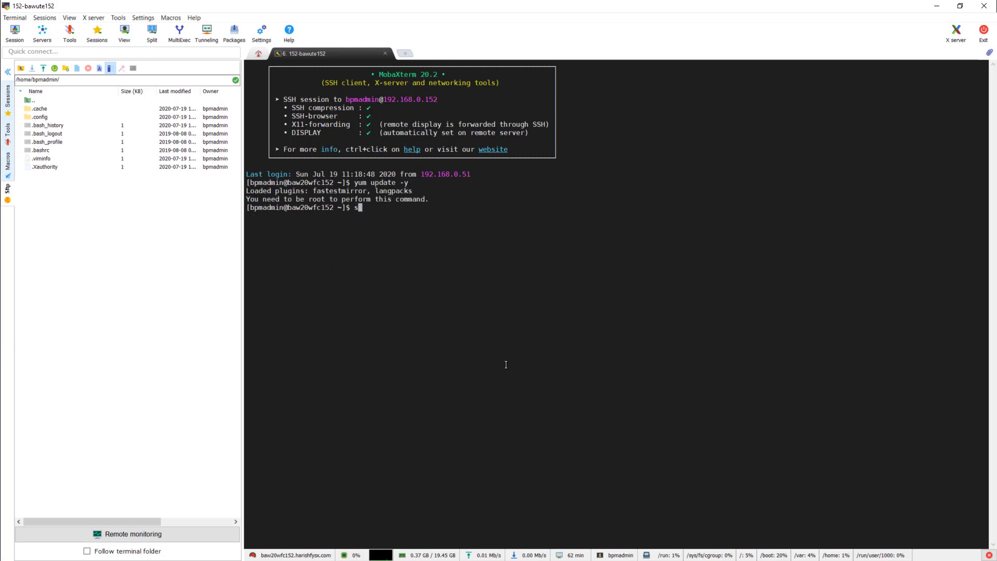
{"action": "key", "text": "Return"}
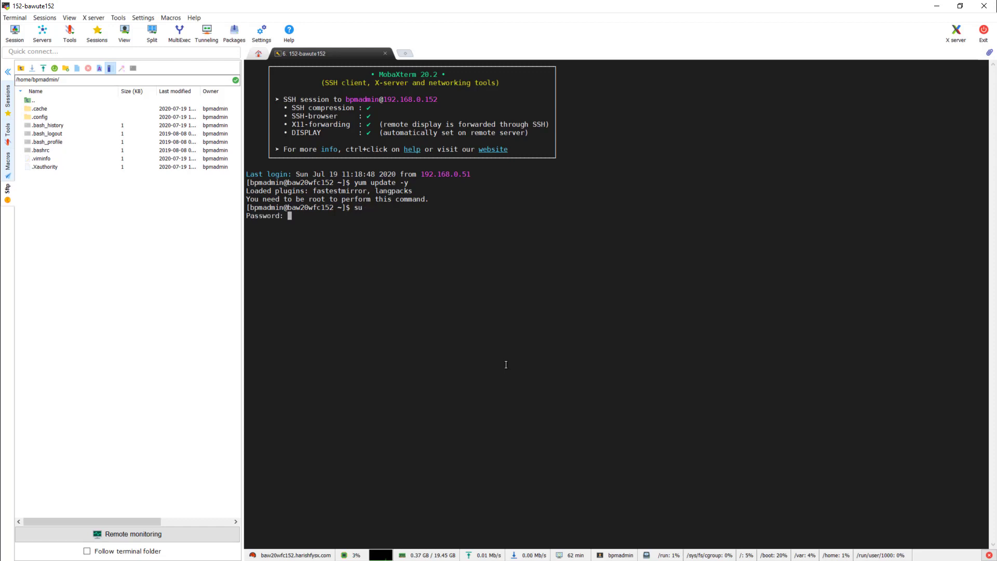
{"action": "key", "text": "Return"}
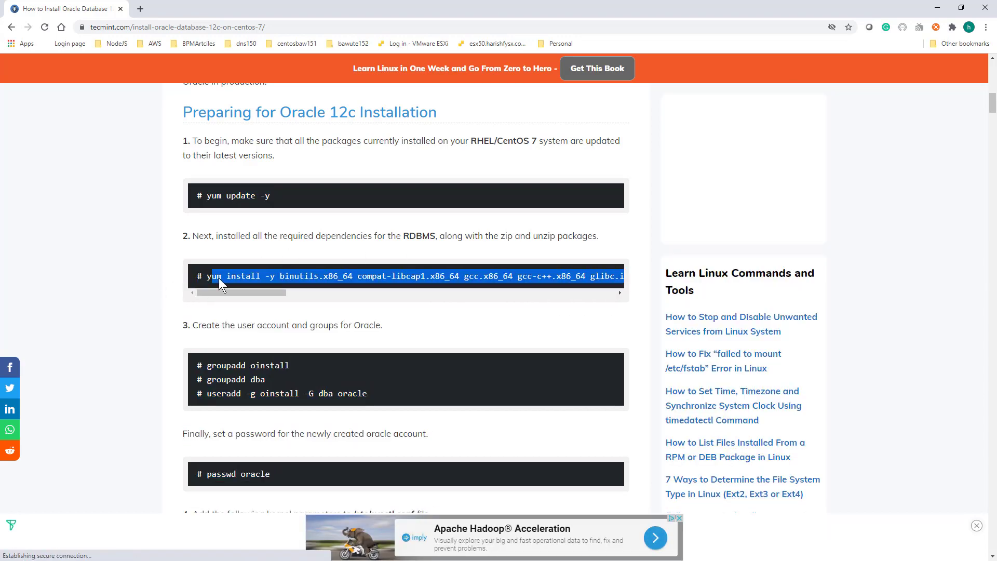
Paste the yum dependency install, create oinstall and dba groups and the oracle user with a password
{"action": "right_click", "coordinate": [219, 276]}
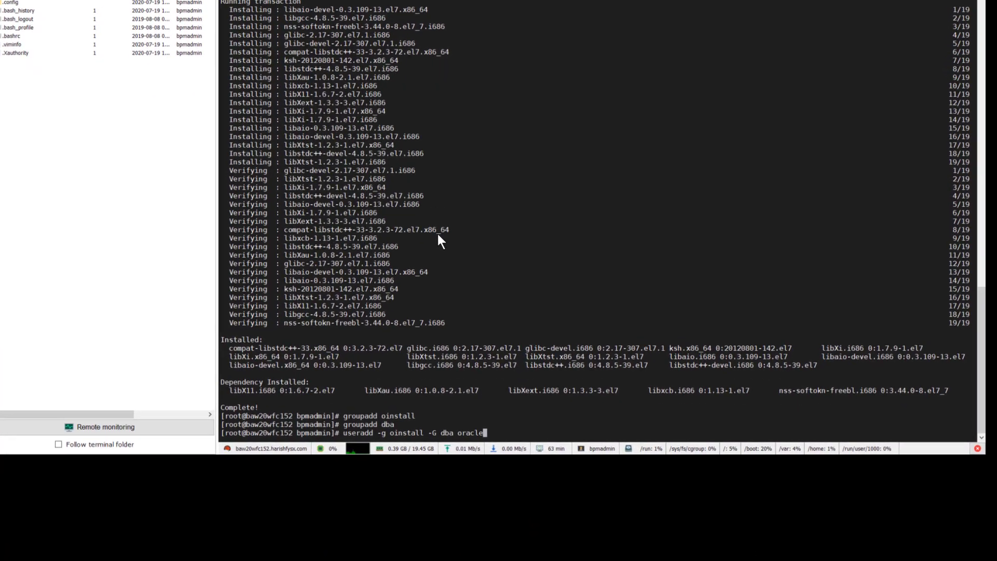
{"action": "key", "text": "Return"}
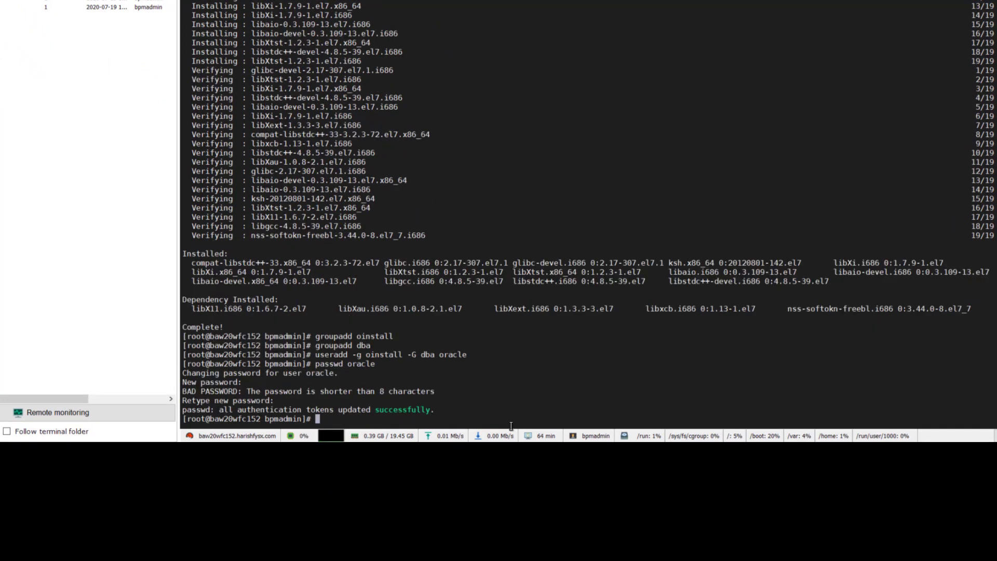
{"action": "mouse_move", "coordinate": [291, 371]}
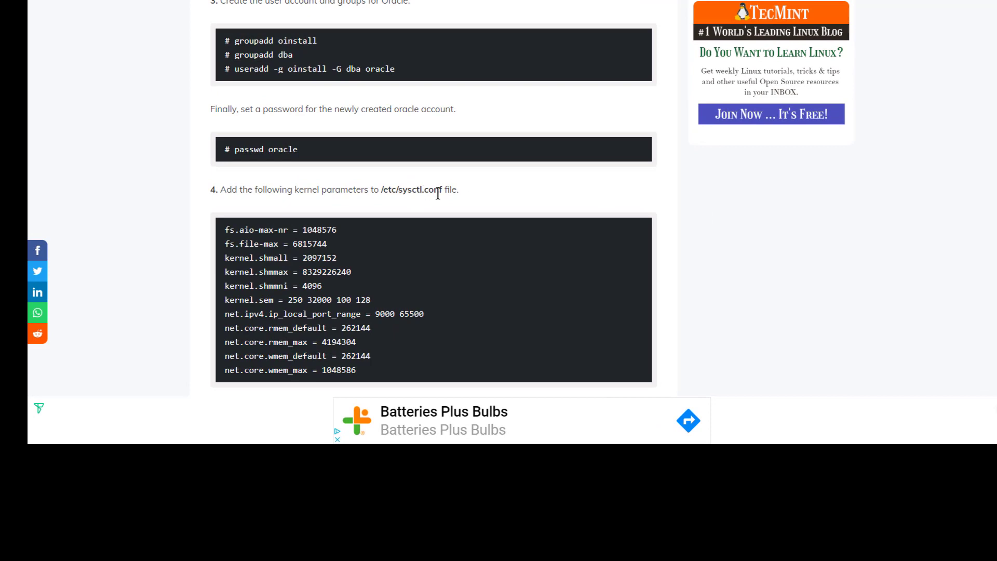
Edit /etc/sysctl.conf in vi and enter insert mode
{"action": "double_click", "coordinate": [412, 189]}
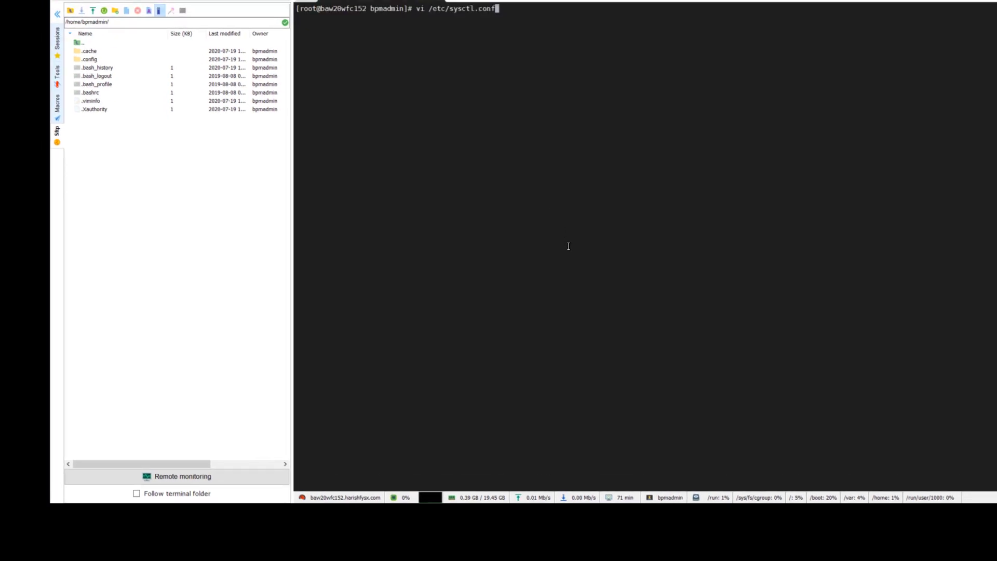
{"action": "key", "text": "Return"}
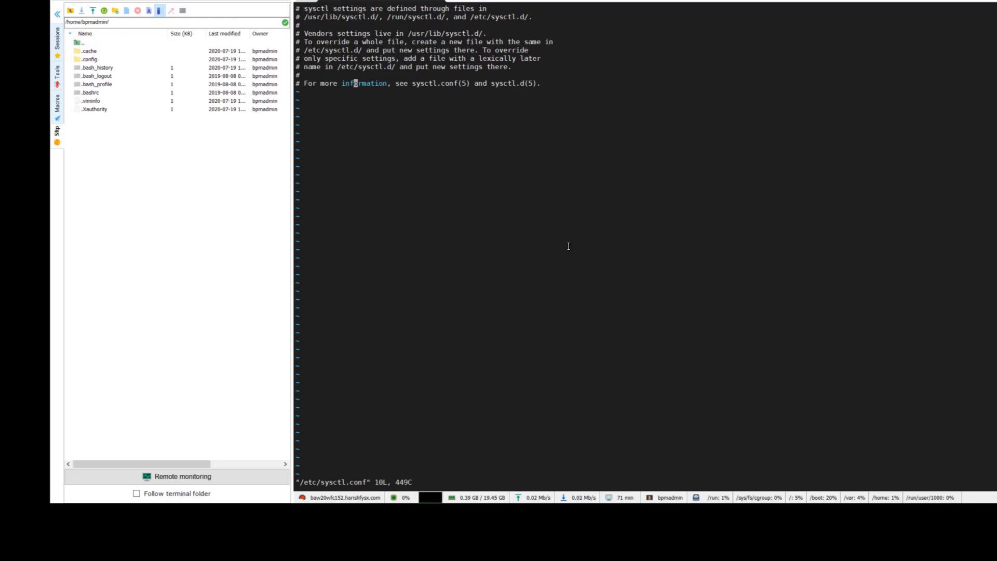
{"action": "key", "text": "i"}
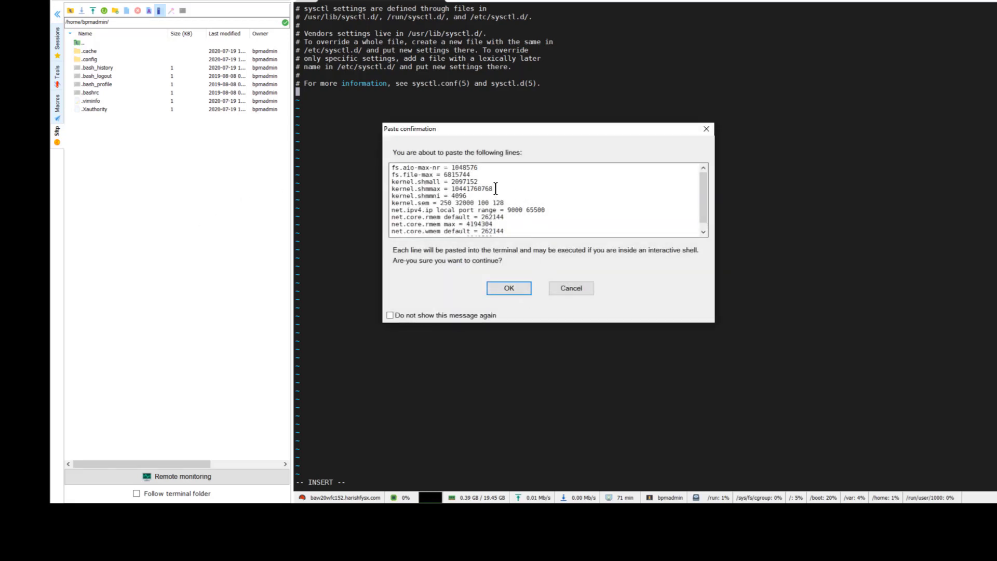
Paste the Oracle kernel parameters, checking the shmmax value, and save the file
{"action": "double_click", "coordinate": [469, 188]}
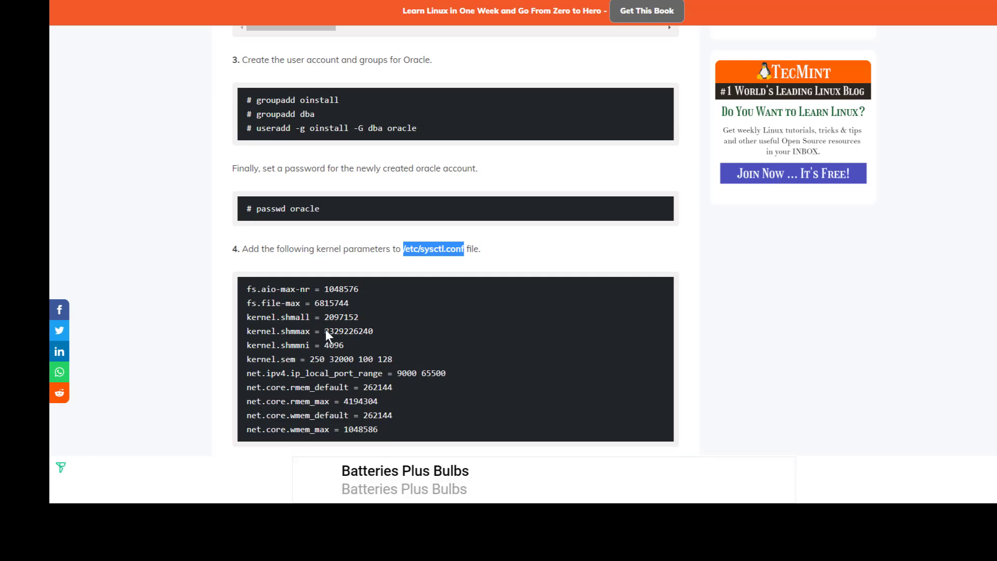
{"action": "double_click", "coordinate": [341, 331]}
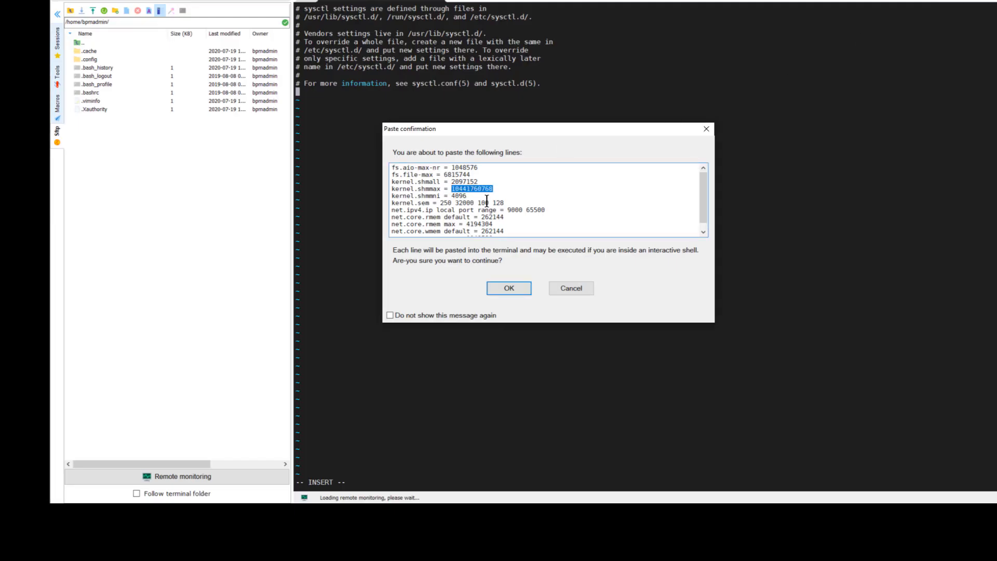
{"action": "left_click", "coordinate": [508, 287]}
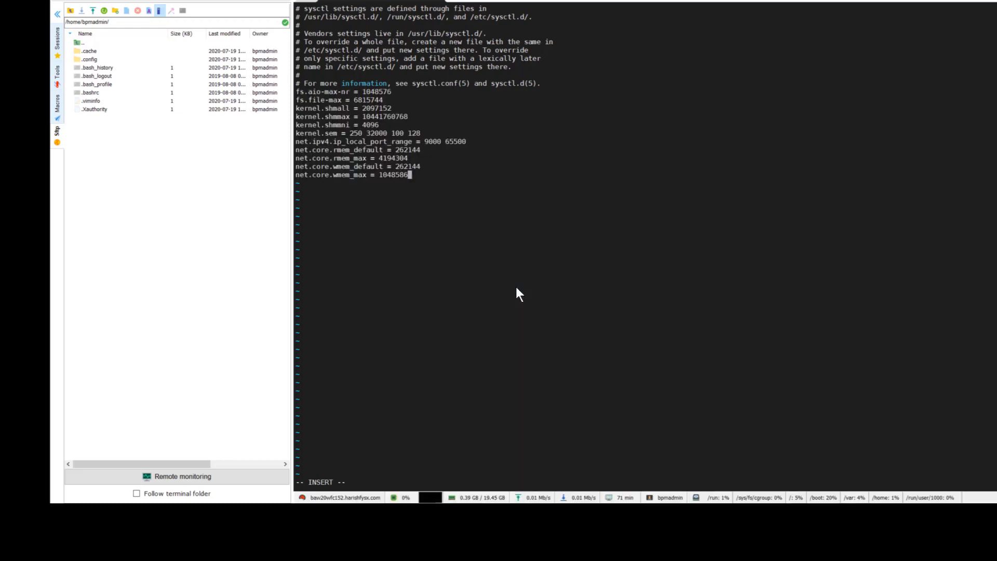
{"action": "key", "text": "Escape"}
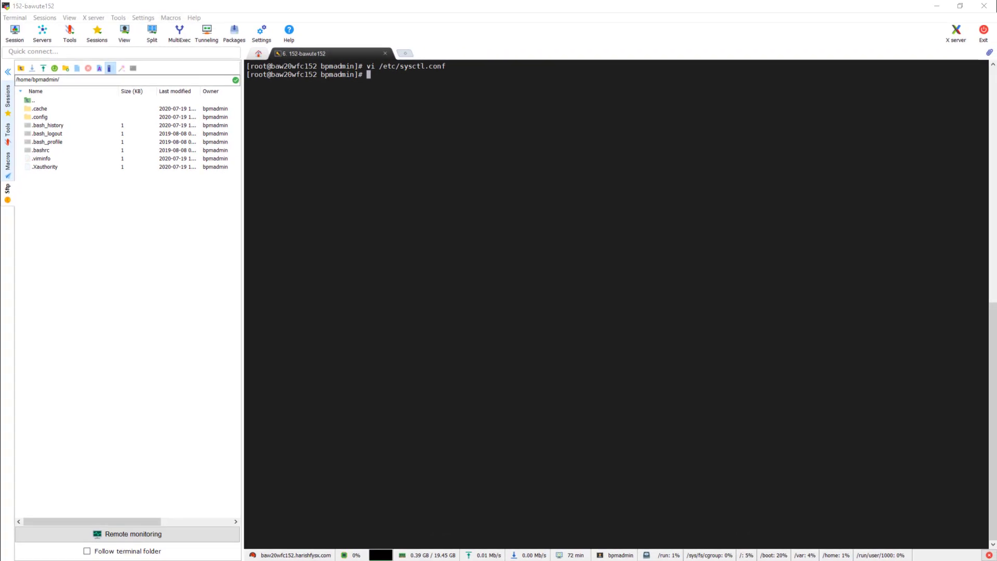
Apply the parameters with sysctl -p and list all kernel settings with sysctl -a
{"action": "type", "text": "sysctl -a"}
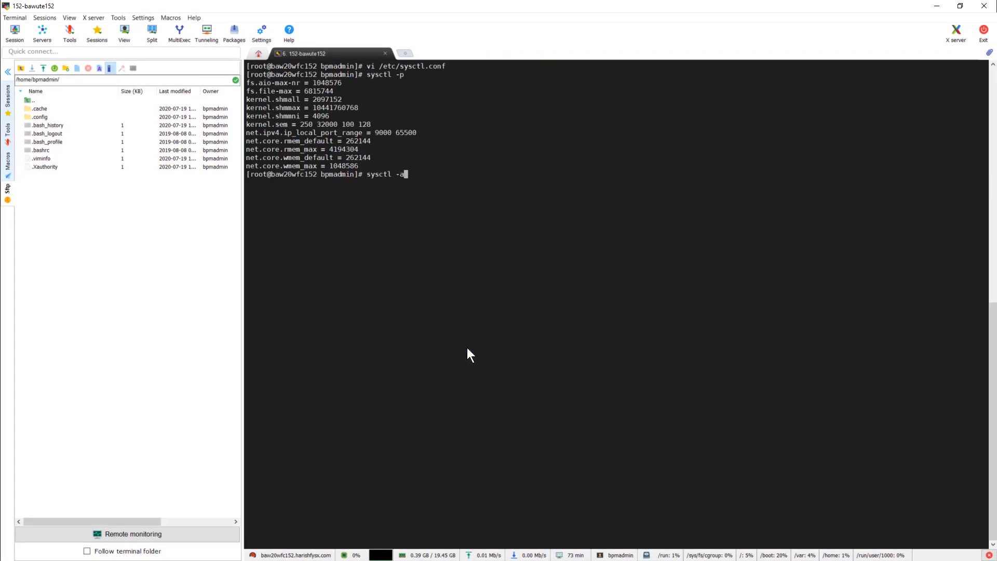
{"action": "key", "text": "Return"}
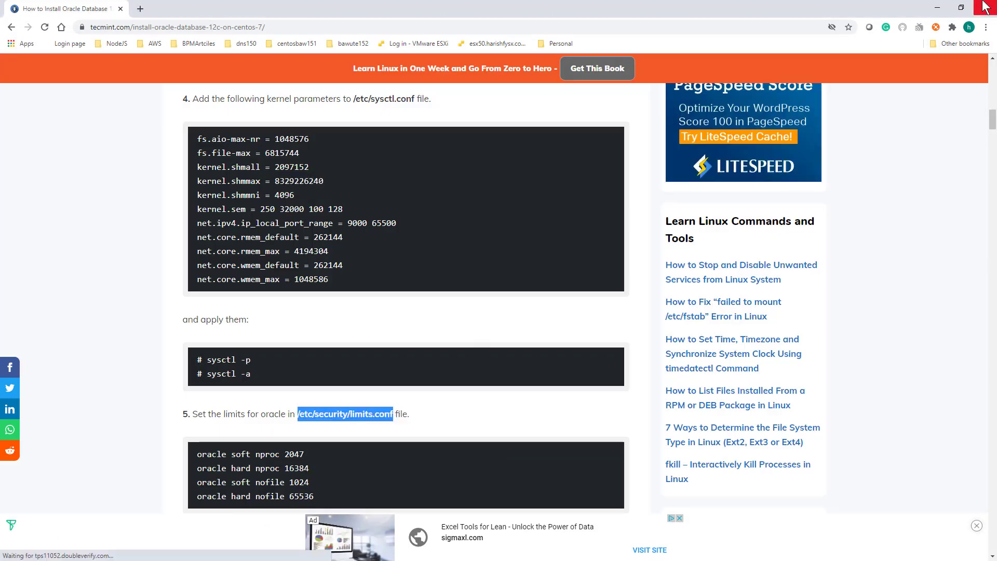
{"action": "mouse_move", "coordinate": [455, 361]}
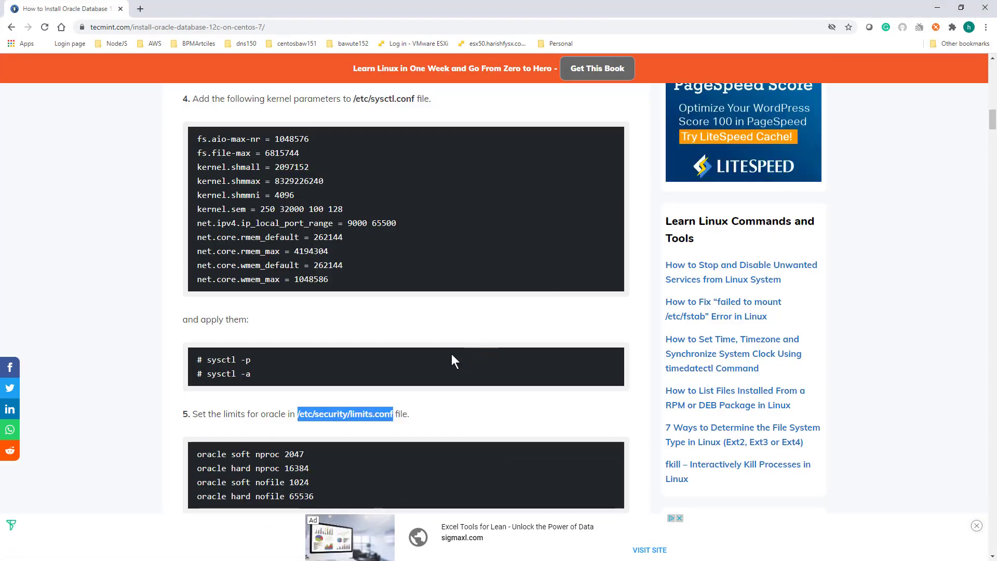
{"action": "mouse_move", "coordinate": [327, 458]}
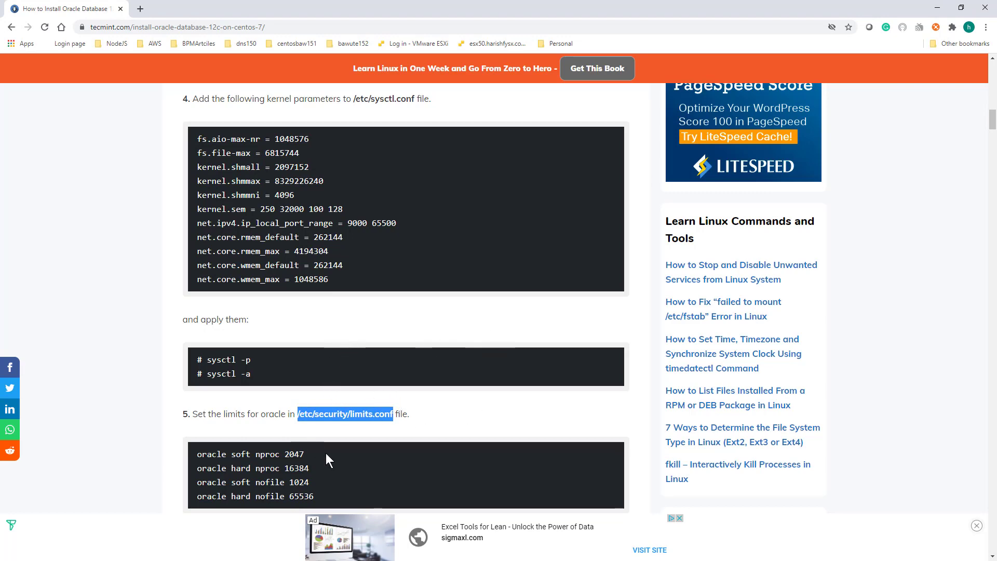
{"action": "mouse_move", "coordinate": [531, 347]}
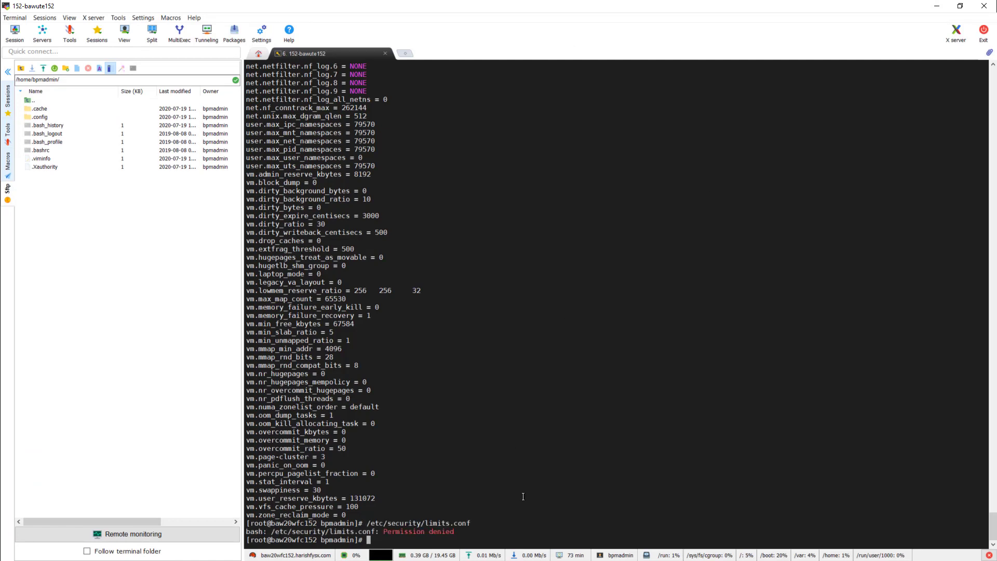
Edit /etc/security/limits.conf in vi
{"action": "type", "text": "/etc/security/limits.conf"}
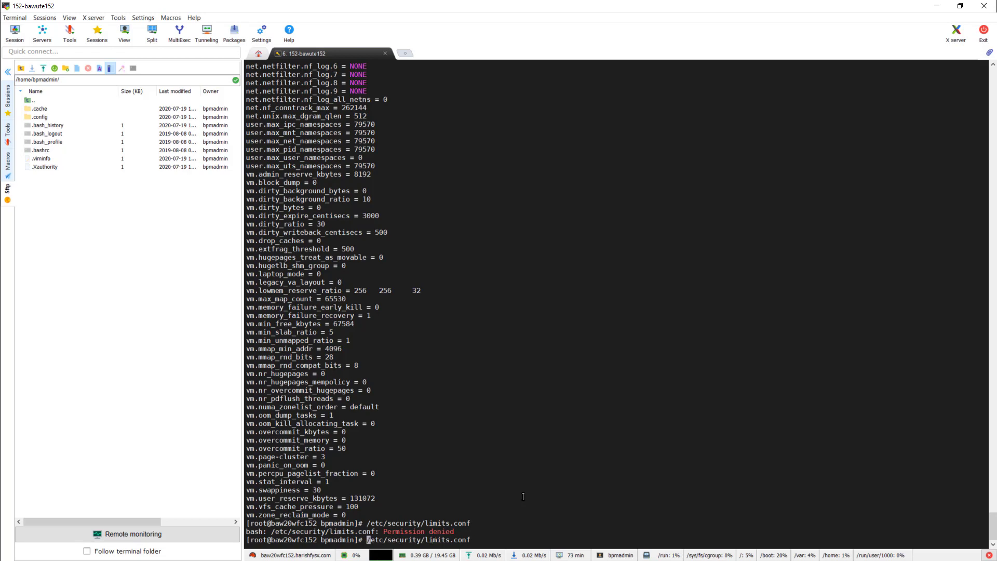
{"action": "key", "text": "Return"}
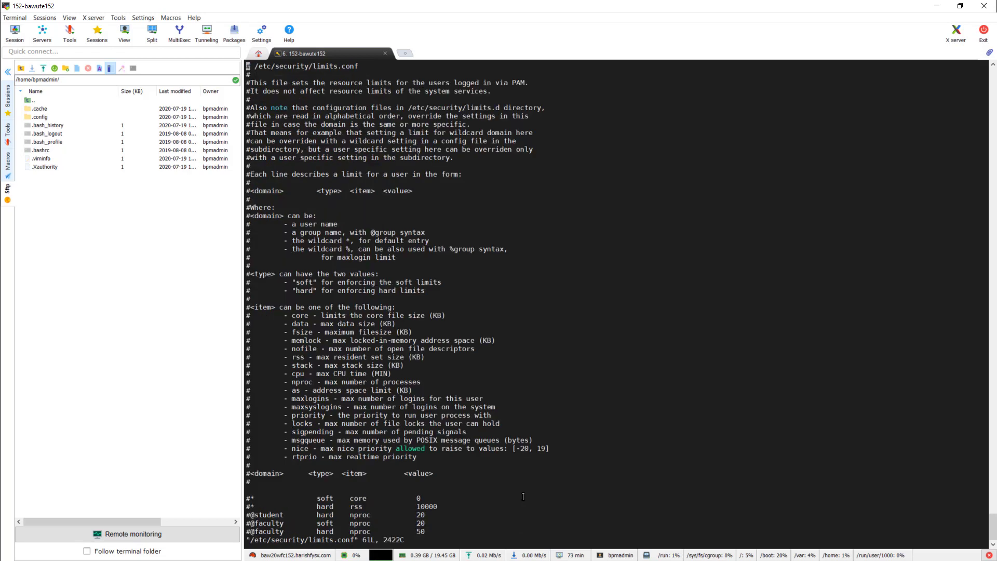
{"action": "scroll", "scroll_direction": "down", "scroll_amount": 3}
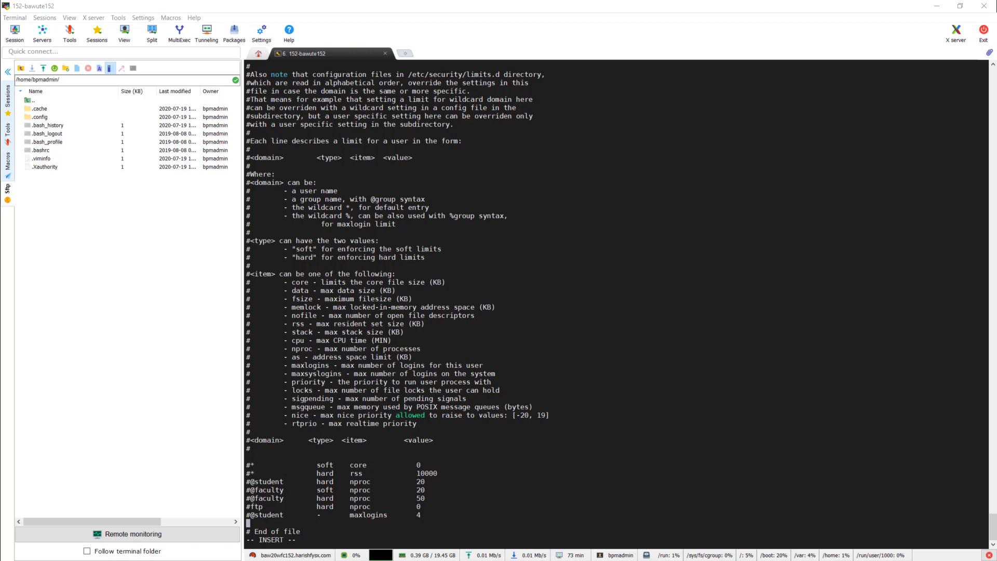
Paste the oracle soft/hard nproc, nofile and stack limit lines and save the file
{"action": "key", "text": "ctrl+v"}
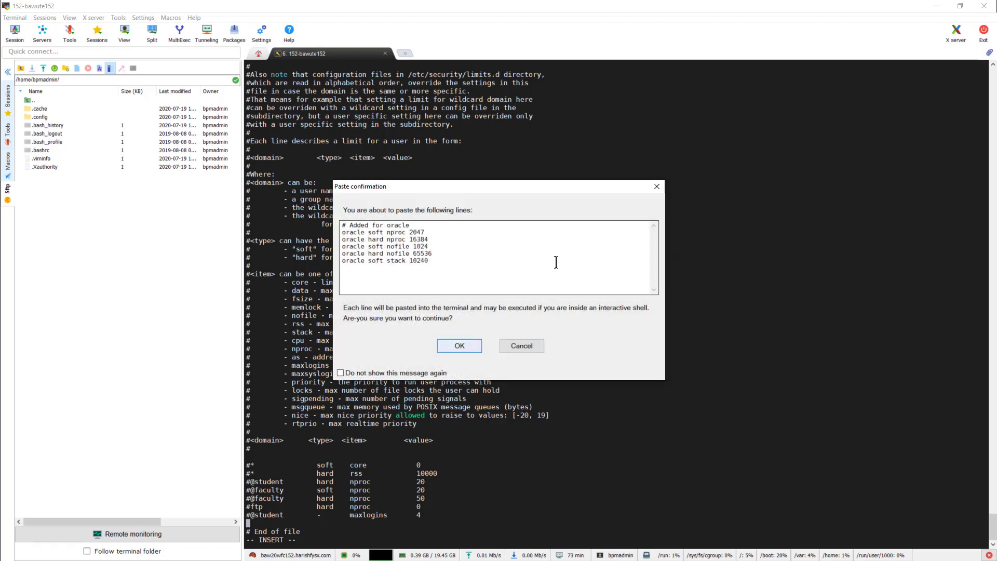
{"action": "double_click", "coordinate": [419, 260]}
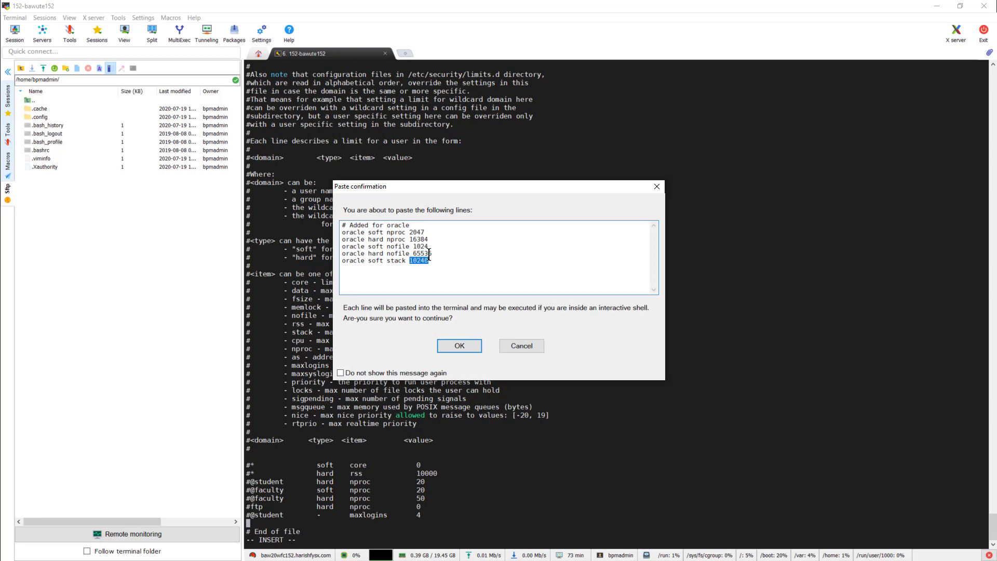
{"action": "left_click", "coordinate": [458, 345]}
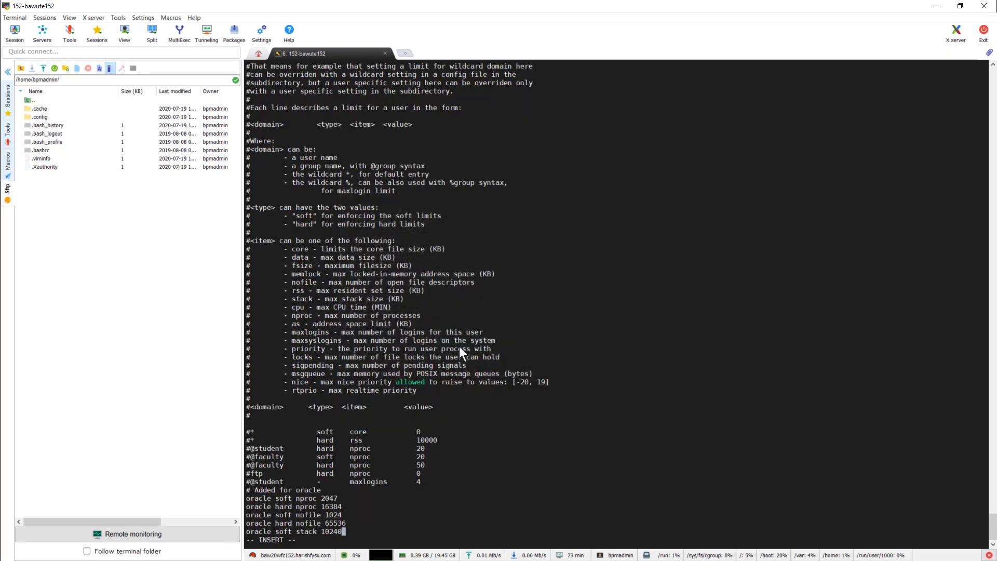
{"action": "mouse_move", "coordinate": [460, 524]}
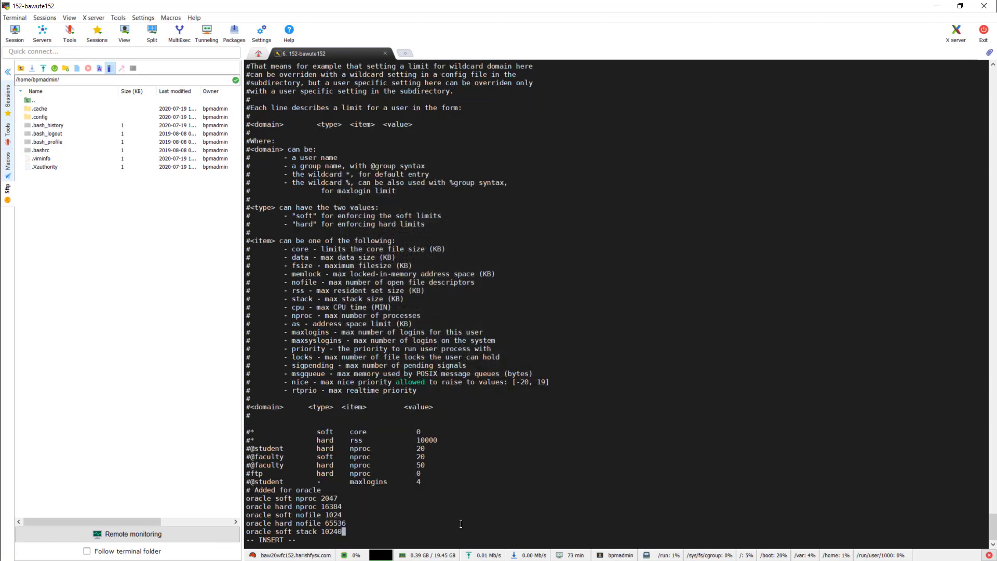
{"action": "scroll", "scroll_direction": "down", "scroll_amount": 3}
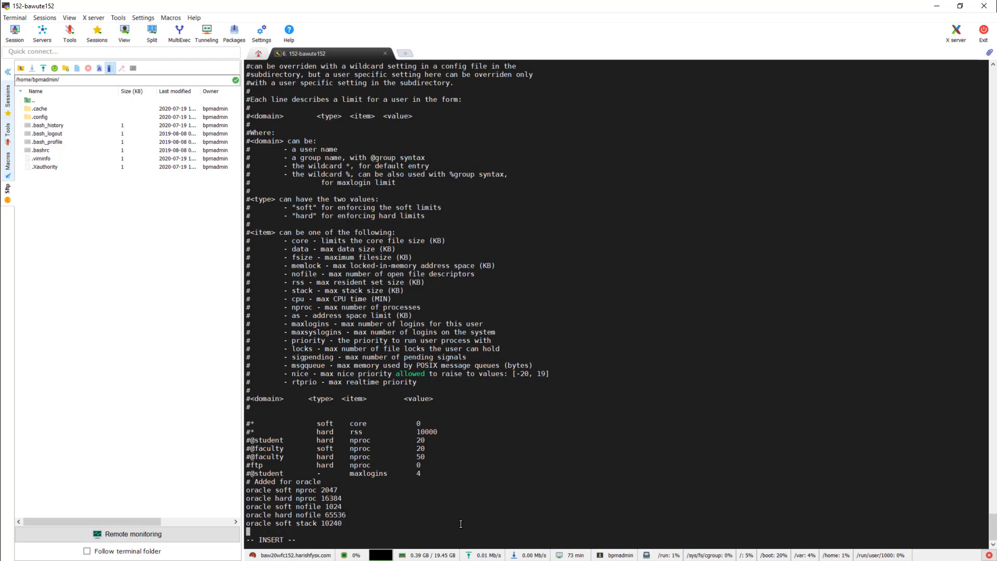
{"action": "scroll", "scroll_direction": "down", "scroll_amount": 3}
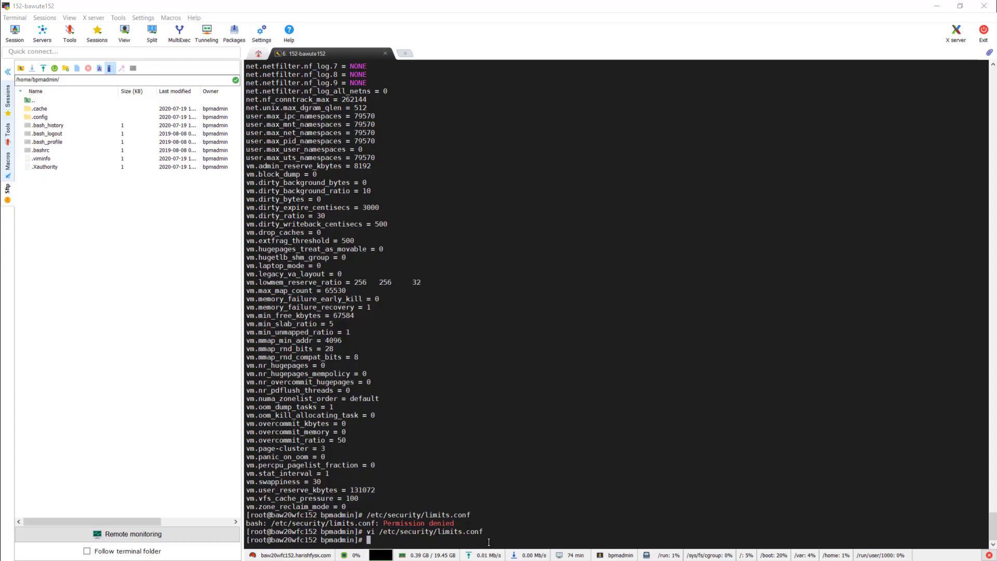
Create /software and grant 777 permissions on it recursively
{"action": "type", "text": "mkdir /sof"}
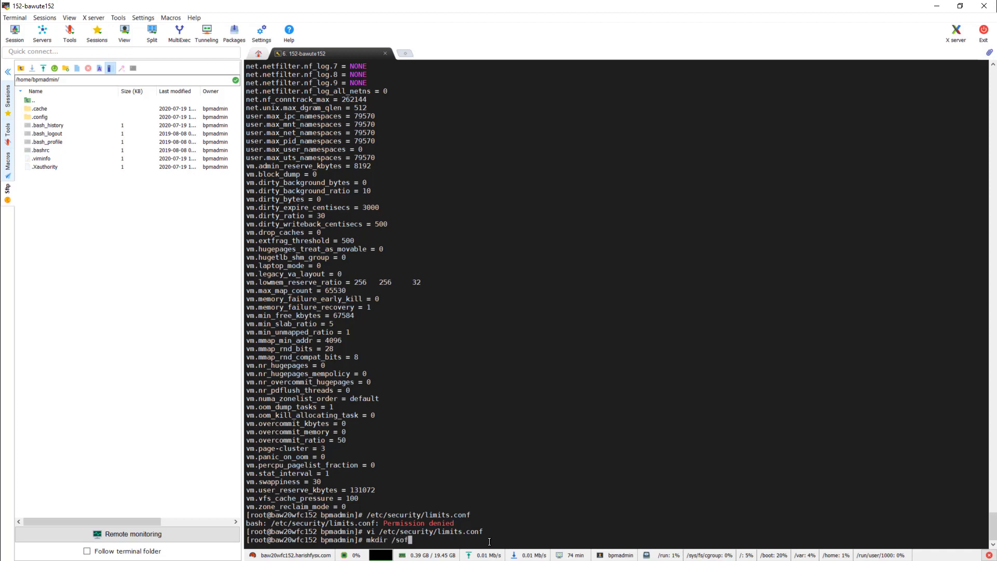
{"action": "key", "text": "Return"}
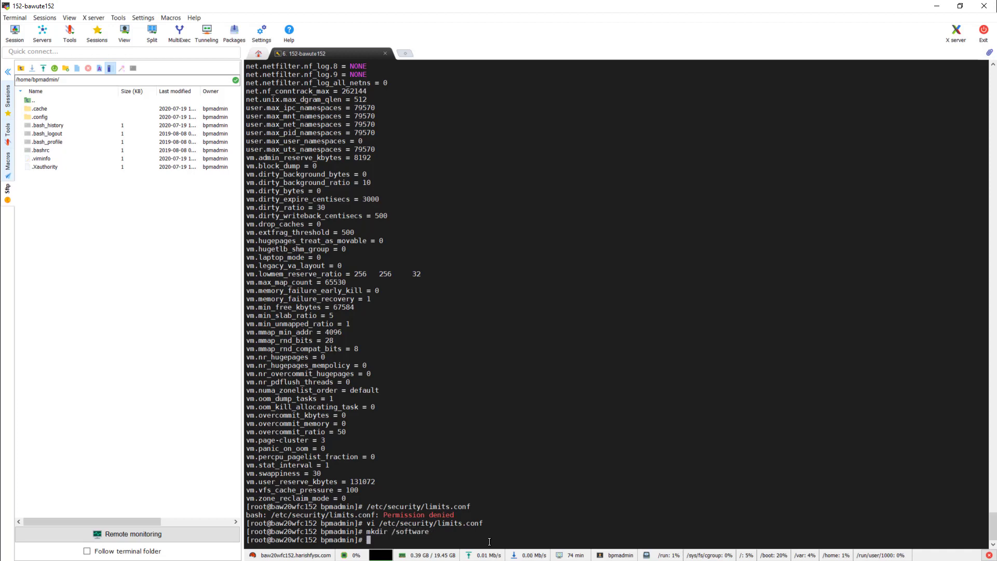
{"action": "type", "text": "chmo"}
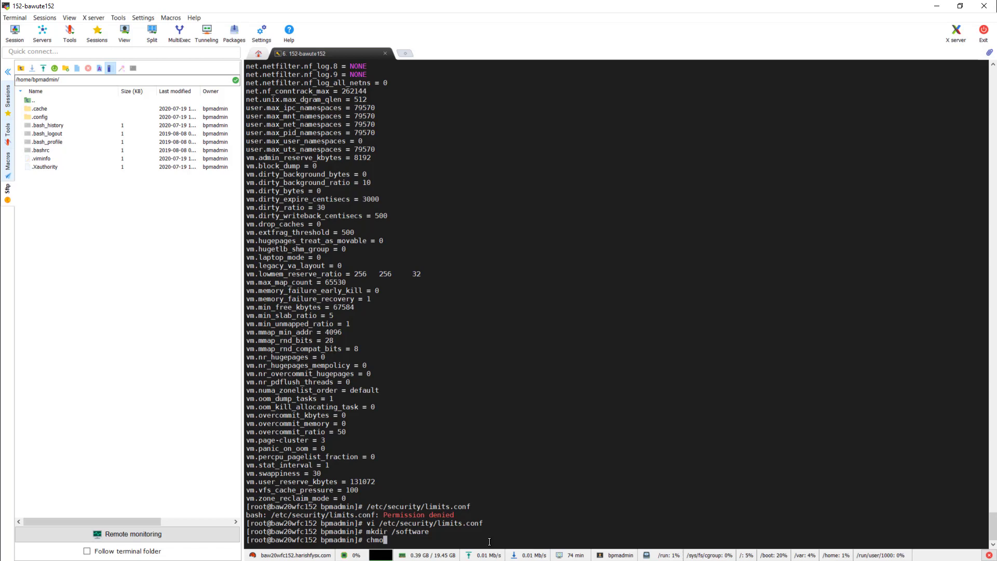
{"action": "type", "text": "777"}
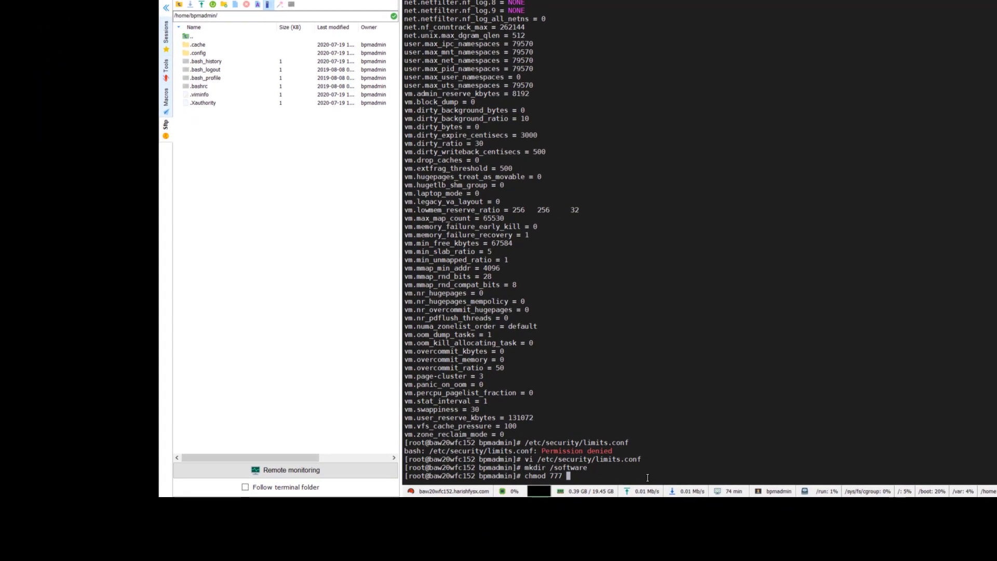
{"action": "type", "text": "-R s"}
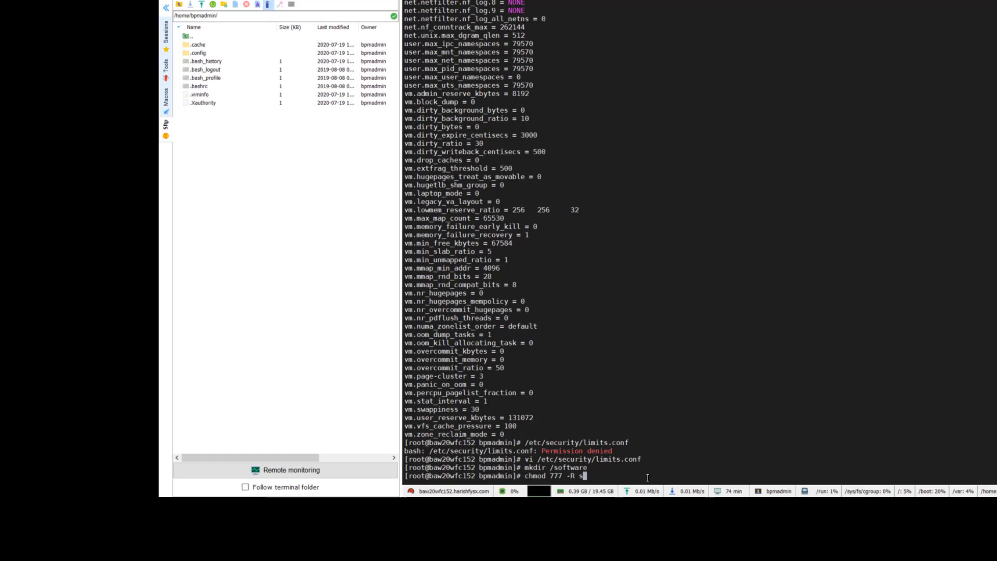
{"action": "type", "text": "/software/"}
{"action": "key", "text": "Return"}
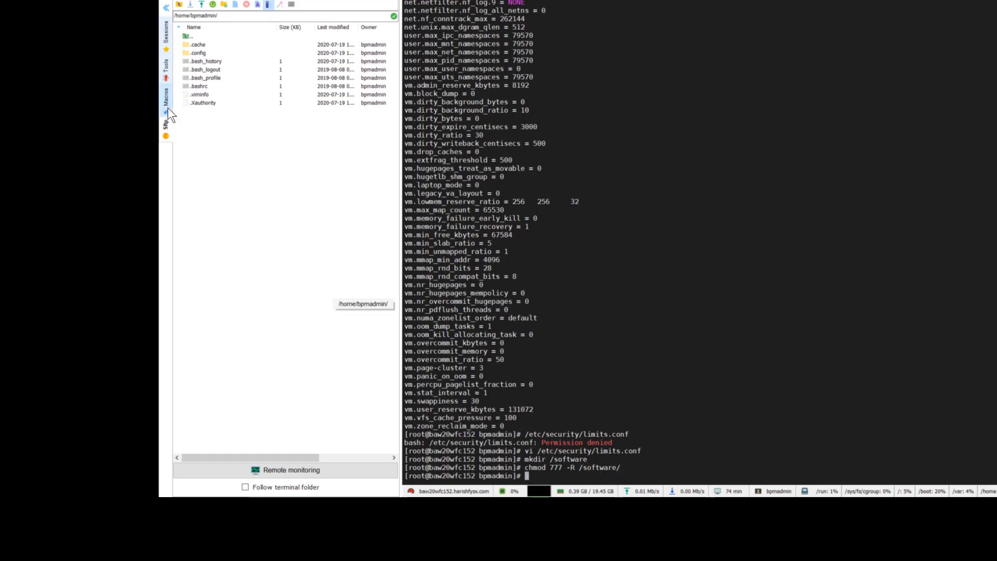
Switch the sidebar from Sessions back to the Sftp file browser
{"action": "left_click", "coordinate": [166, 29]}
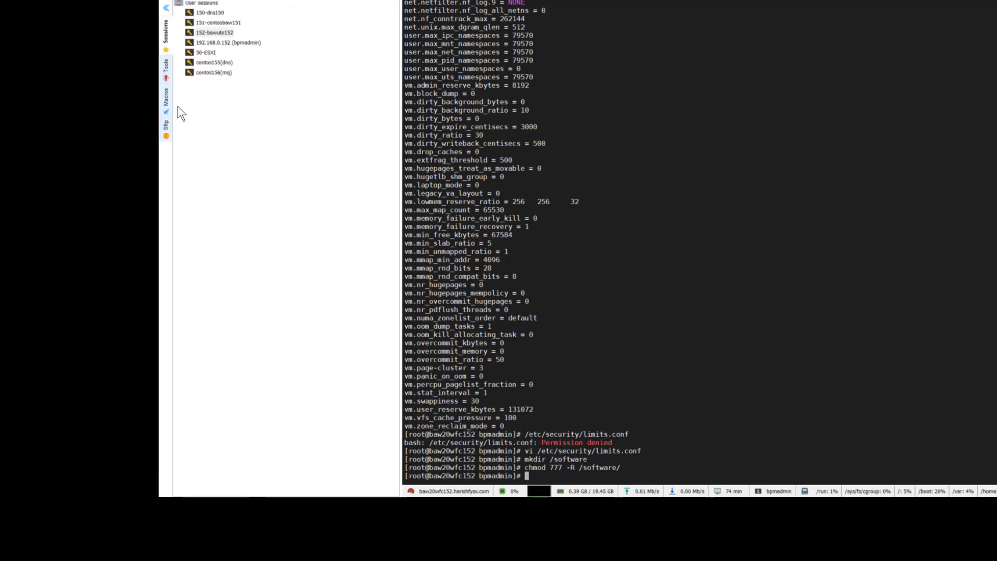
{"action": "left_click", "coordinate": [167, 123]}
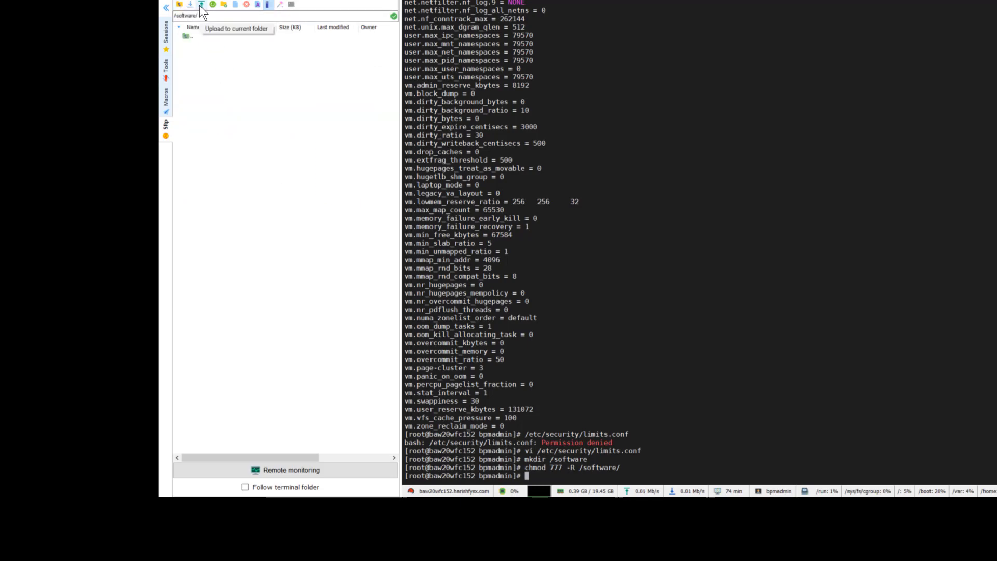
Start an upload into /software and browse This PC for the Oracle database zip
{"action": "left_click", "coordinate": [201, 4]}
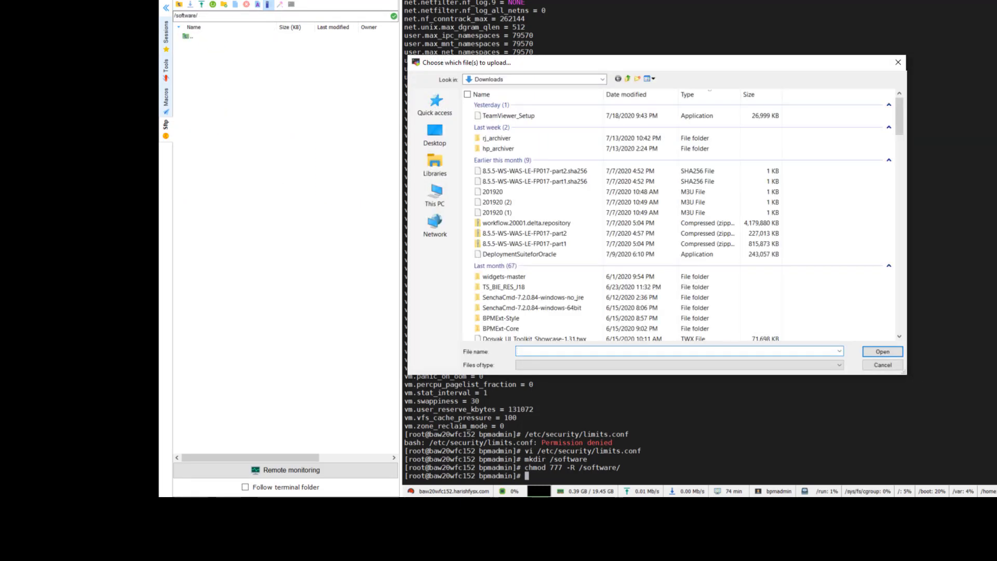
{"action": "scroll", "scroll_direction": "down", "scroll_amount": 3}
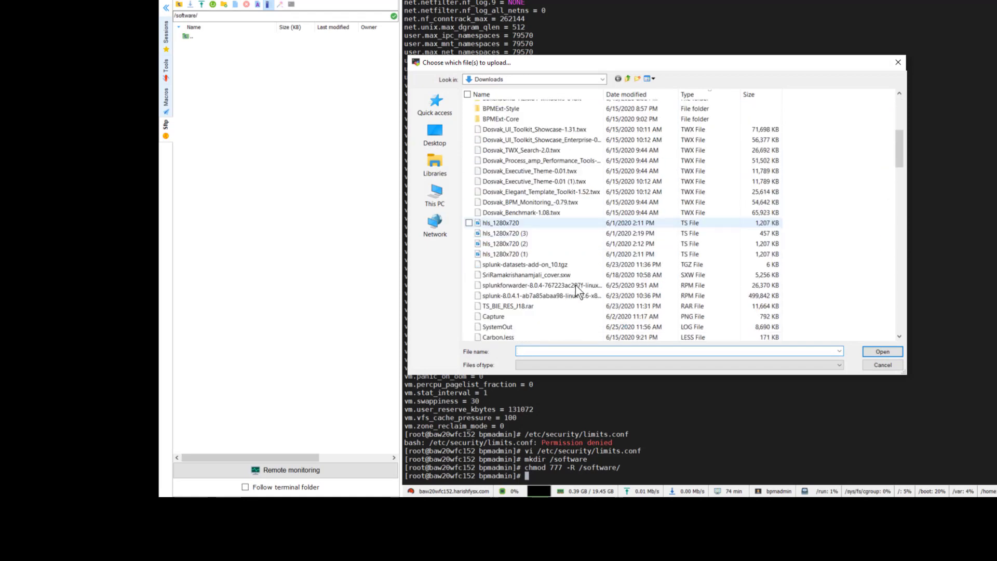
{"action": "left_click", "coordinate": [435, 195]}
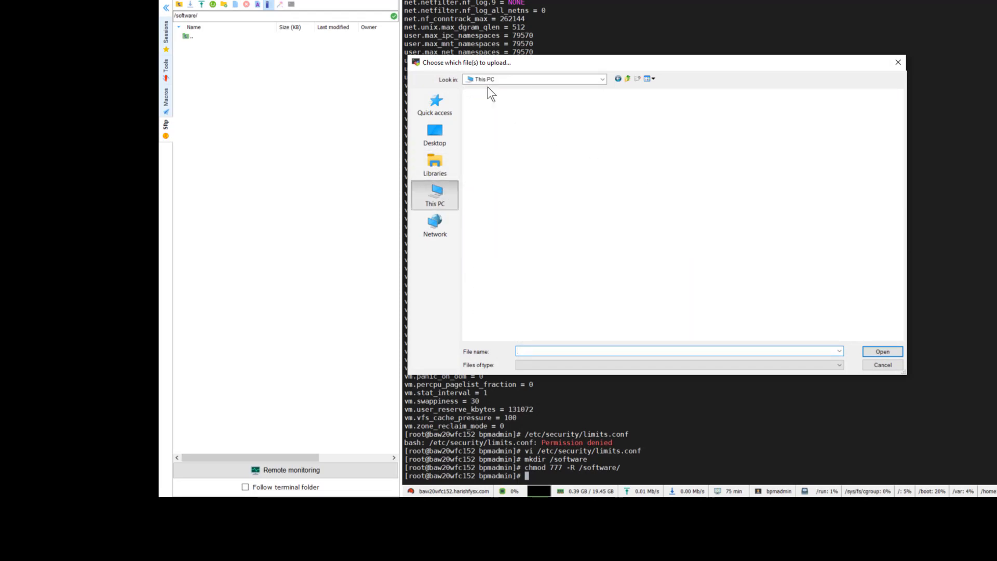
{"action": "mouse_move", "coordinate": [540, 148]}
{"action": "type", "text": "lsblk -p"}
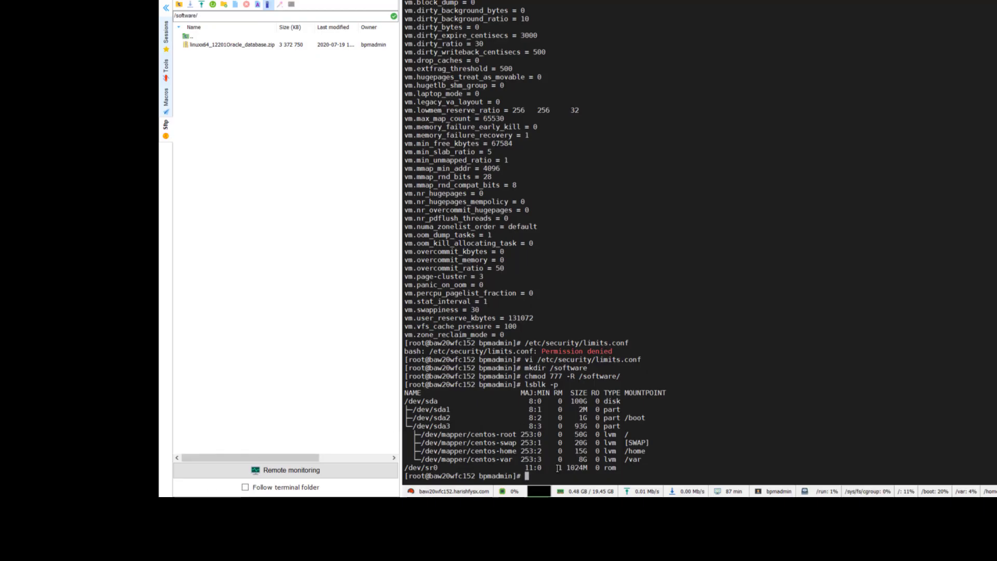
Unzip linuxx64_12201Oracle_database.zip inside /software to extract the installer
{"action": "type", "text": "cd"}
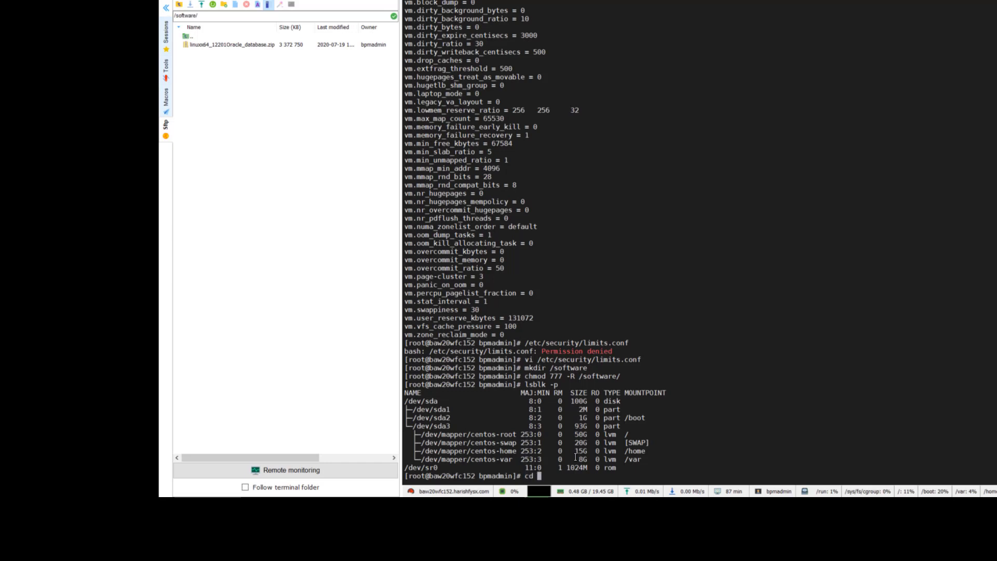
{"action": "key", "text": "Return"}
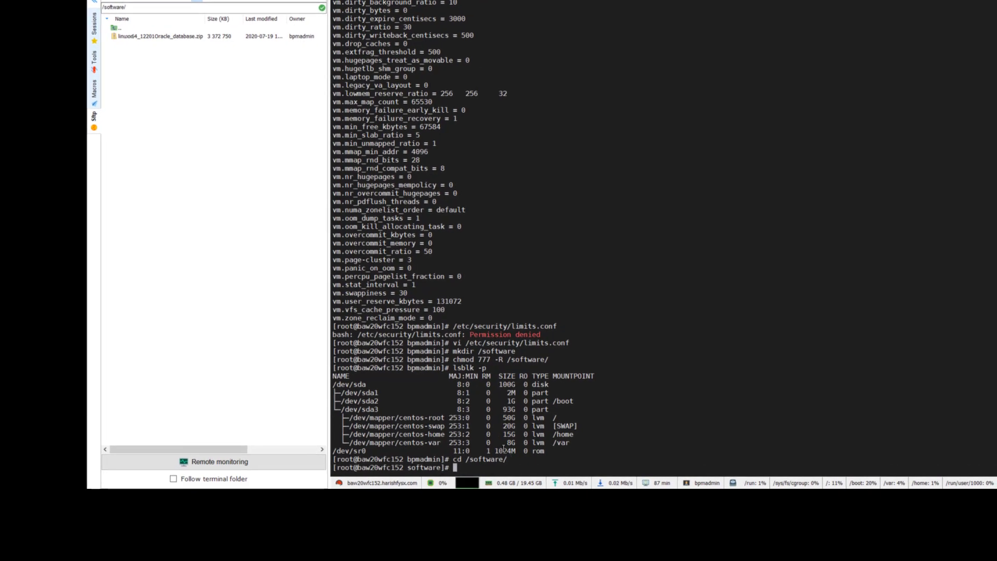
{"action": "type", "text": "unzip"}
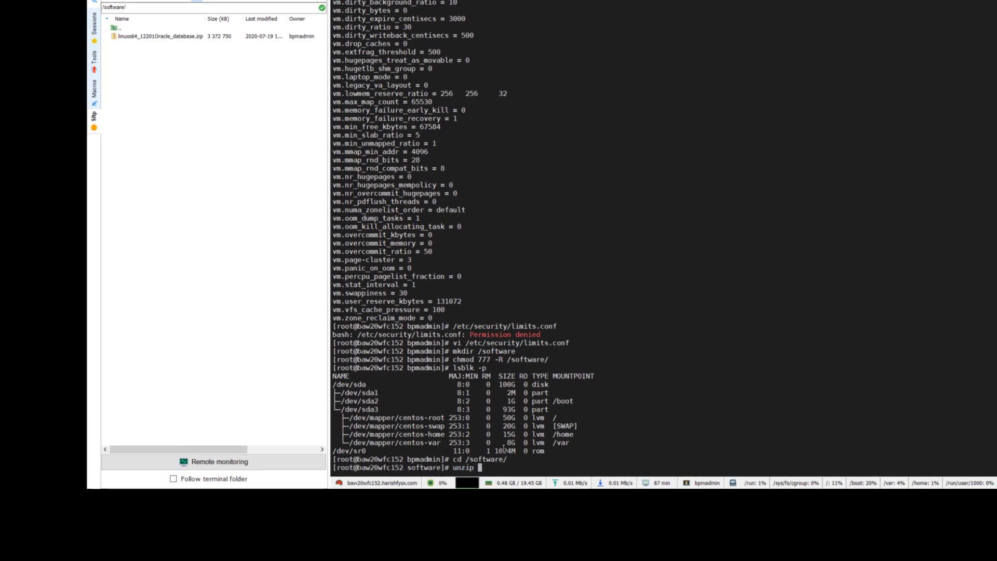
{"action": "type", "text": "linuxx64_122010racle_database.zip"}
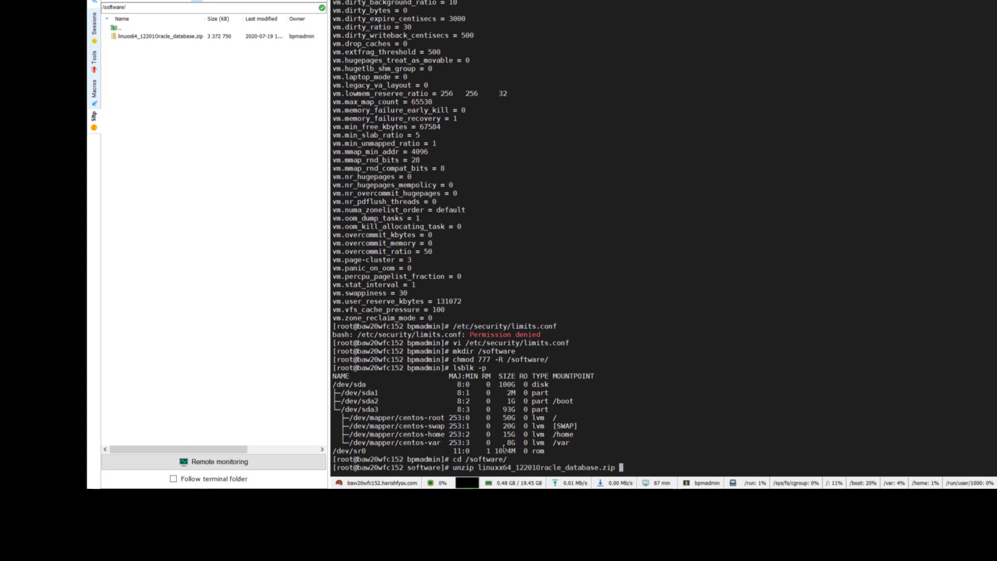
{"action": "key", "text": "Return"}
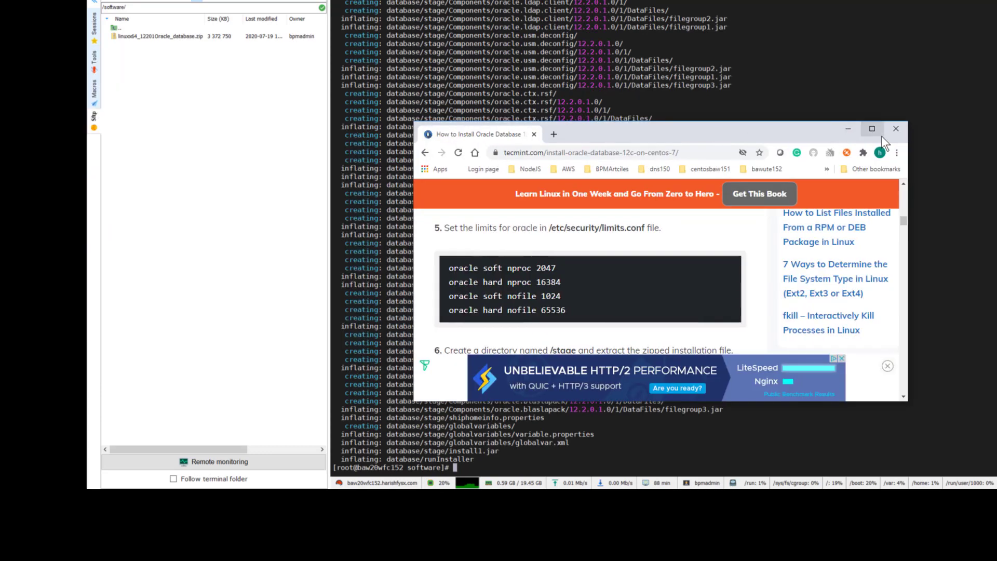
{"action": "left_click", "coordinate": [872, 129]}
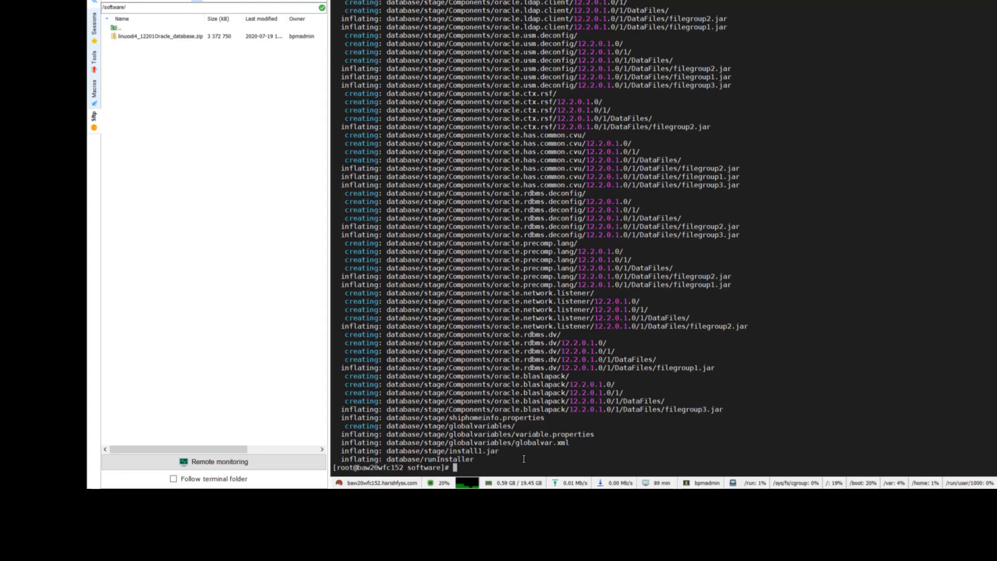
Paste the /u01 and /u02 directory setup commands and apply chmod g+s to /u02
{"action": "key", "text": "ctrl+v"}
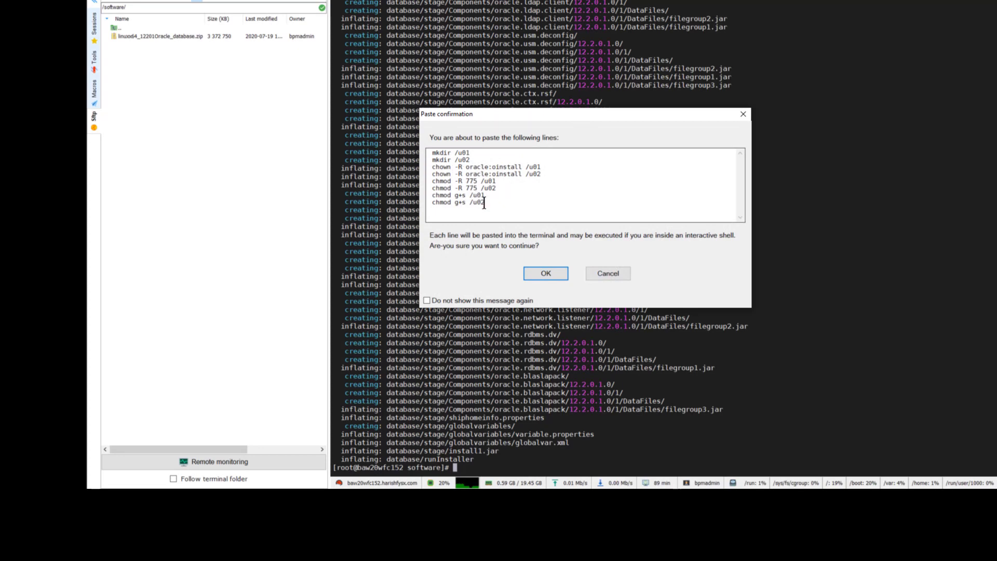
{"action": "left_click", "coordinate": [546, 273]}
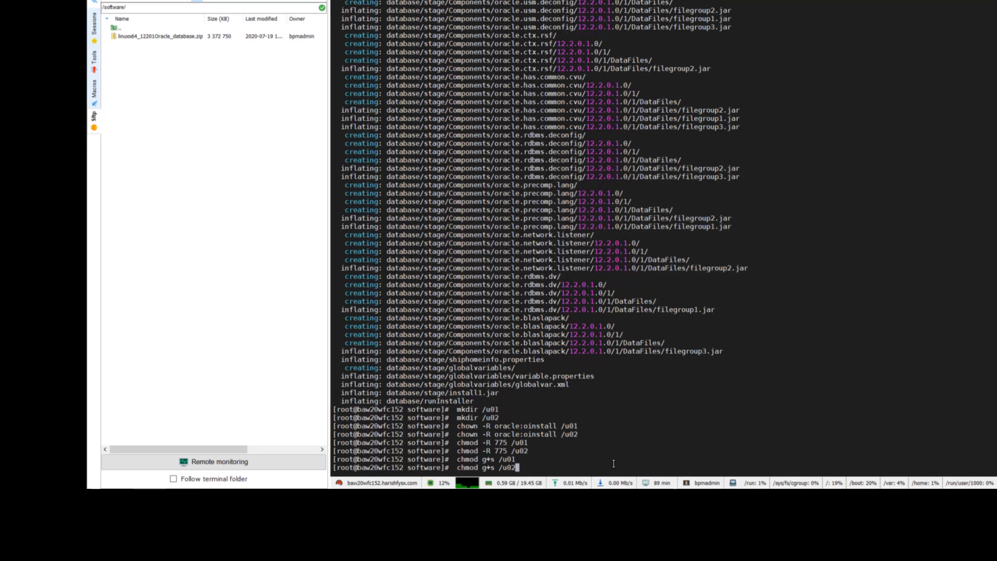
{"action": "key", "text": "Return"}
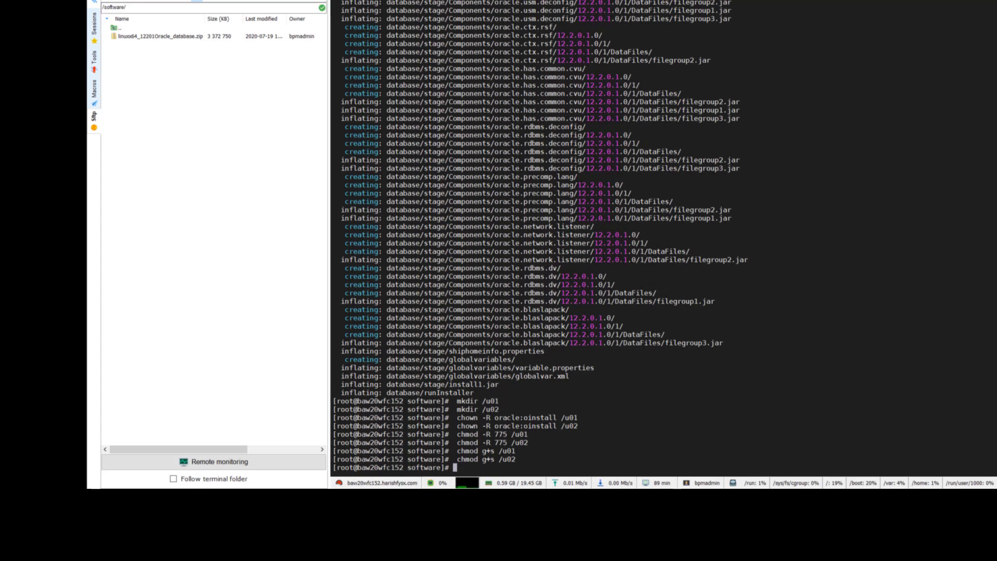
{"action": "mouse_move", "coordinate": [578, 454]}
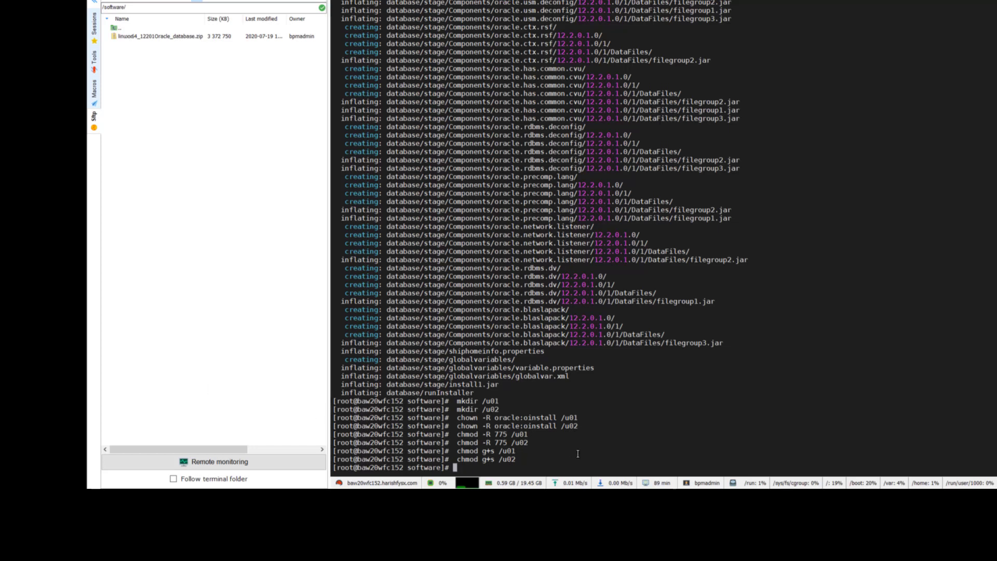
Confirm smartmontools is installed with yum install smartmon* and move into database/
{"action": "type", "text": "yum install smartmon*"}
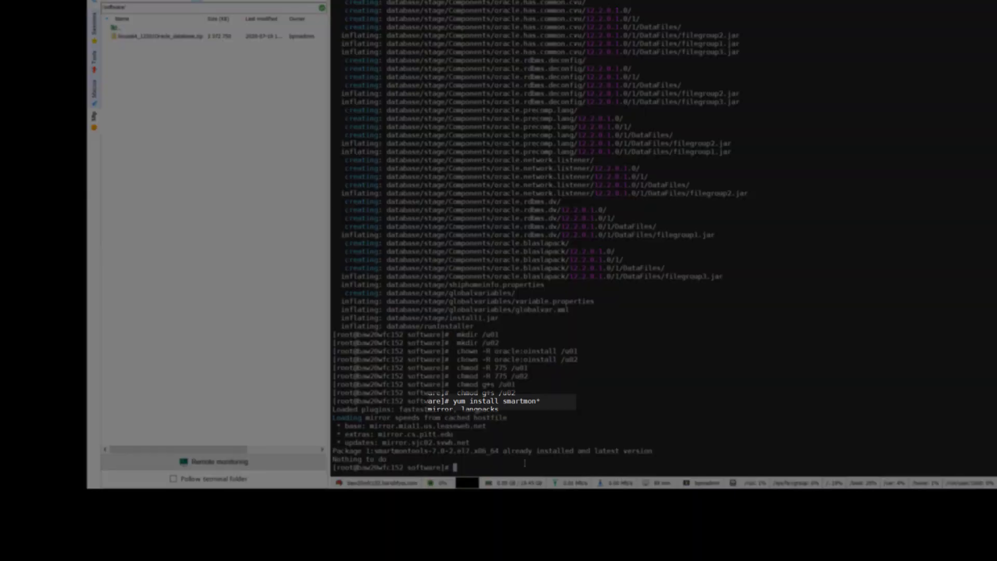
{"action": "type", "text": "cd"}
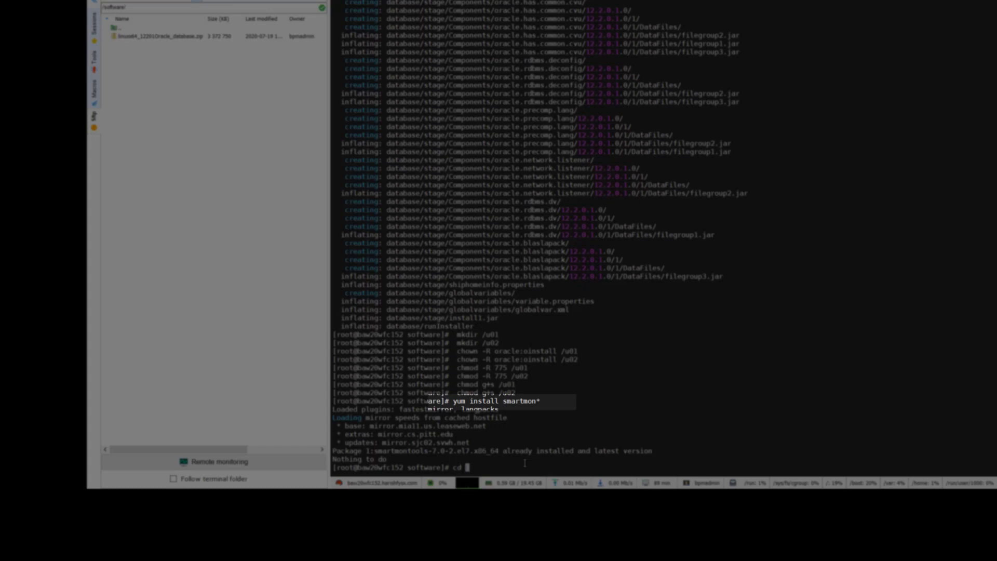
{"action": "type", "text": "database/"}
{"action": "type", "text": "ls"}
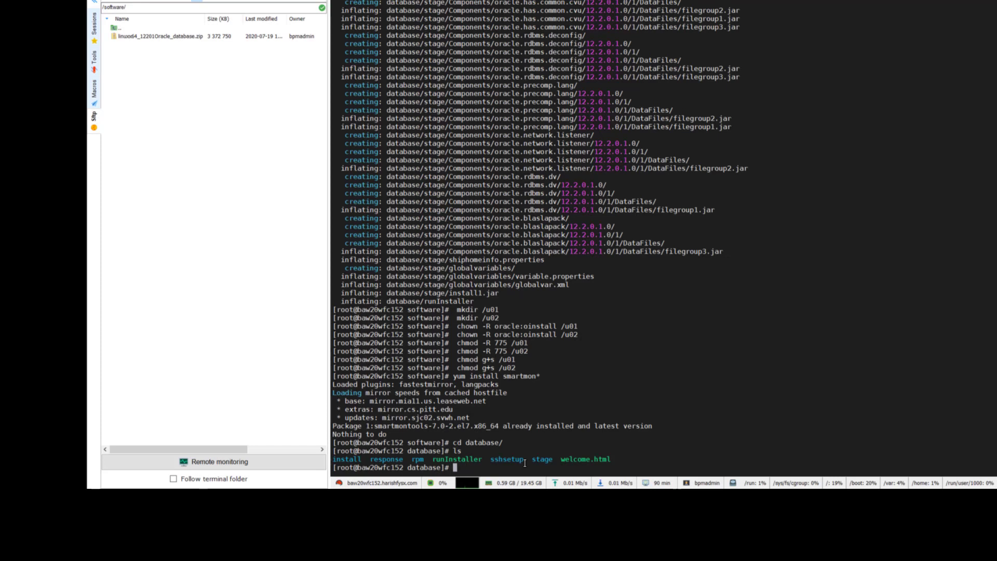
Run ./runInstaller as root and get the refusal to run as root
{"action": "type", "text": "./run"}
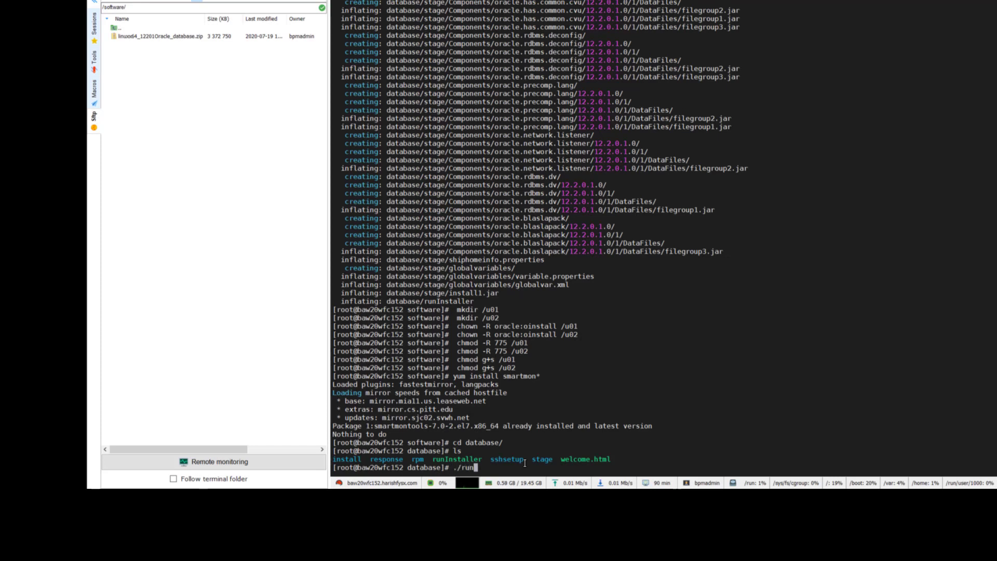
{"action": "key", "text": "Return"}
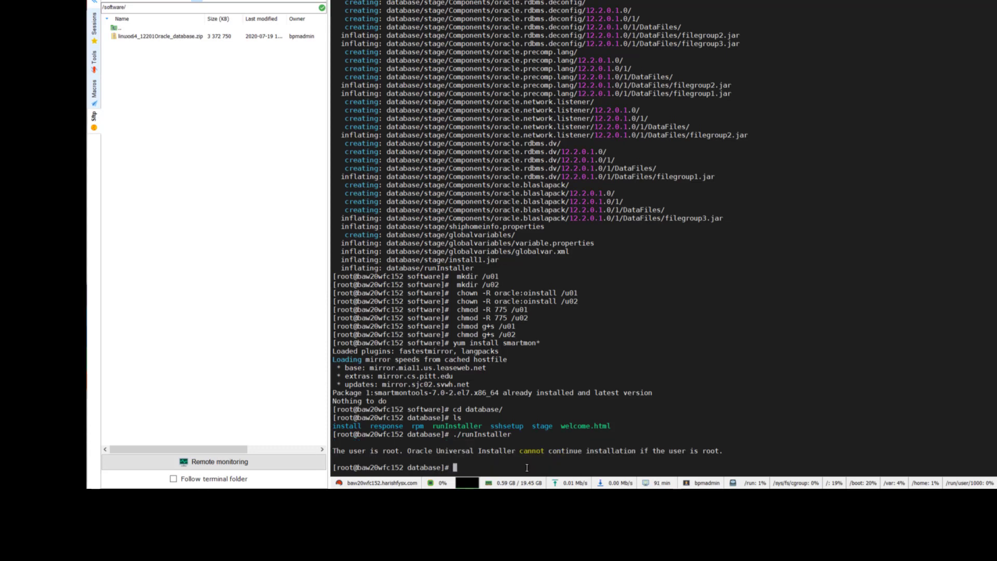
Switch to the oracle user and launch ./runInstaller again
{"action": "type", "text": "su orac"}
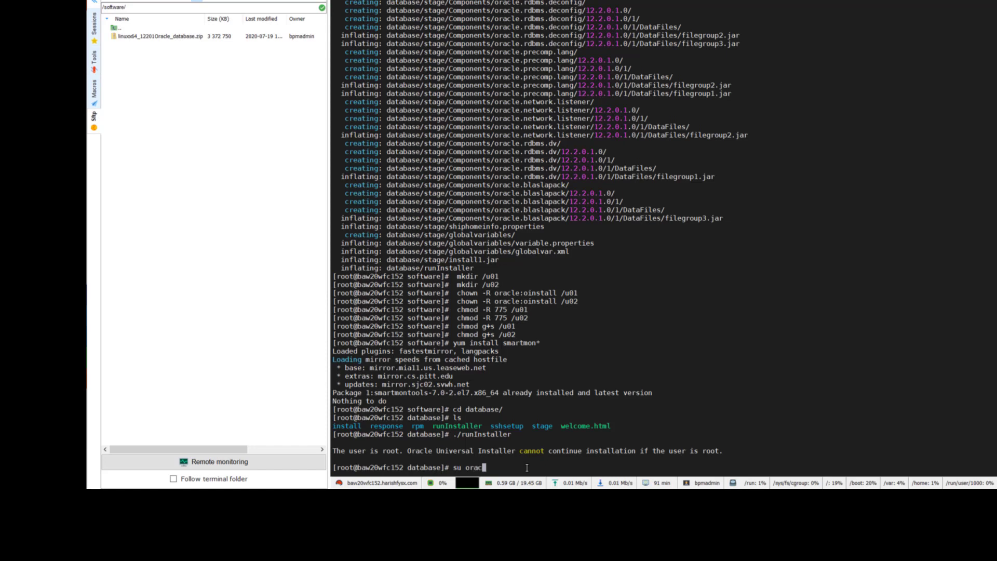
{"action": "key", "text": "Return"}
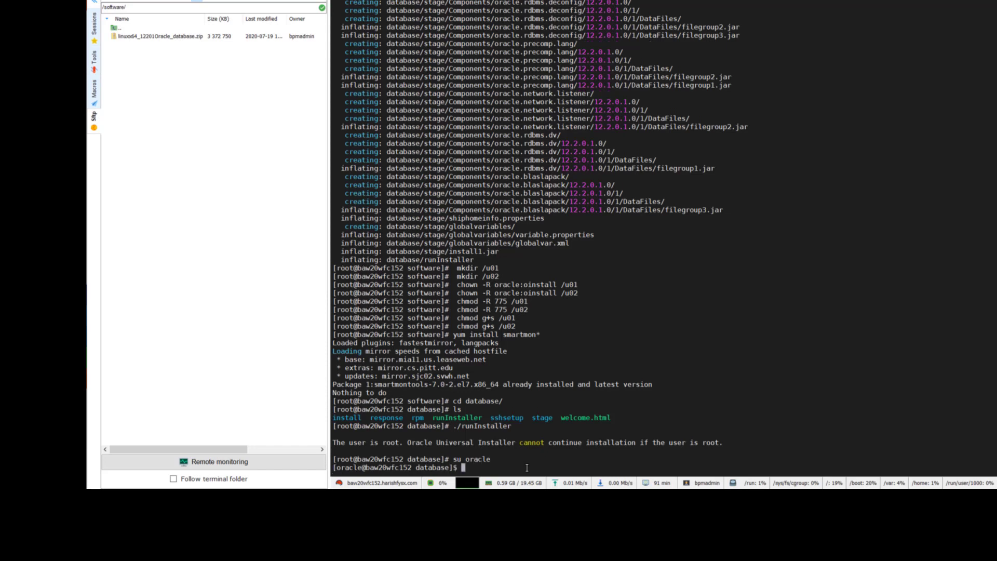
{"action": "type", "text": "./runInstaller"}
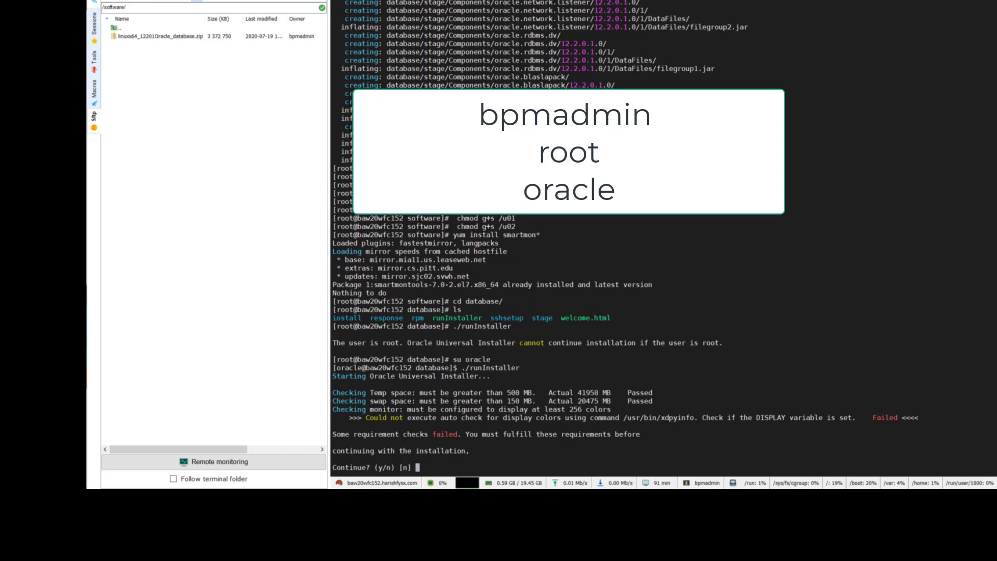
{"action": "mouse_move", "coordinate": [583, 474]}
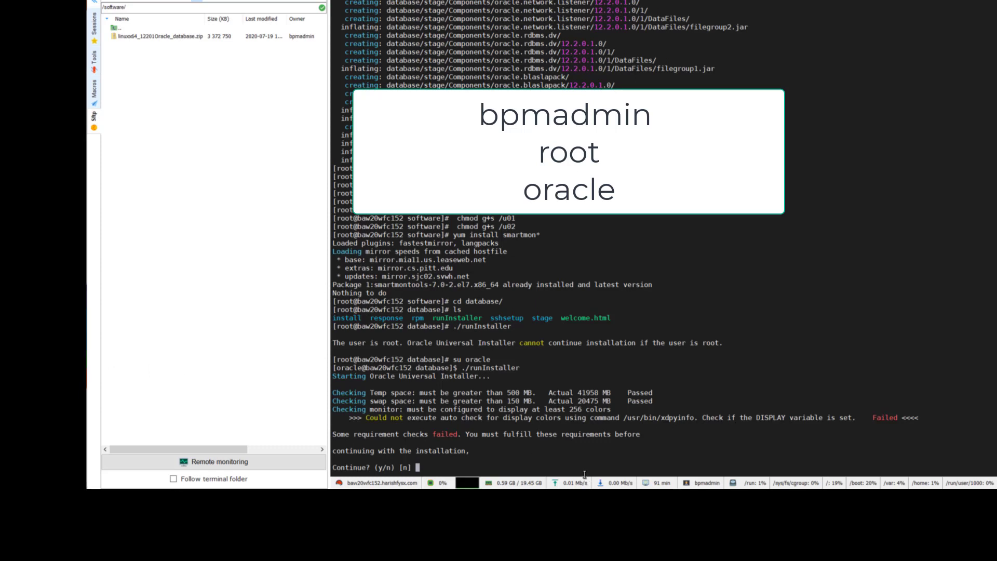
Answer y to the prompt, exit back to bpmadmin and switch to the oracle user
{"action": "type", "text": "y"}
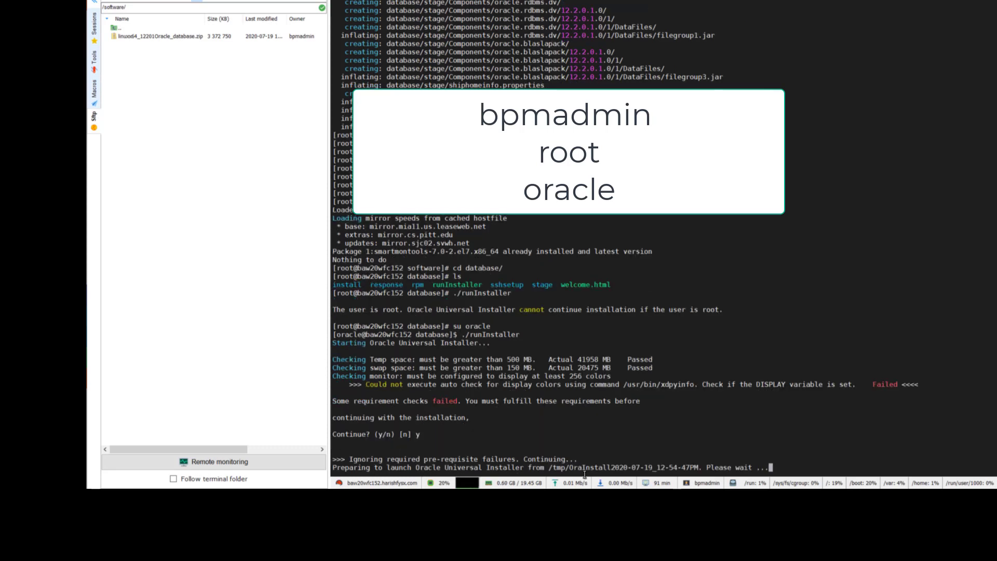
{"action": "mouse_move", "coordinate": [754, 457]}
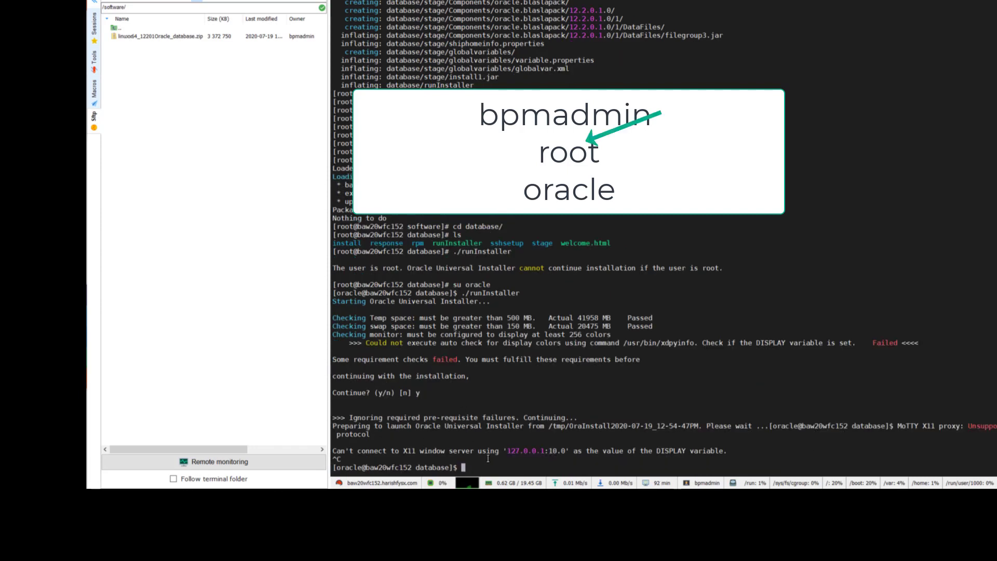
{"action": "type", "text": "exit"}
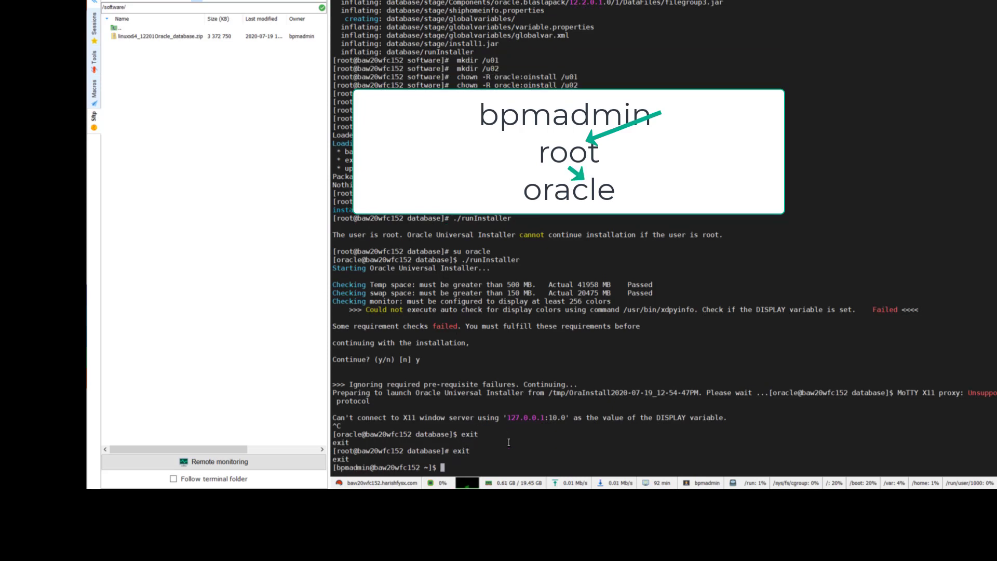
{"action": "type", "text": "su or"}
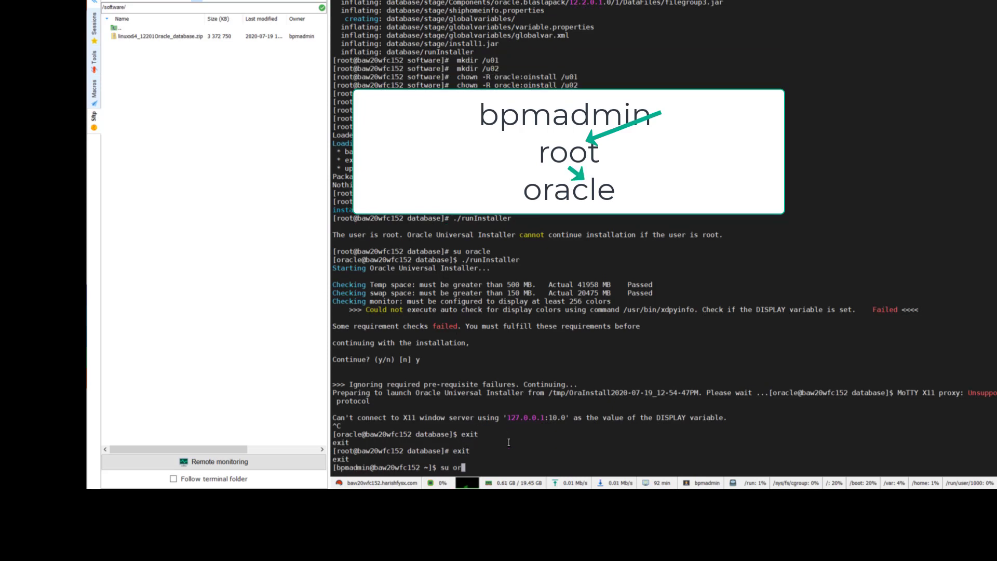
{"action": "key", "text": "Return"}
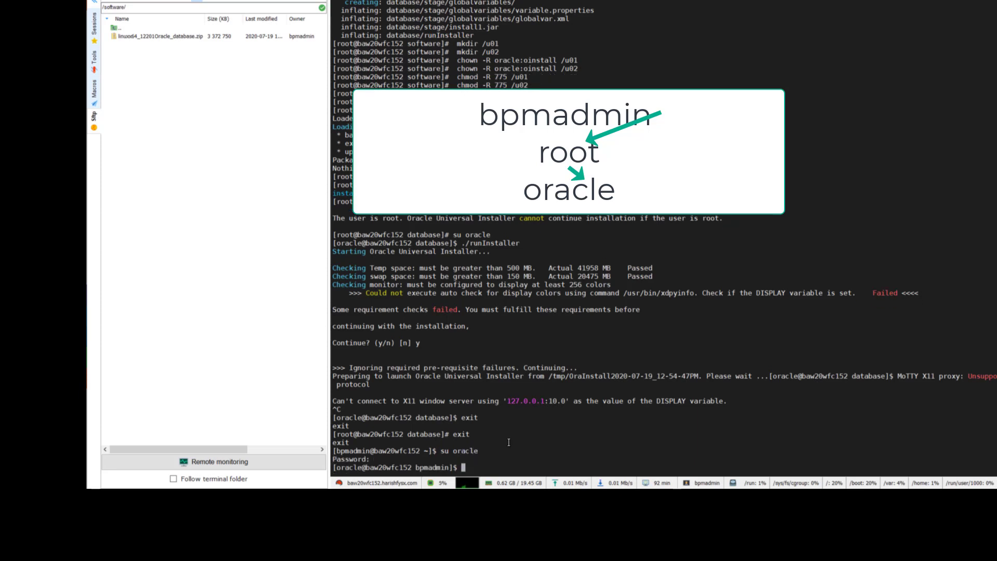
Change into /software/database and relaunch ./runInstaller through MobaXterm's X server
{"action": "type", "text": "cd"}
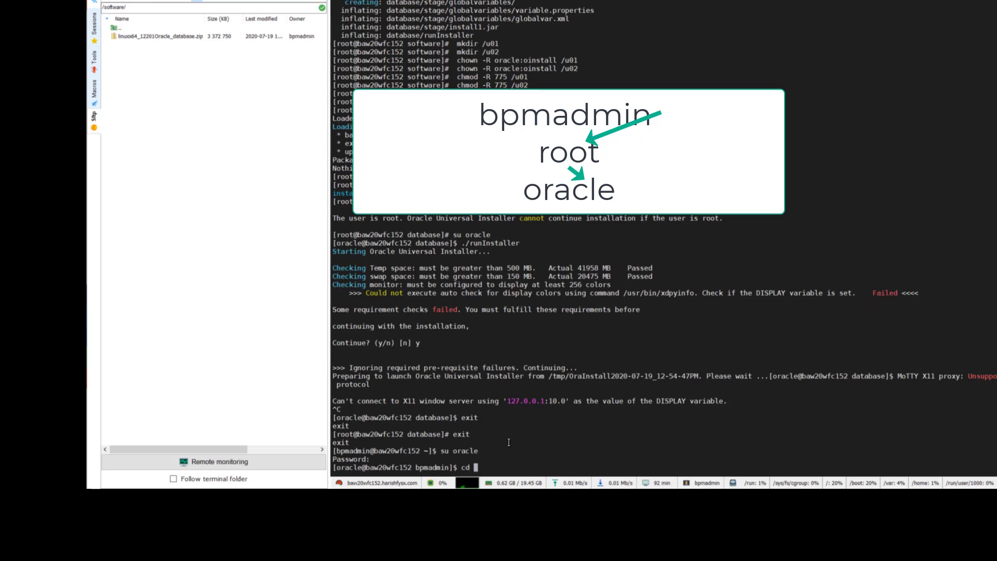
{"action": "type", "text": "/software/database/"}
{"action": "type", "text": "ls"}
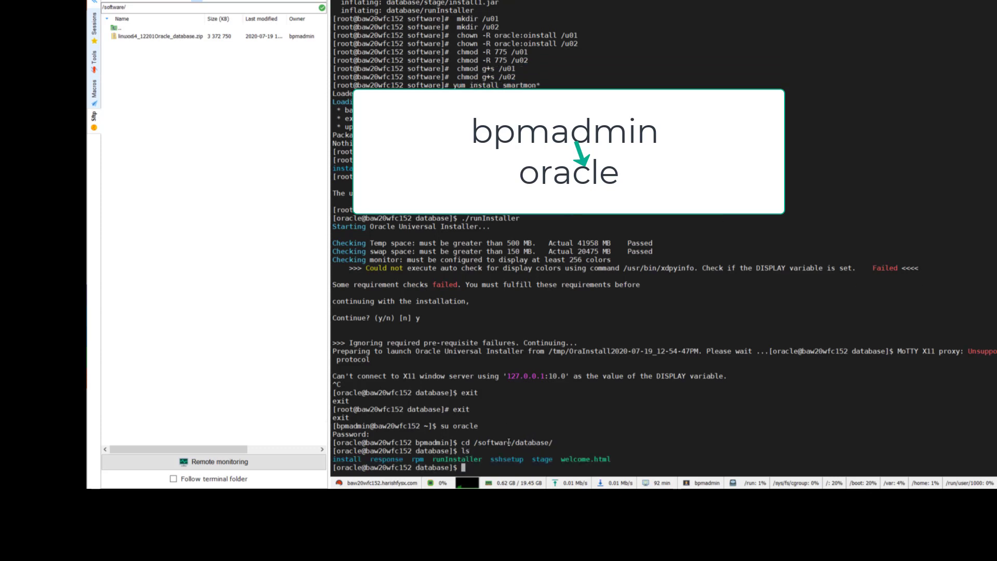
{"action": "type", "text": "./r"}
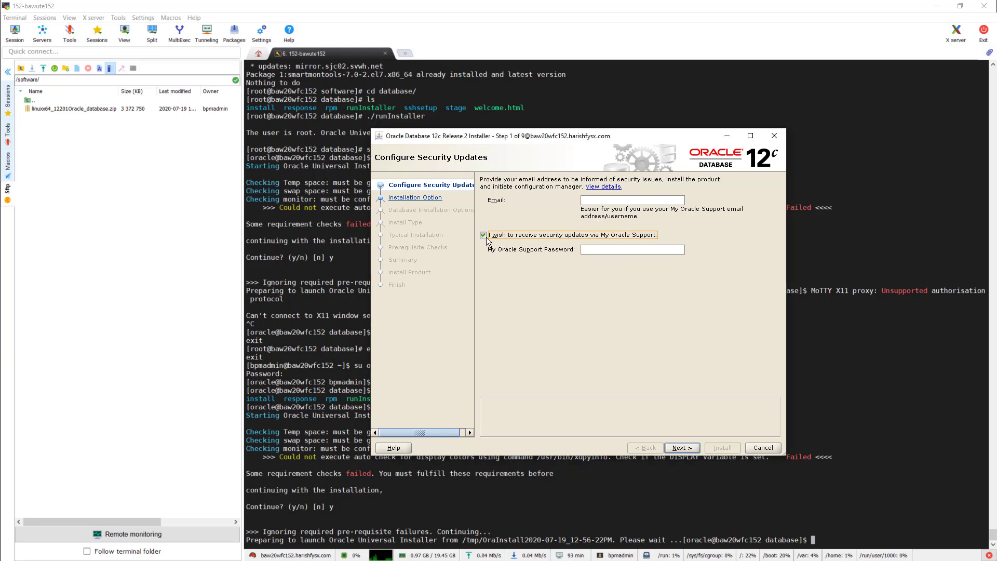
Decline security updates, keep create-and-configure database, server class and single instance
{"action": "left_click", "coordinate": [484, 235]}
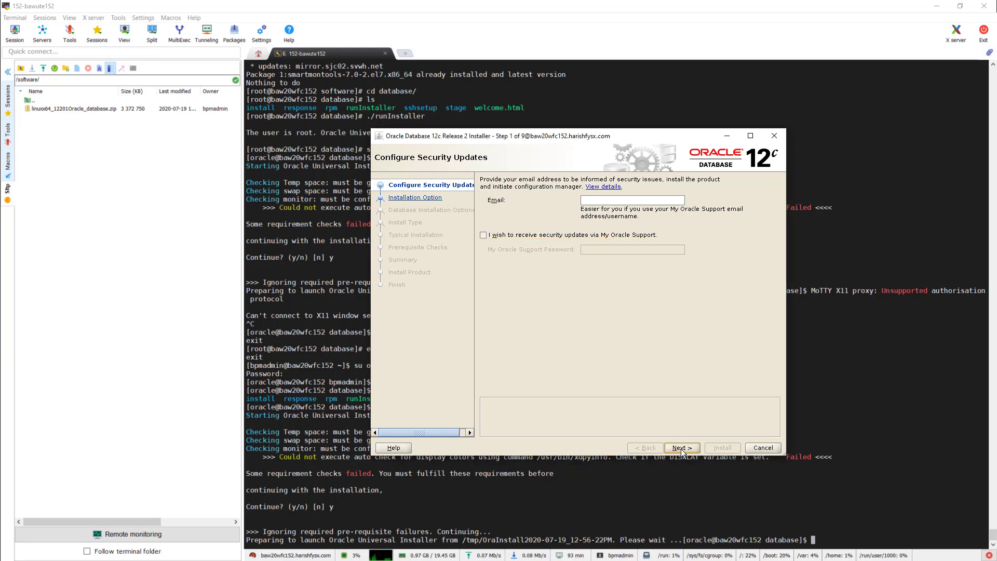
{"action": "left_click", "coordinate": [681, 447]}
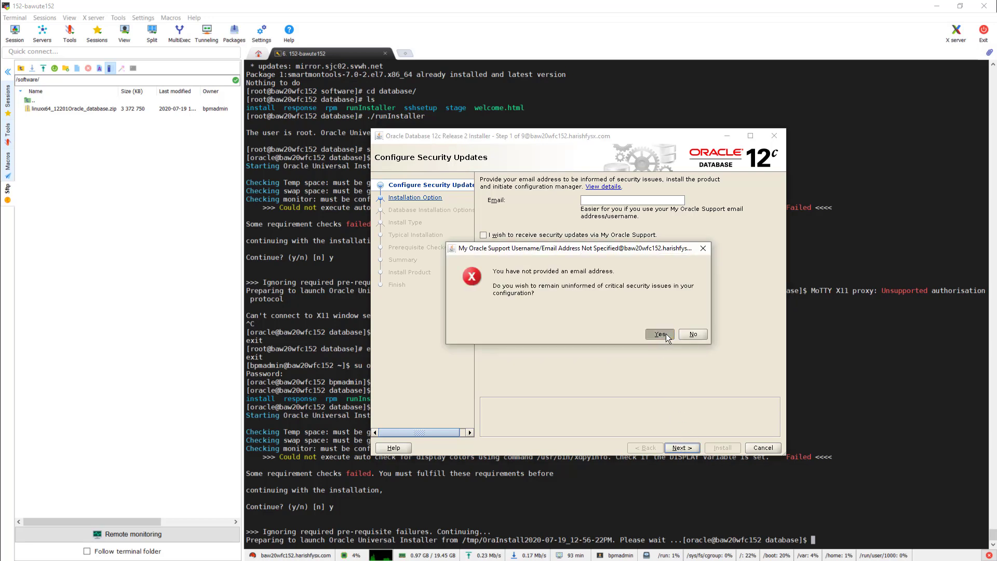
{"action": "left_click", "coordinate": [658, 334]}
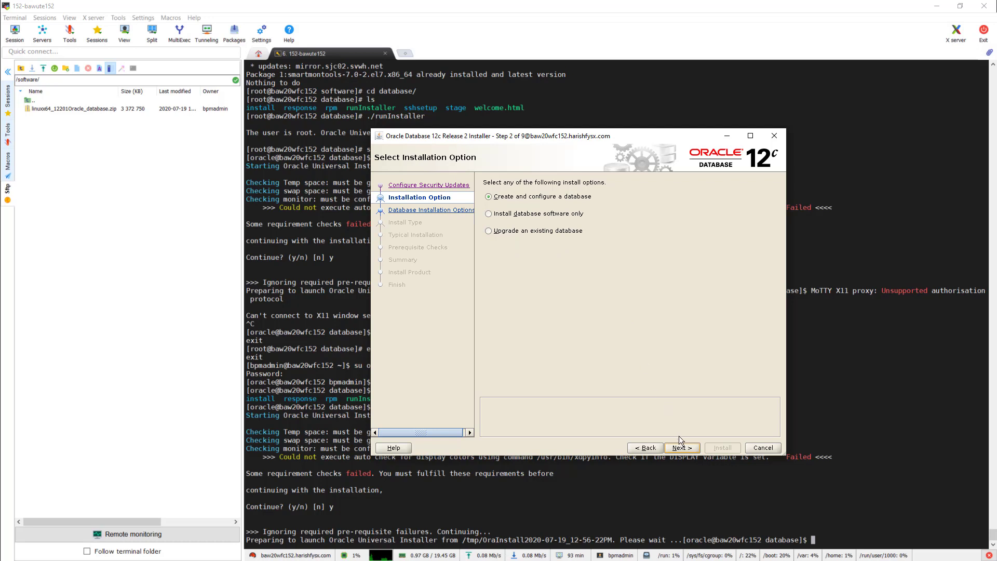
{"action": "left_click", "coordinate": [680, 447]}
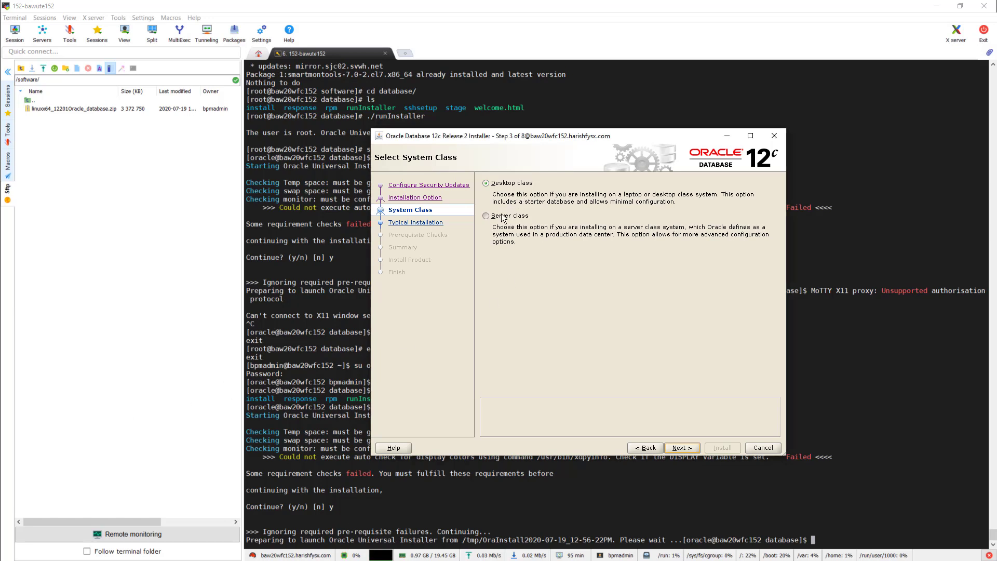
{"action": "left_click", "coordinate": [681, 447]}
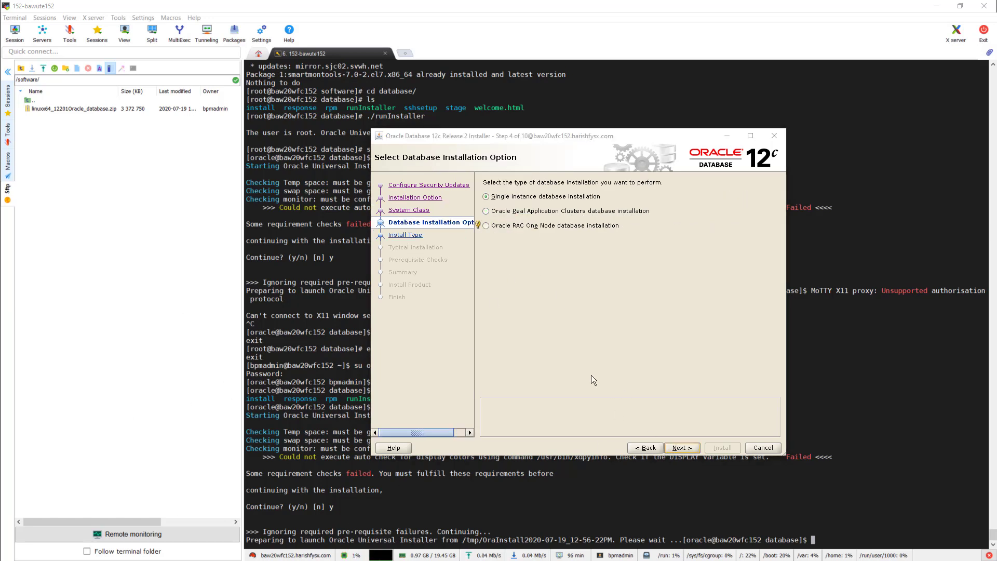
{"action": "left_click", "coordinate": [682, 447]}
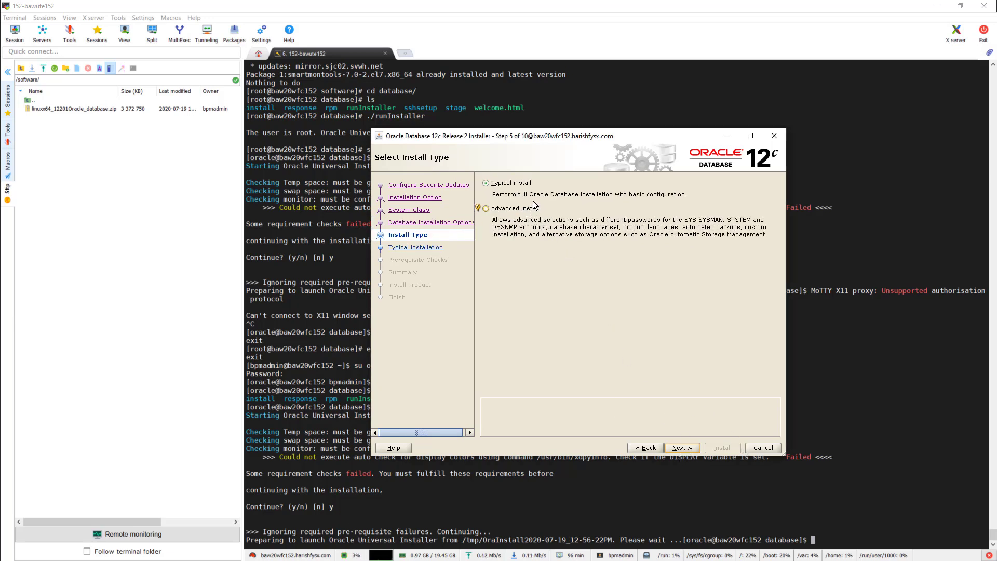
{"action": "mouse_move", "coordinate": [685, 388]}
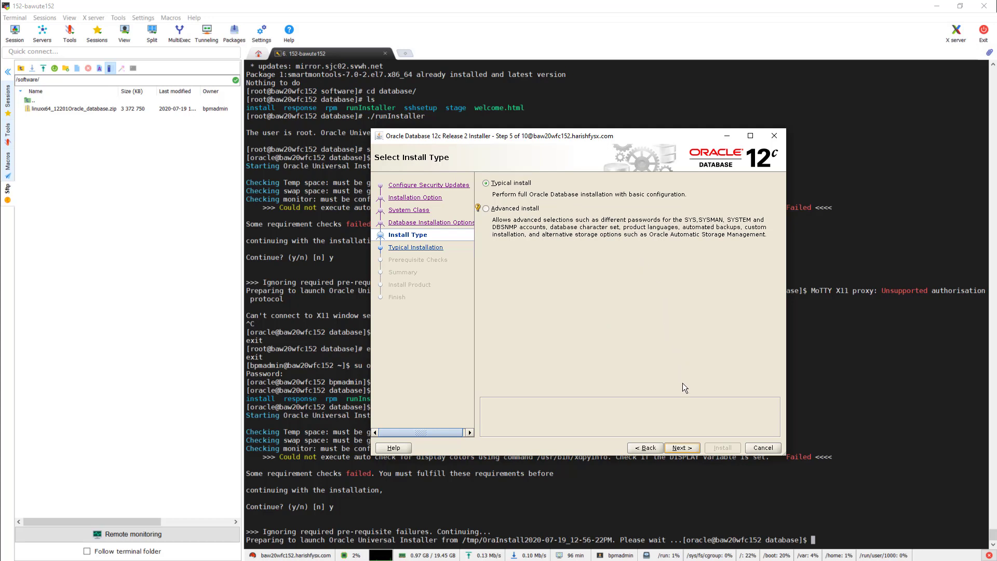
{"action": "mouse_move", "coordinate": [649, 405]}
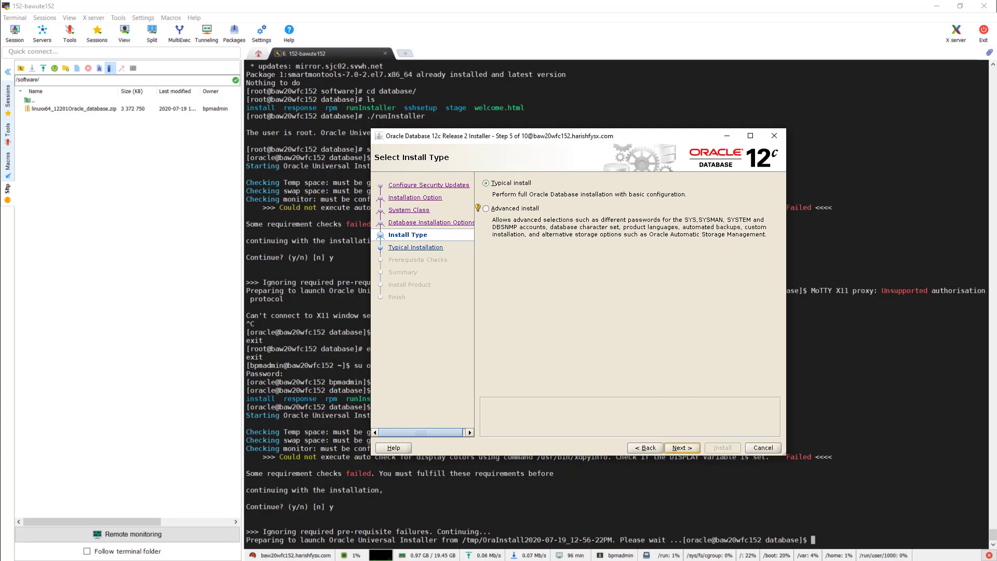
Revisit the install type steps back and forth, settle on Typical install and reach its configuration
{"action": "left_click", "coordinate": [681, 447]}
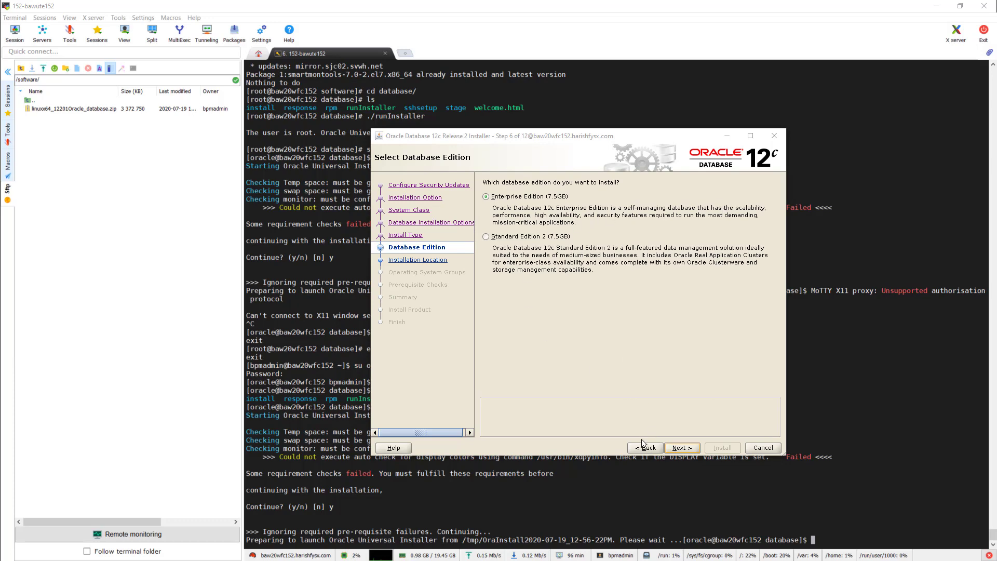
{"action": "left_click", "coordinate": [644, 446]}
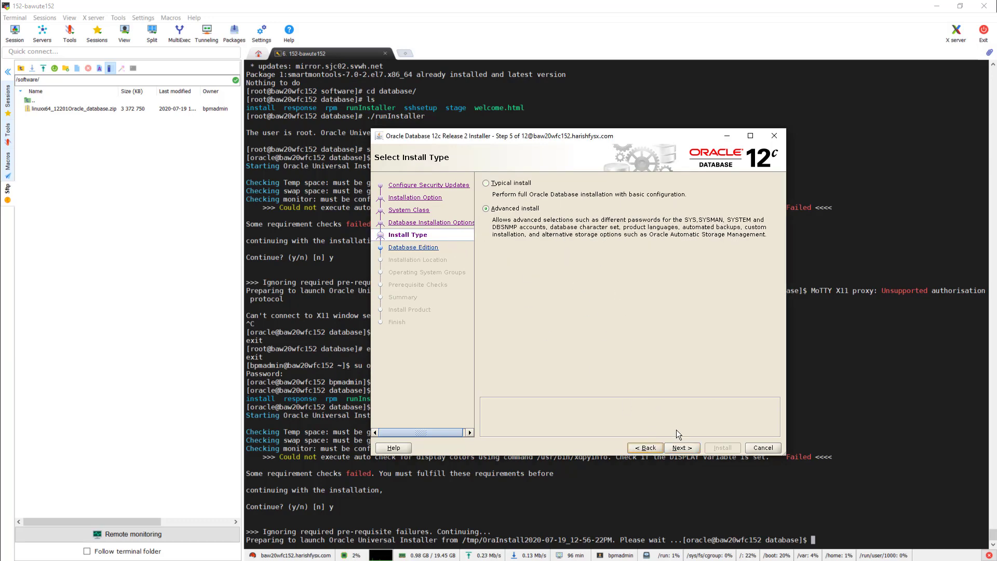
{"action": "left_click", "coordinate": [682, 447]}
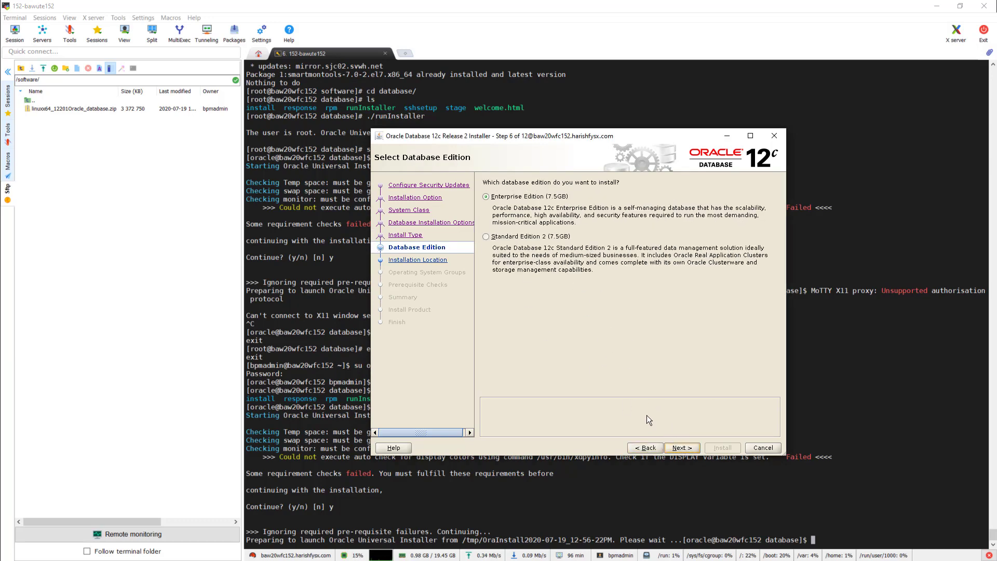
{"action": "mouse_move", "coordinate": [681, 447]}
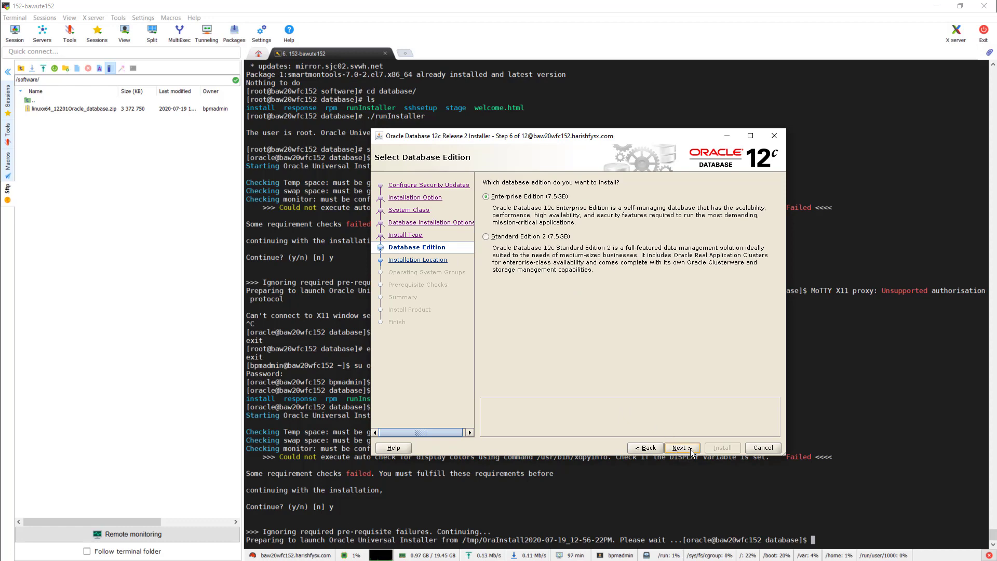
{"action": "left_click", "coordinate": [681, 446]}
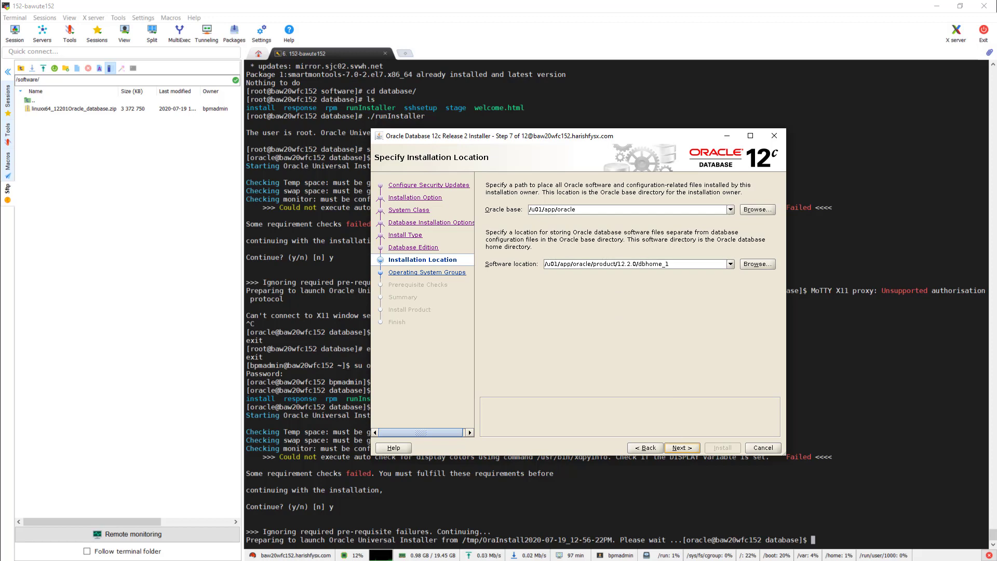
{"action": "left_click", "coordinate": [644, 447]}
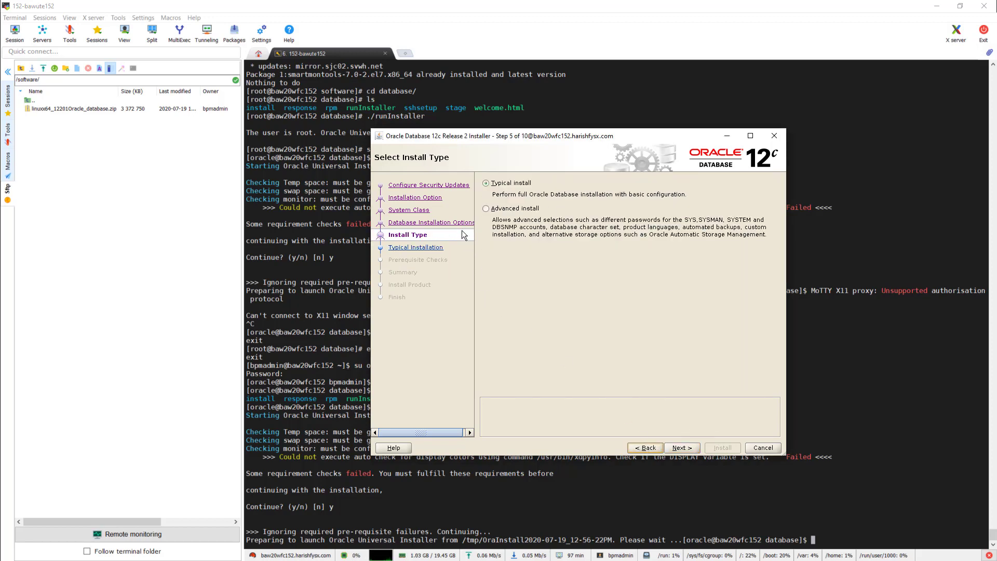
{"action": "mouse_move", "coordinate": [642, 450]}
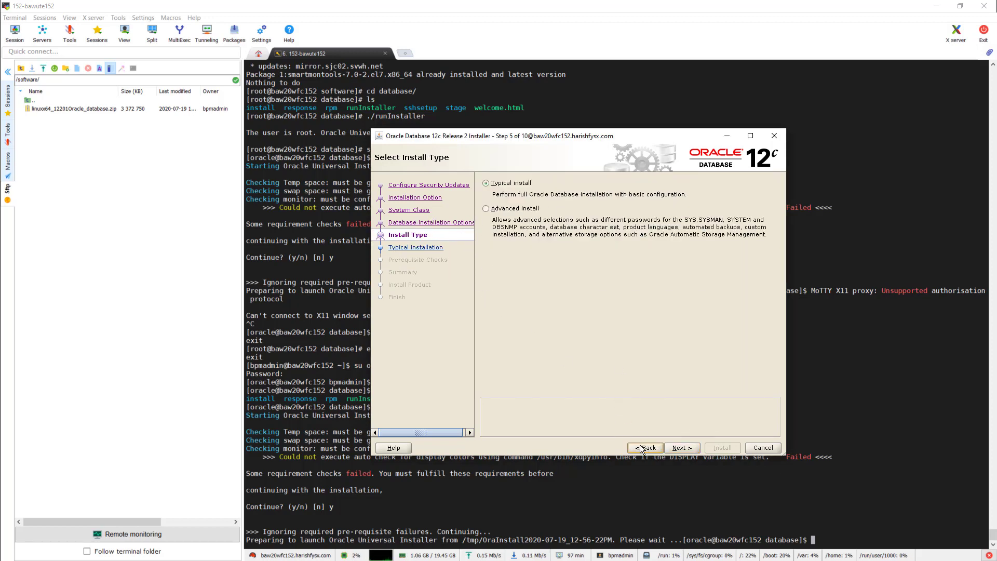
{"action": "left_click", "coordinate": [644, 446]}
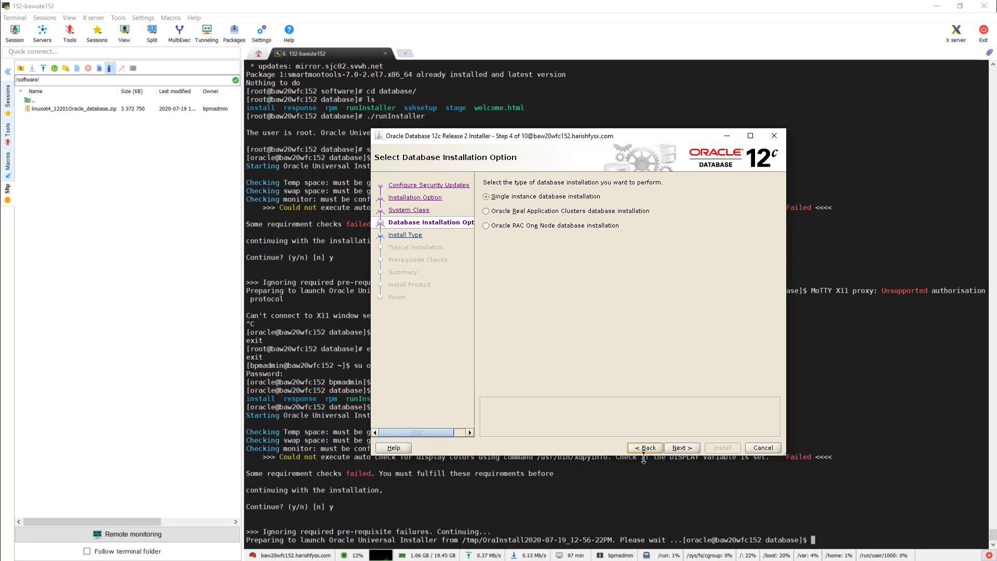
{"action": "left_click", "coordinate": [645, 448]}
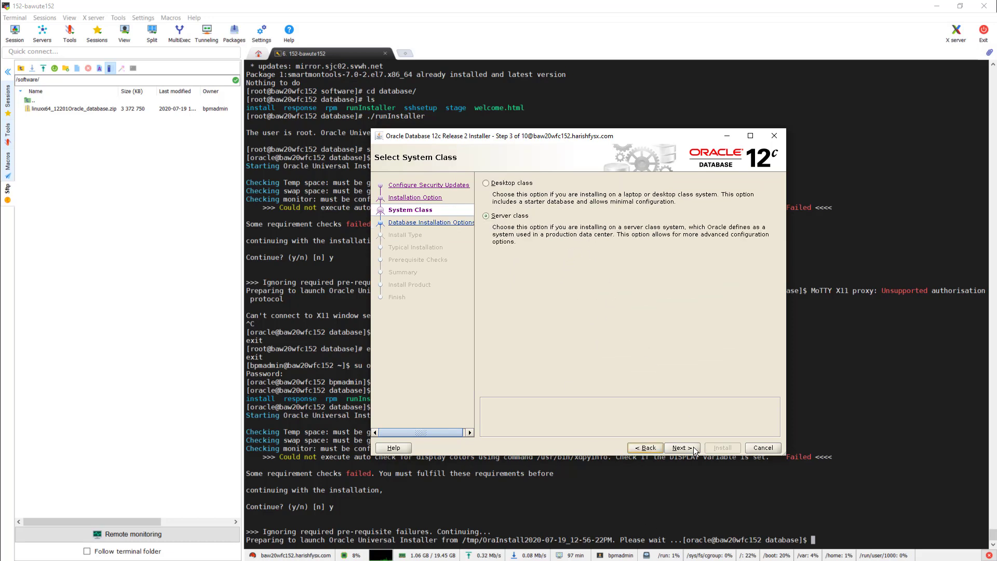
{"action": "left_click", "coordinate": [681, 446]}
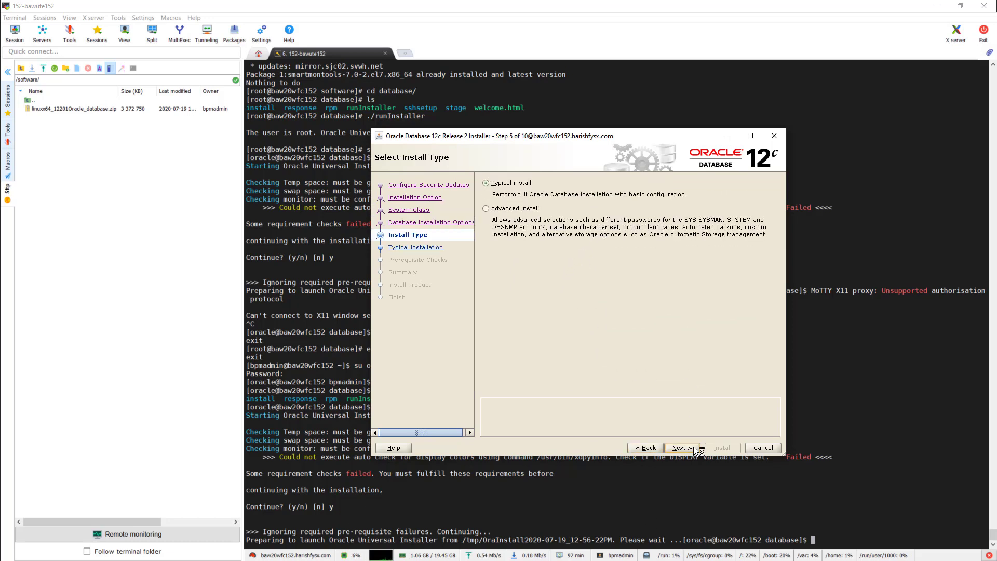
{"action": "left_click", "coordinate": [681, 447]}
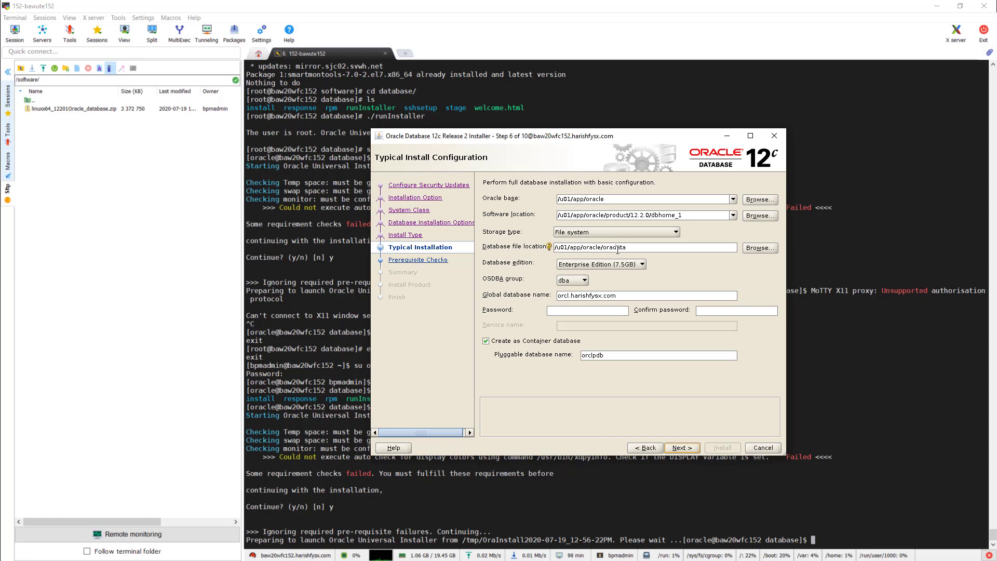
Set the database file location to /u02 and the global database name to orcl152
{"action": "triple_click", "coordinate": [642, 247]}
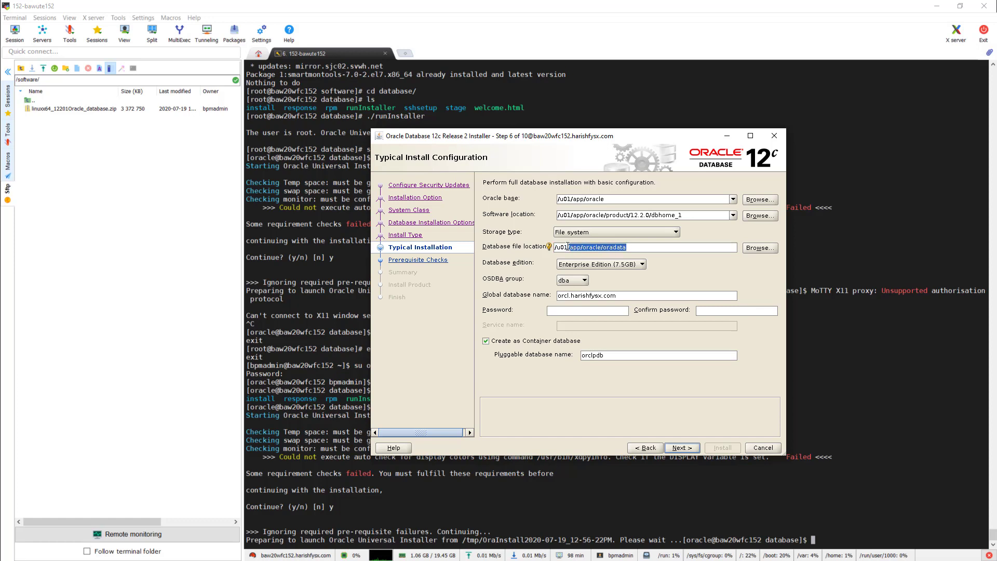
{"action": "type", "text": "/u02"}
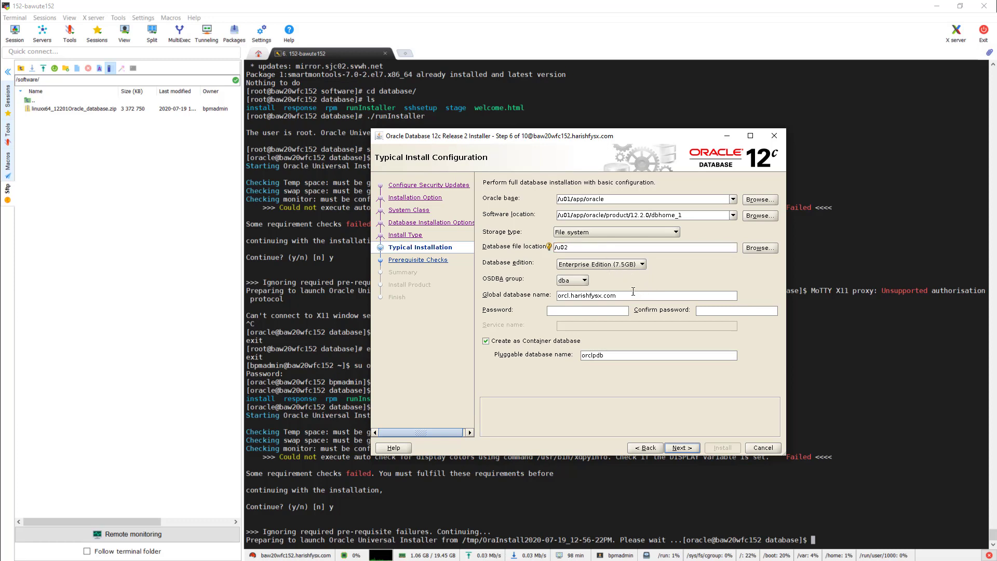
{"action": "mouse_move", "coordinate": [633, 291]}
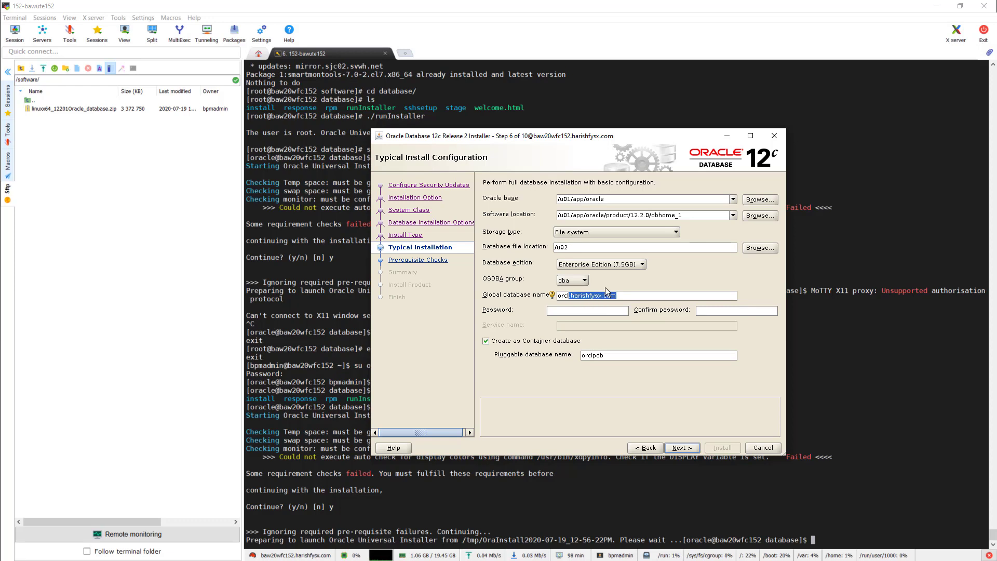
{"action": "type", "text": "orcl152"}
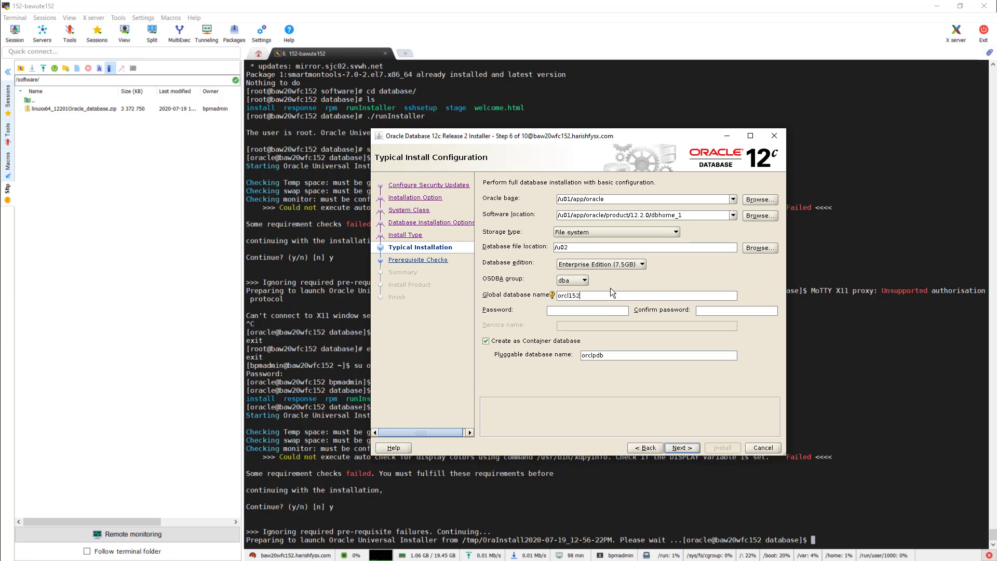
Enter the administrator password, untick Create as Container database and submit the settings
{"action": "left_click", "coordinate": [588, 310]}
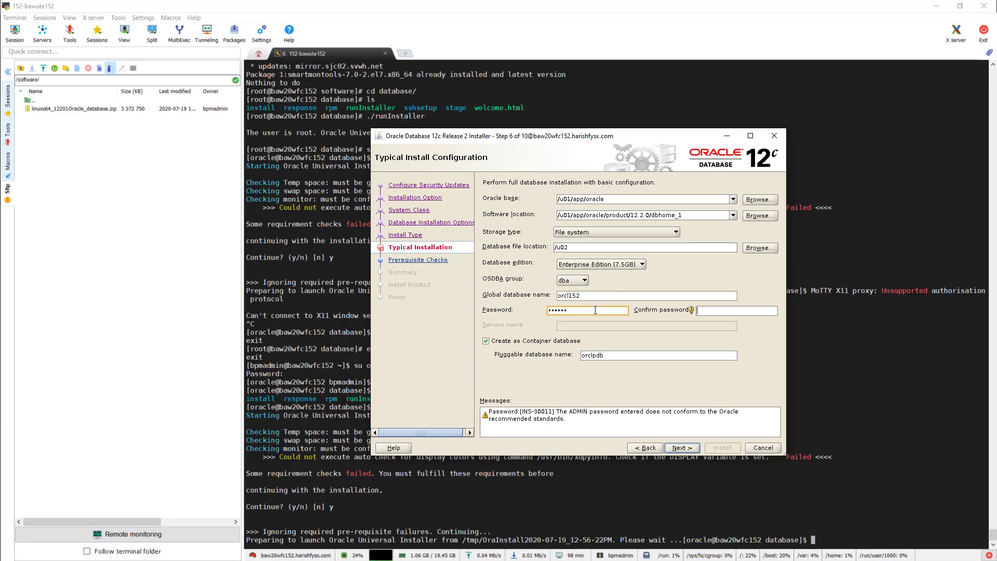
{"action": "type", "text": "••••••"}
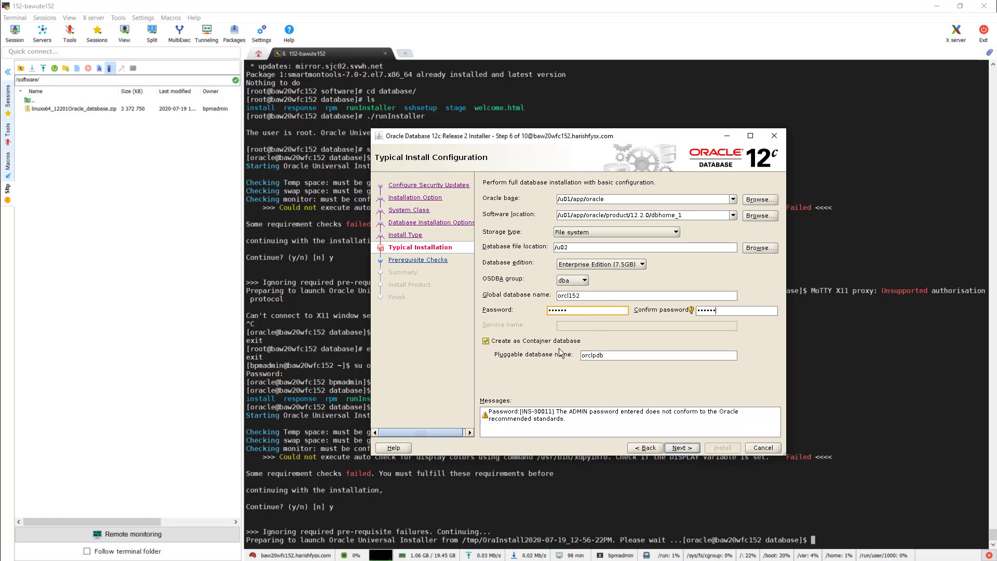
{"action": "left_click", "coordinate": [485, 341]}
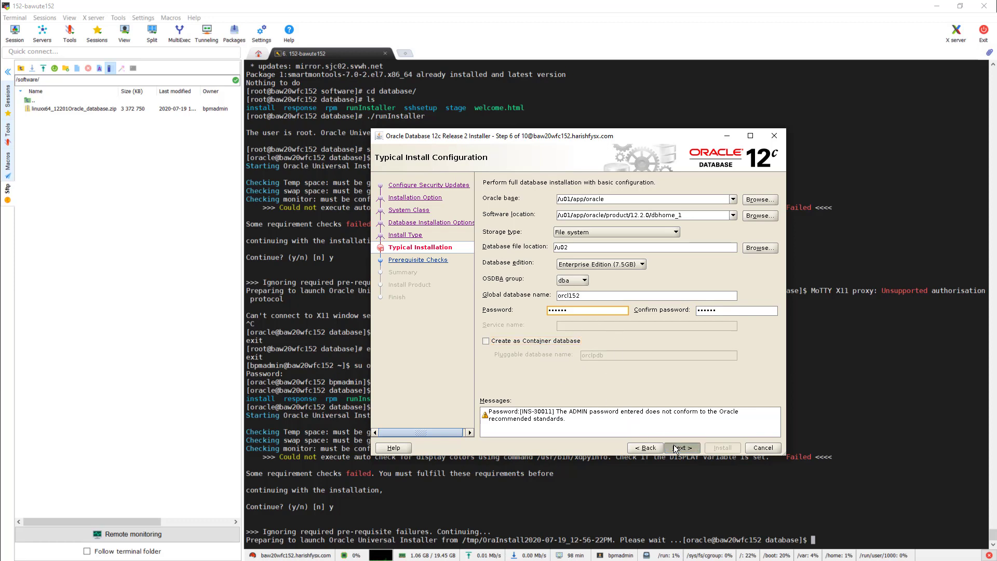
{"action": "left_click", "coordinate": [680, 447]}
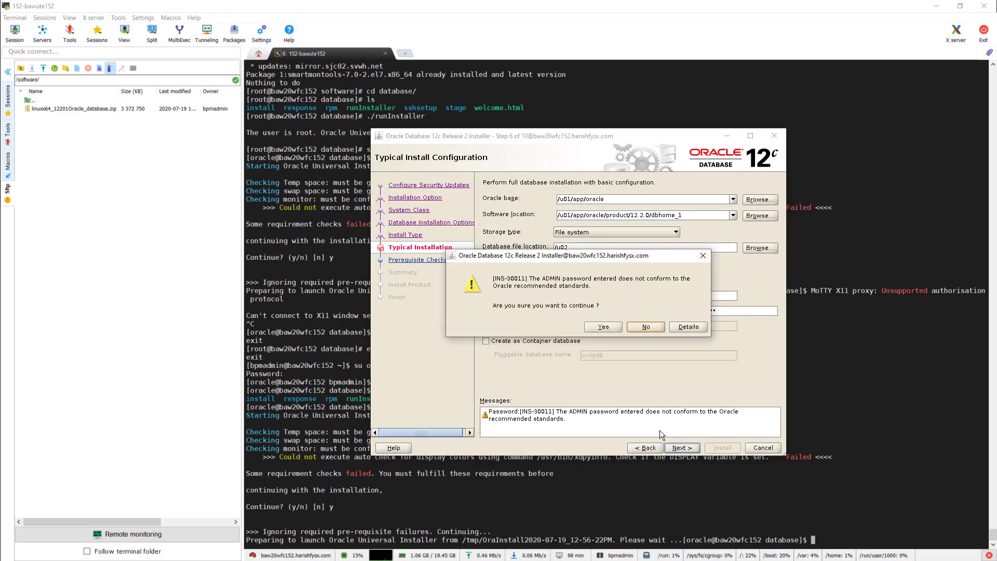
Accept the weak-password warning, keep inventory at /u01/app/oraInventory and run the prerequisite checks
{"action": "left_click", "coordinate": [601, 326]}
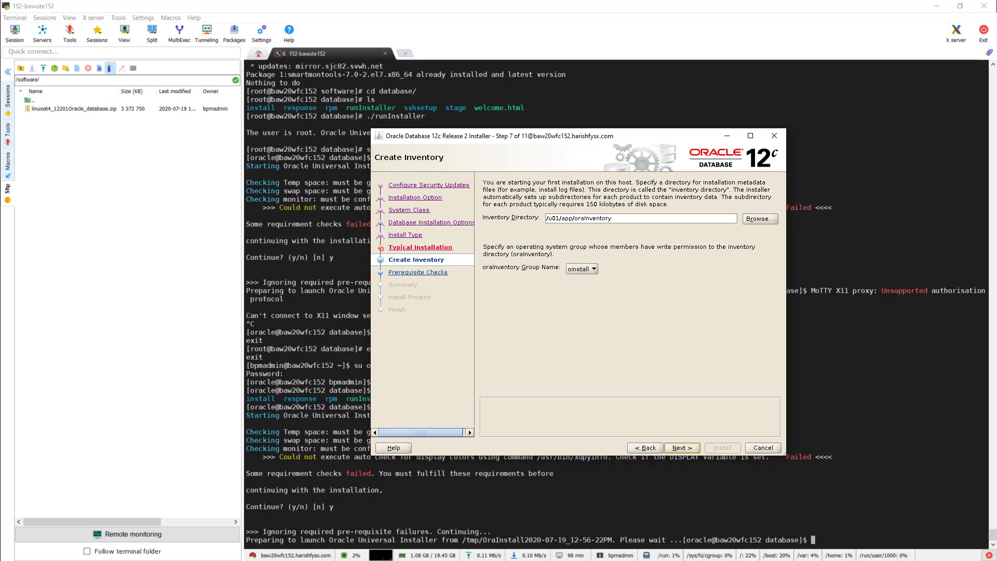
{"action": "mouse_move", "coordinate": [594, 411]}
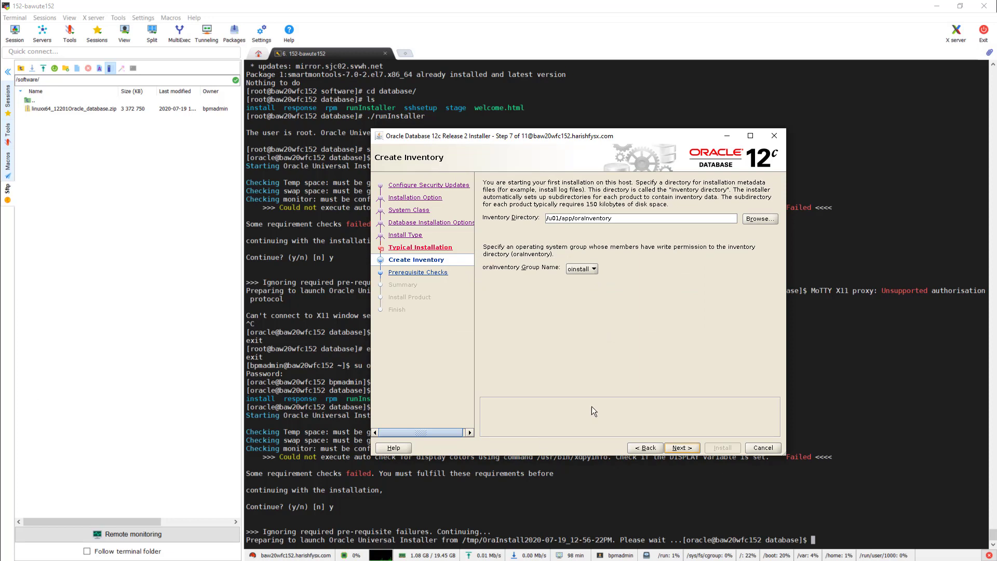
{"action": "left_click", "coordinate": [681, 447]}
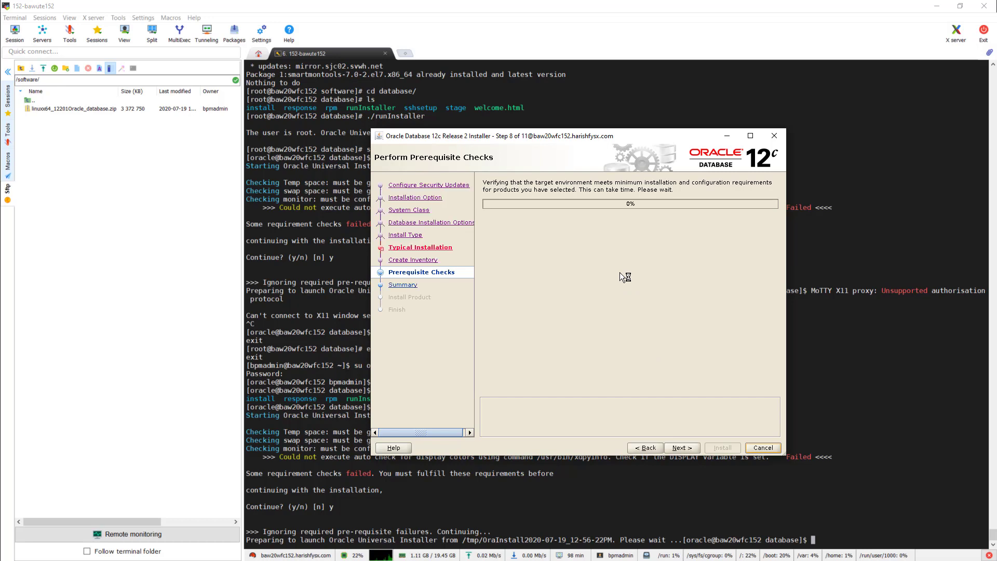
{"action": "left_click", "coordinate": [680, 447]}
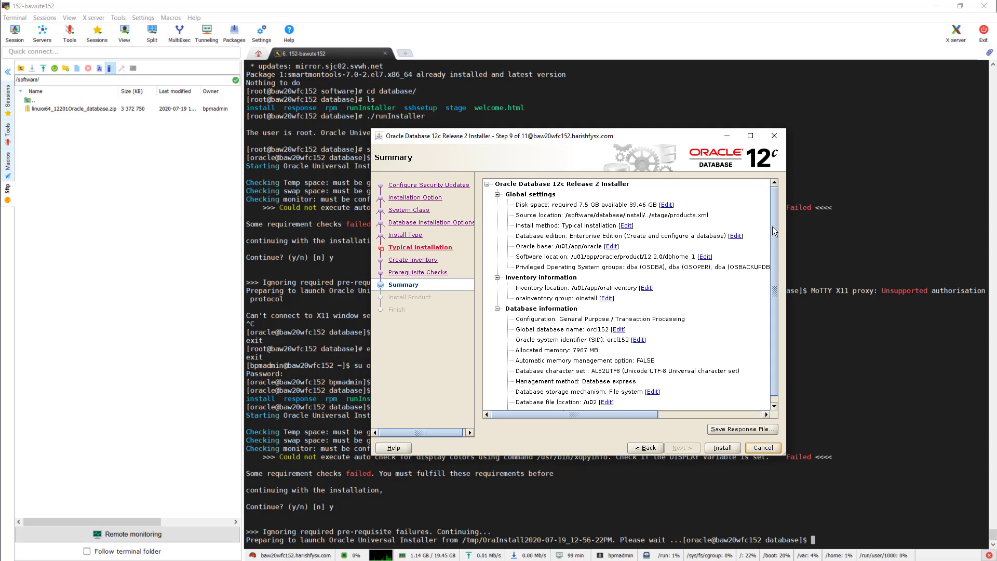
{"action": "mouse_move", "coordinate": [769, 209]}
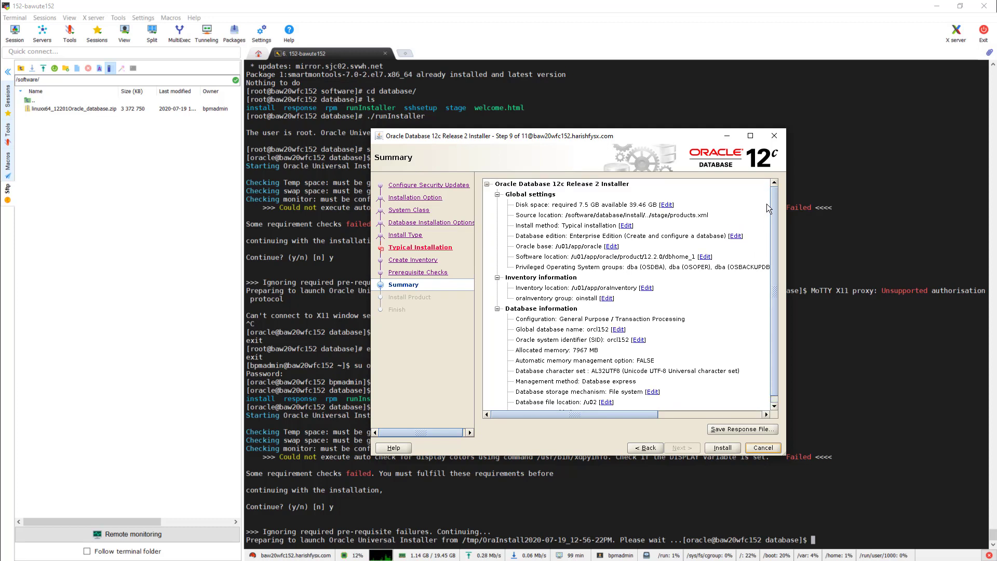
{"action": "mouse_move", "coordinate": [509, 293]}
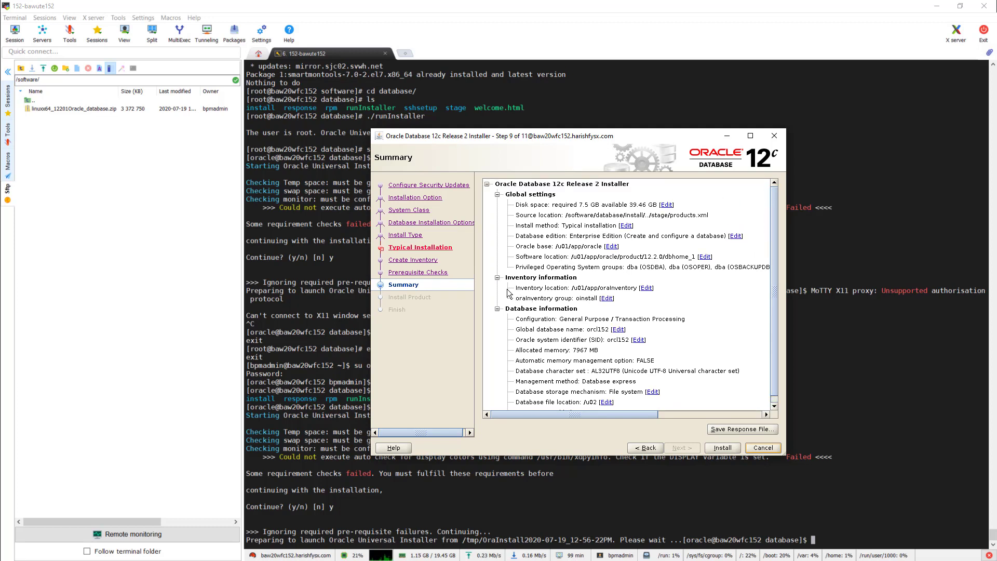
{"action": "mouse_move", "coordinate": [704, 369]}
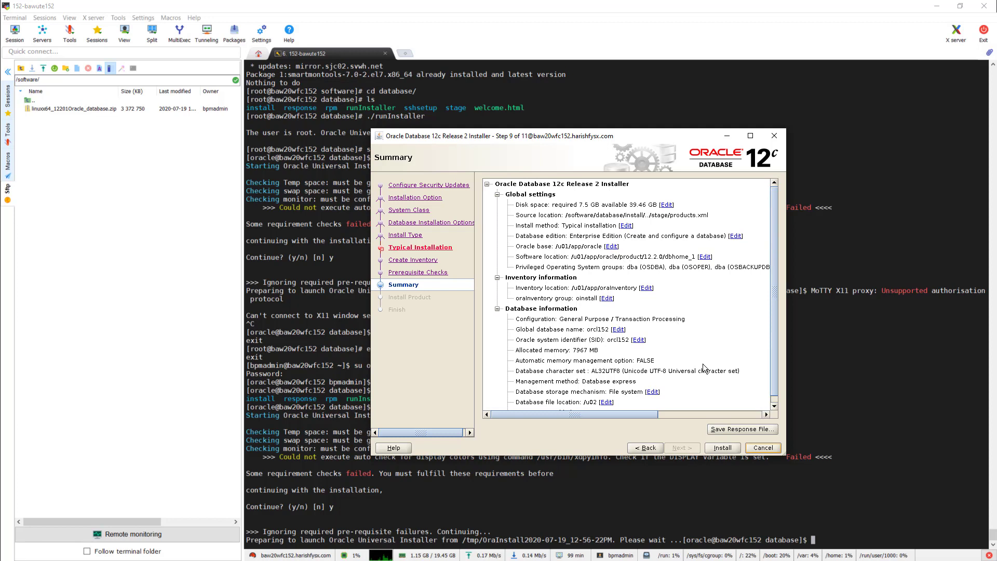
{"action": "mouse_move", "coordinate": [717, 382]}
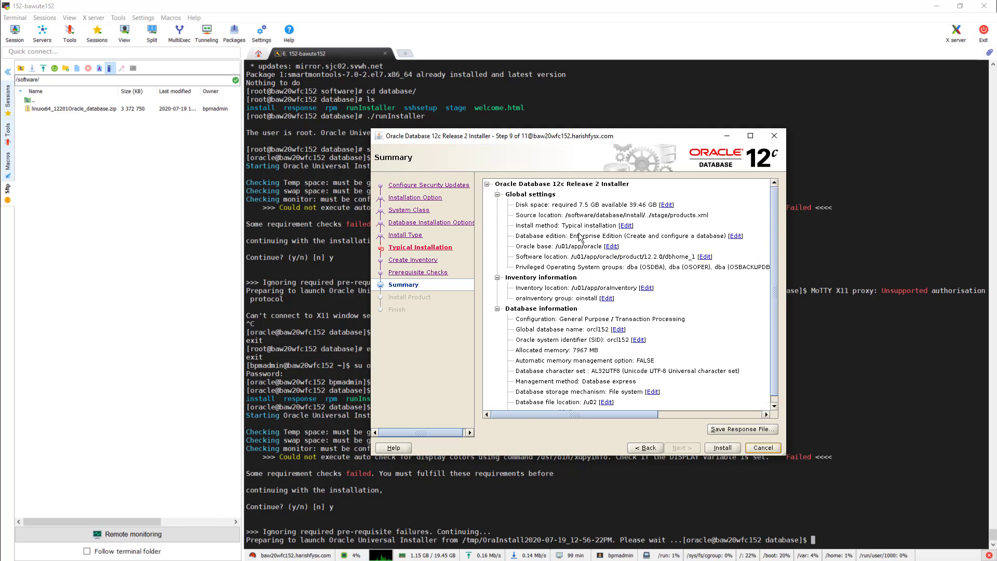
Review the Summary page and start the database installation
{"action": "scroll", "scroll_direction": "down", "scroll_amount": 3}
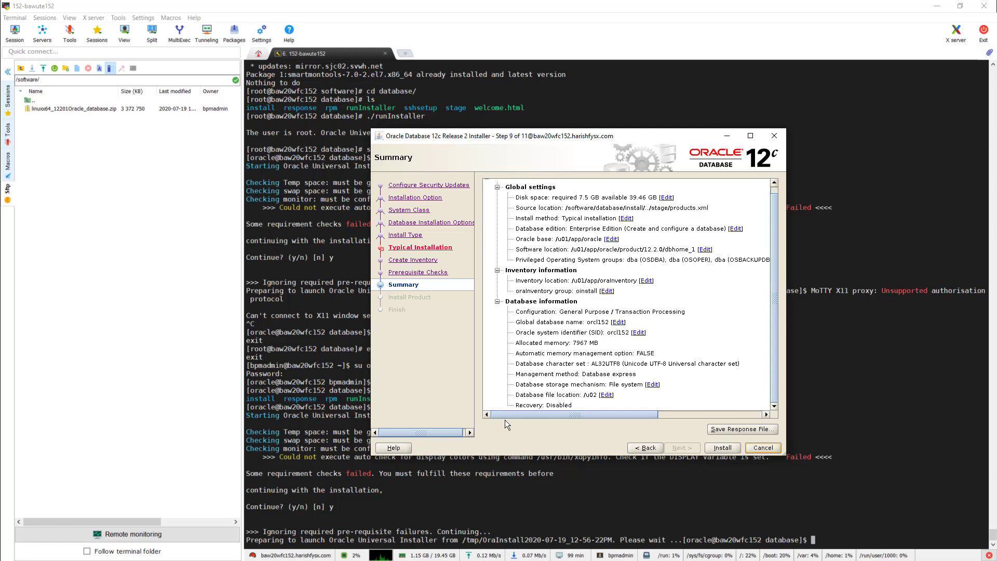
{"action": "mouse_move", "coordinate": [179, 397]}
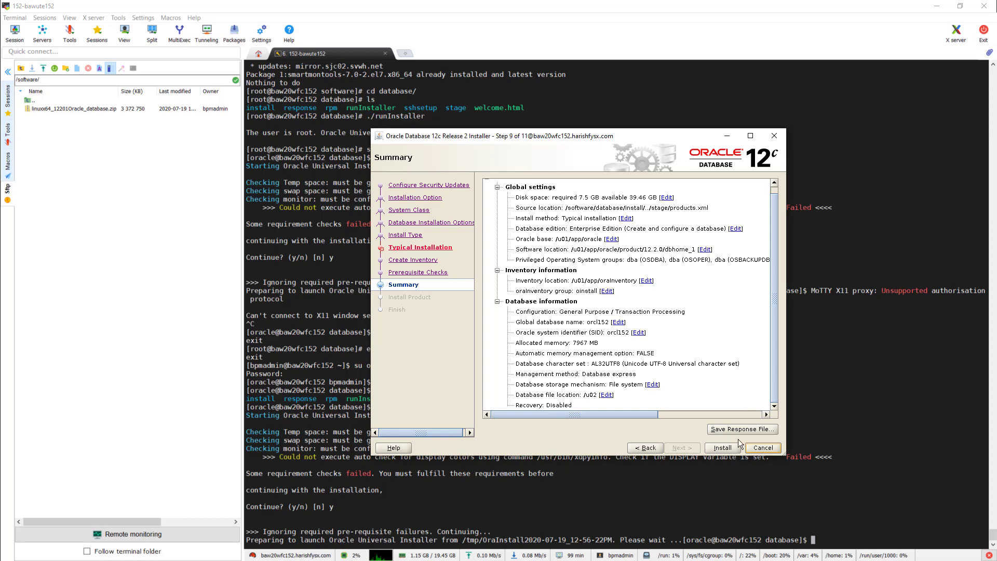
{"action": "left_click", "coordinate": [722, 447]}
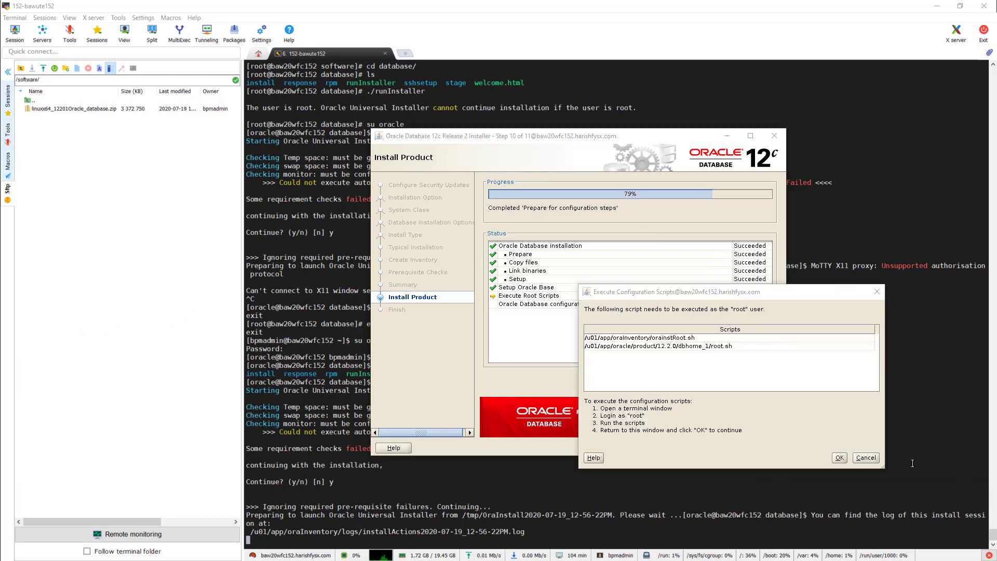
{"action": "mouse_move", "coordinate": [678, 363]}
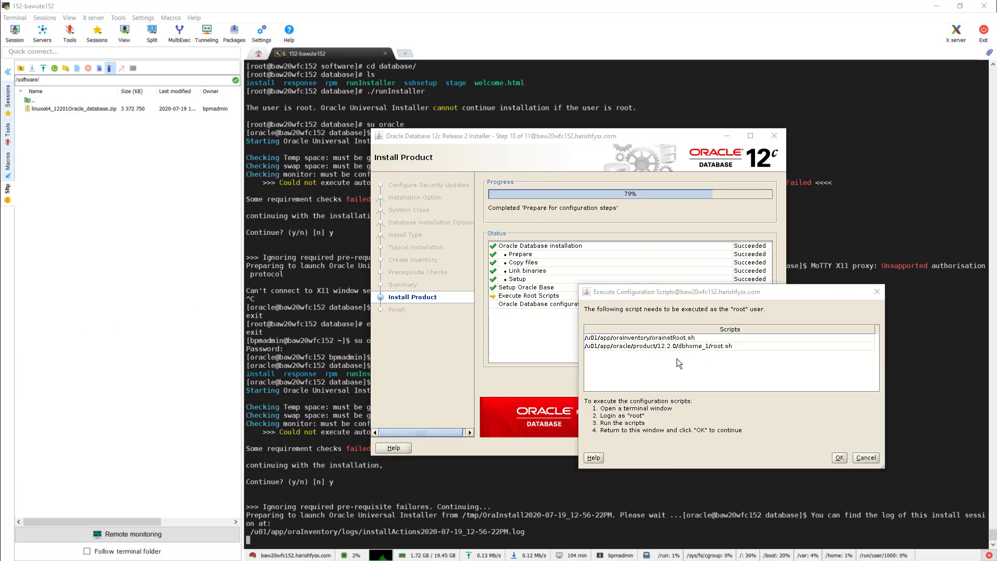
{"action": "mouse_move", "coordinate": [679, 363]}
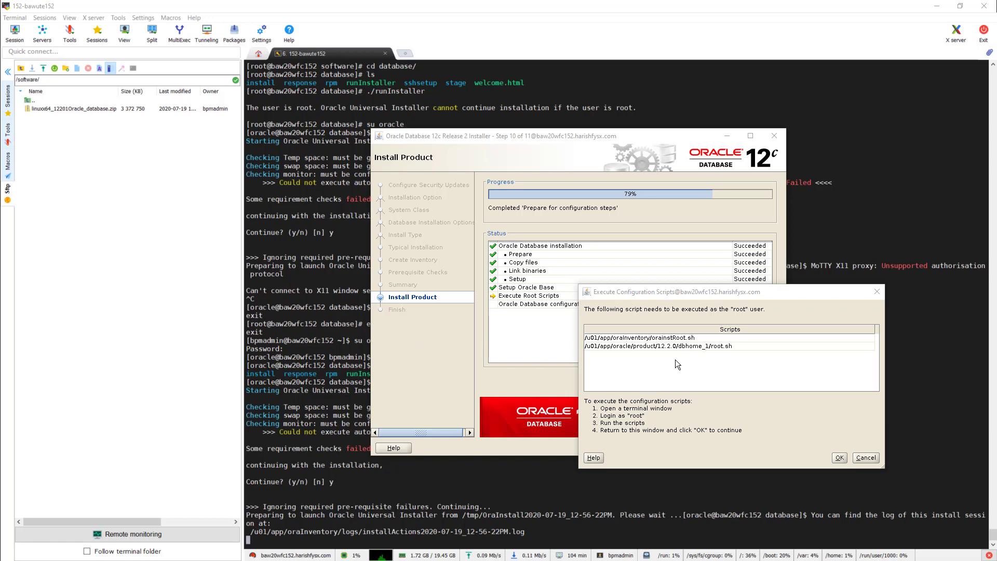
{"action": "mouse_move", "coordinate": [686, 349]}
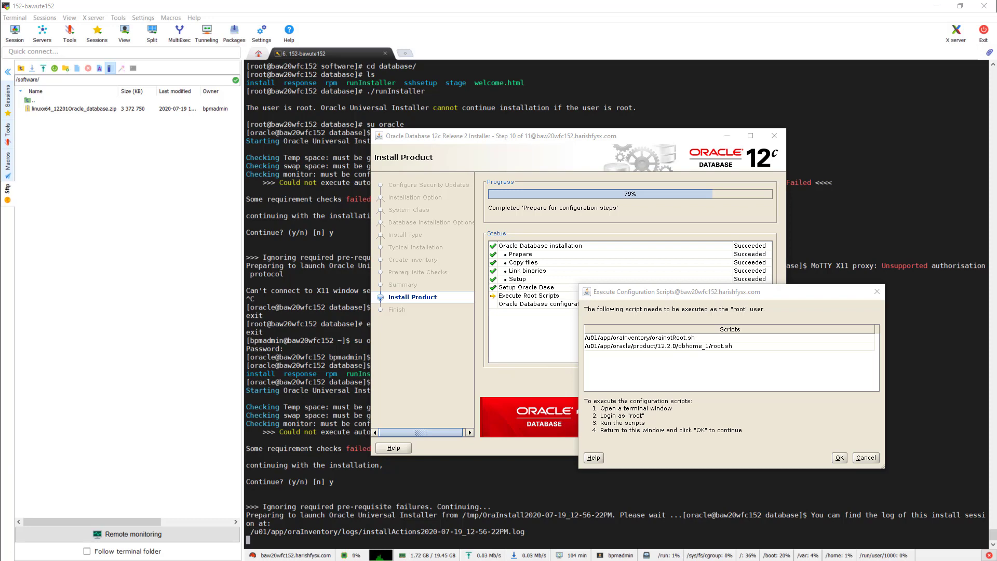
Bring up the terminal tab's options while the installer waits at 79% for root scripts
{"action": "right_click", "coordinate": [259, 124]}
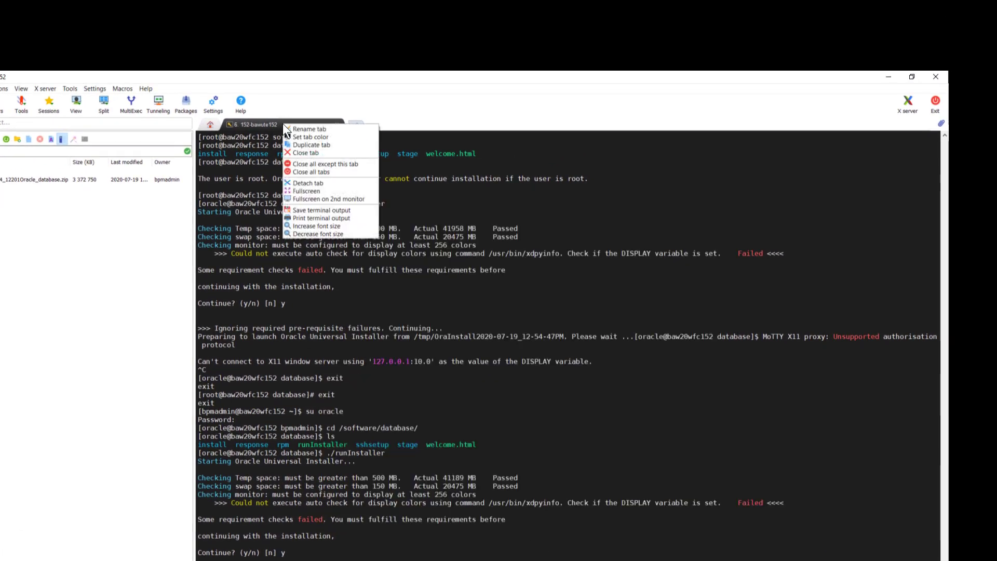
Duplicate the session to the same server and become root
{"action": "left_click", "coordinate": [311, 144]}
{"action": "type", "text": "su"}
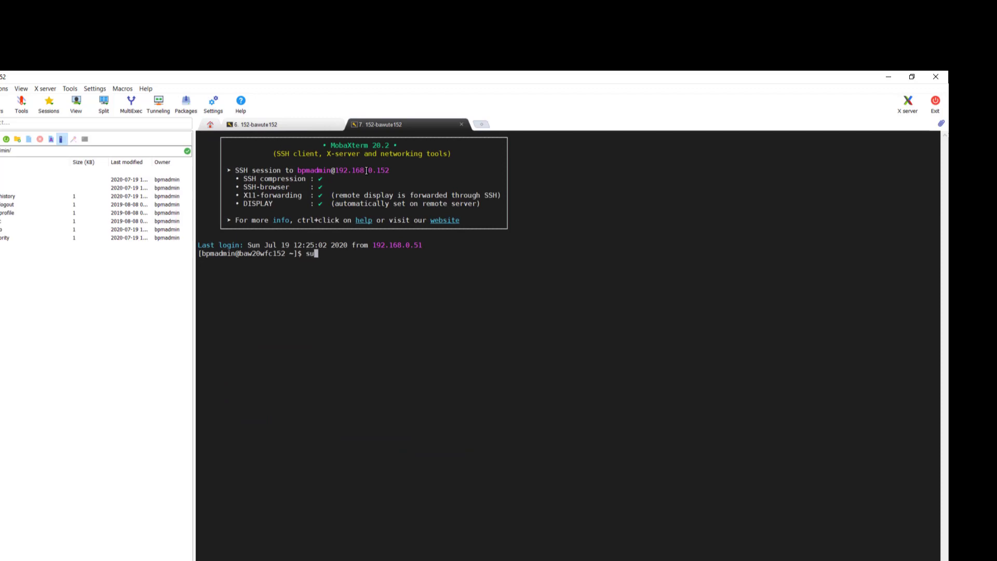
{"action": "key", "text": "Return"}
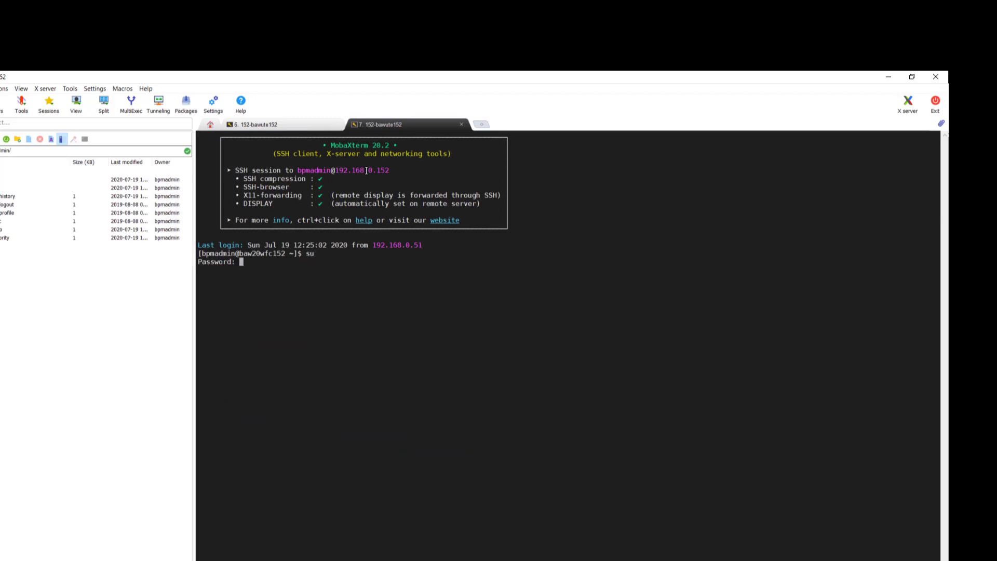
{"action": "key", "text": "Return"}
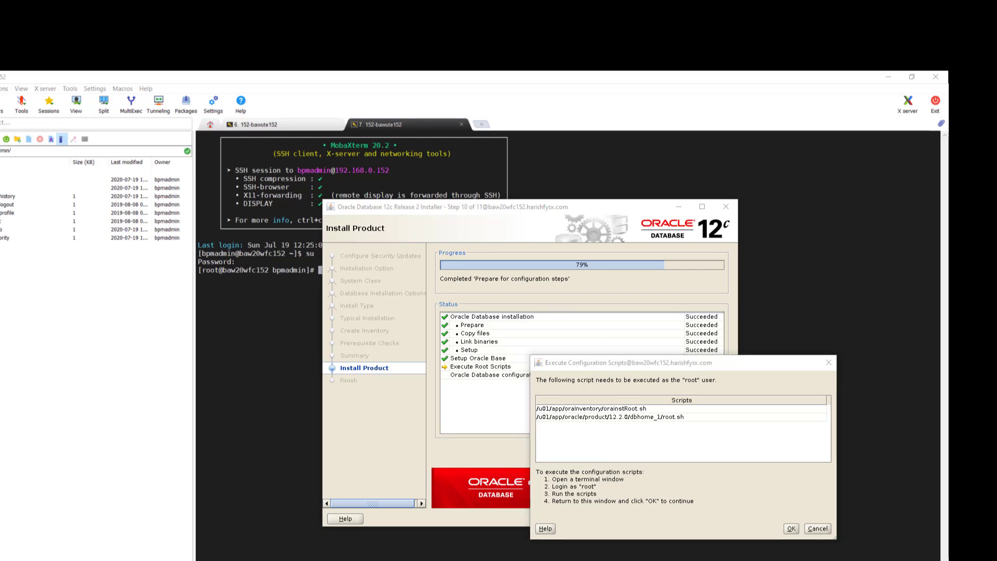
{"action": "mouse_move", "coordinate": [515, 216]}
{"action": "type", "text": "cd"}
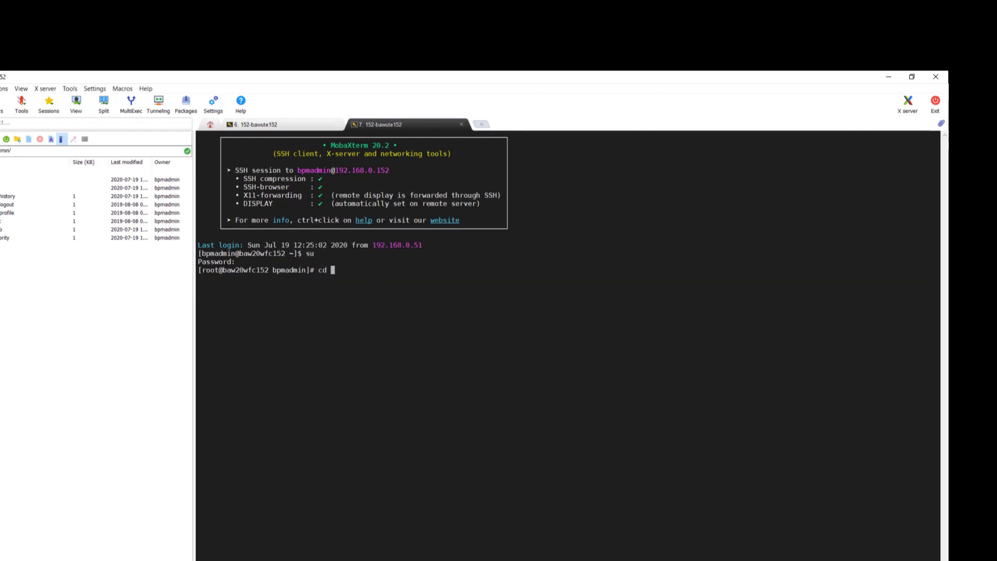
Run orainstRoot.sh and dbhome_1/root.sh as root, then confirm the scripts dialog
{"action": "type", "text": "/u01/app/oraInventory/"}
{"action": "type", "text": "cd app/oracle/product/12.2.0/d"}
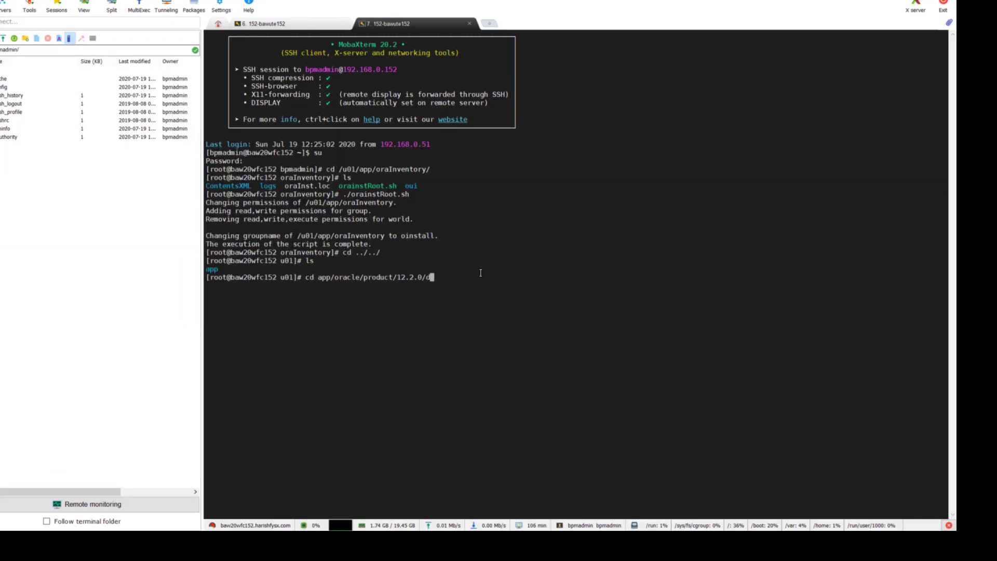
{"action": "key", "text": "Return"}
{"action": "type", "text": "./root.sh"}
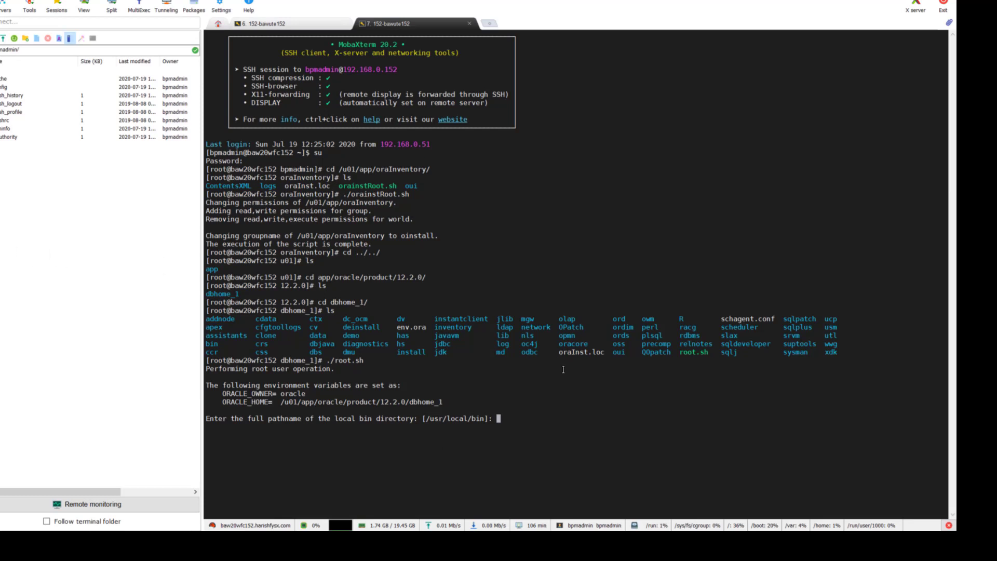
{"action": "key", "text": "Return"}
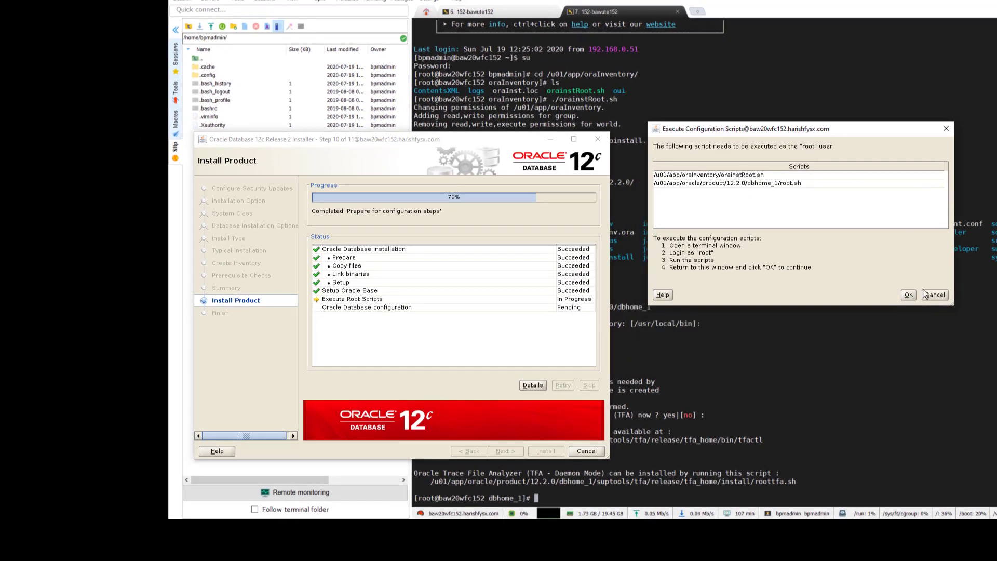
{"action": "left_click", "coordinate": [907, 294]}
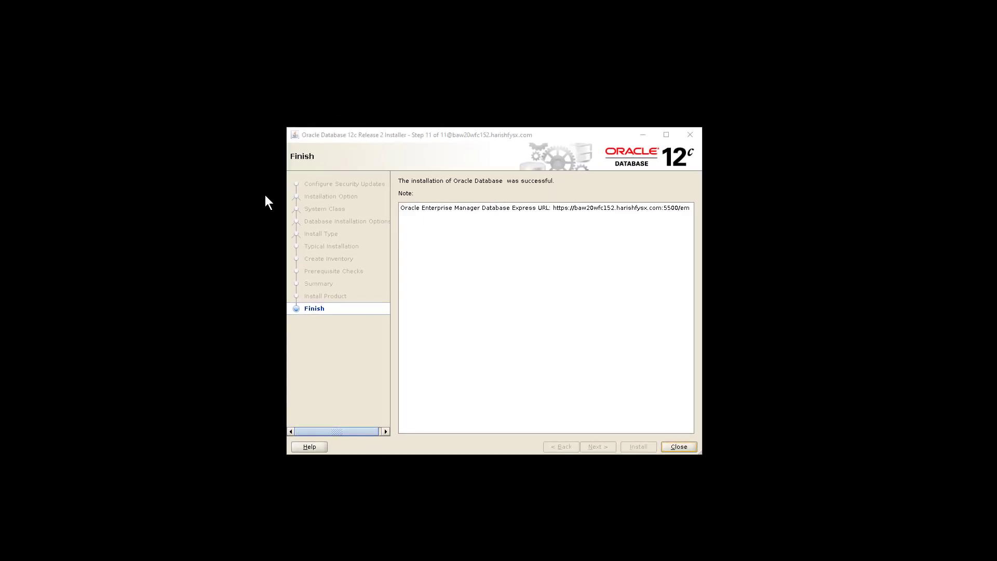
{"action": "mouse_move", "coordinate": [570, 217]}
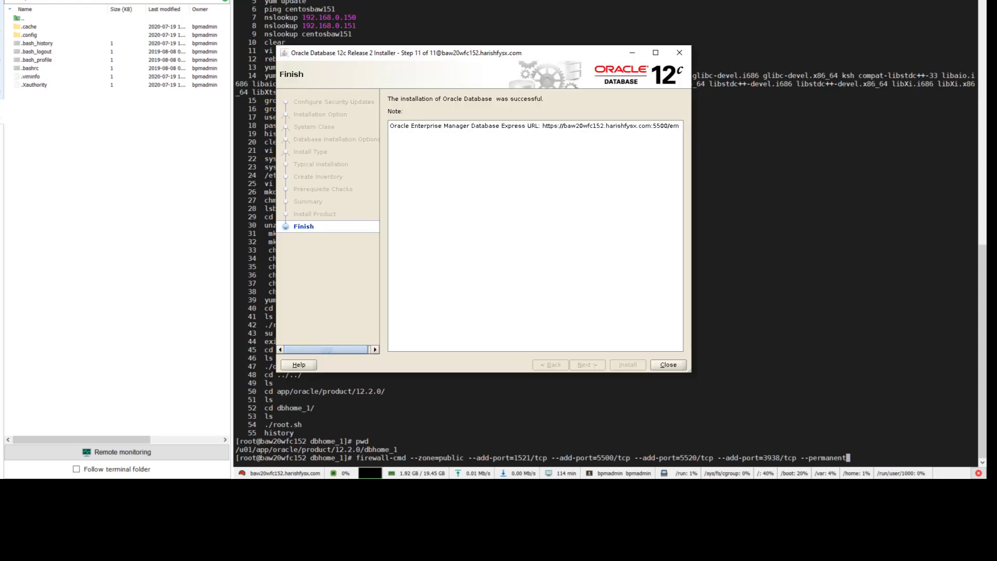
{"action": "mouse_move", "coordinate": [662, 132]}
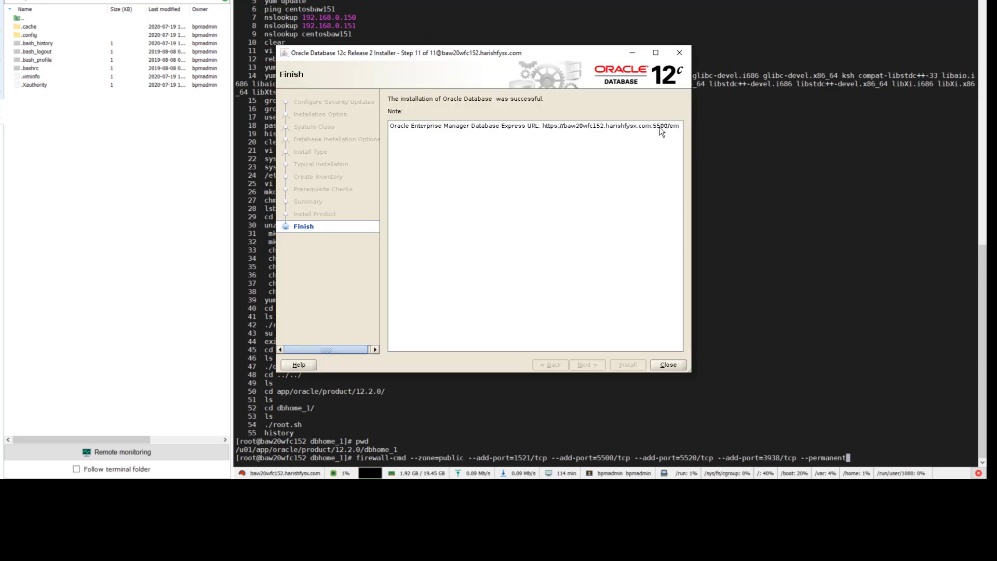
{"action": "mouse_move", "coordinate": [638, 81]}
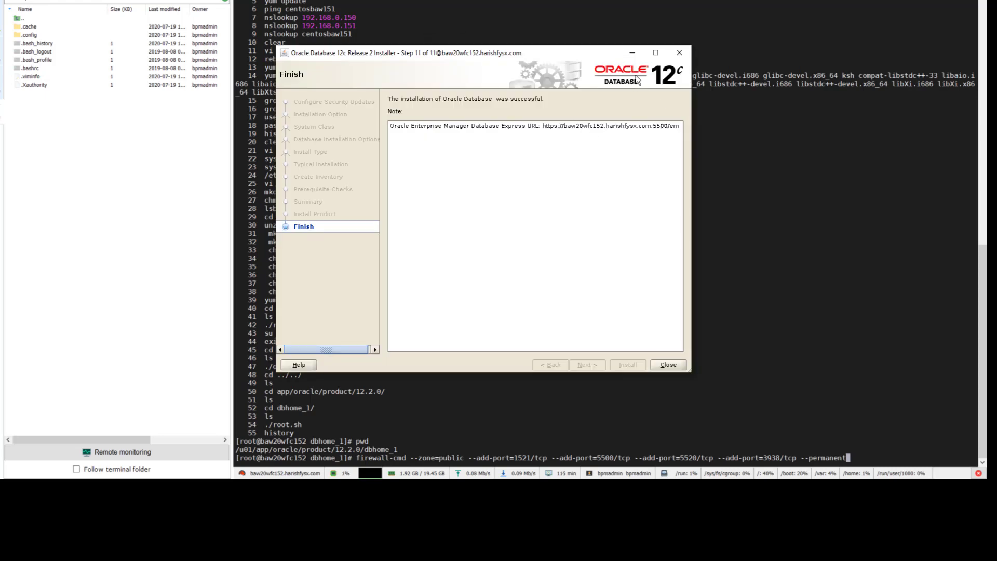
Close the finished installer and permanently open firewall ports 1521, 5500, 5520 and 3938
{"action": "left_click", "coordinate": [666, 365]}
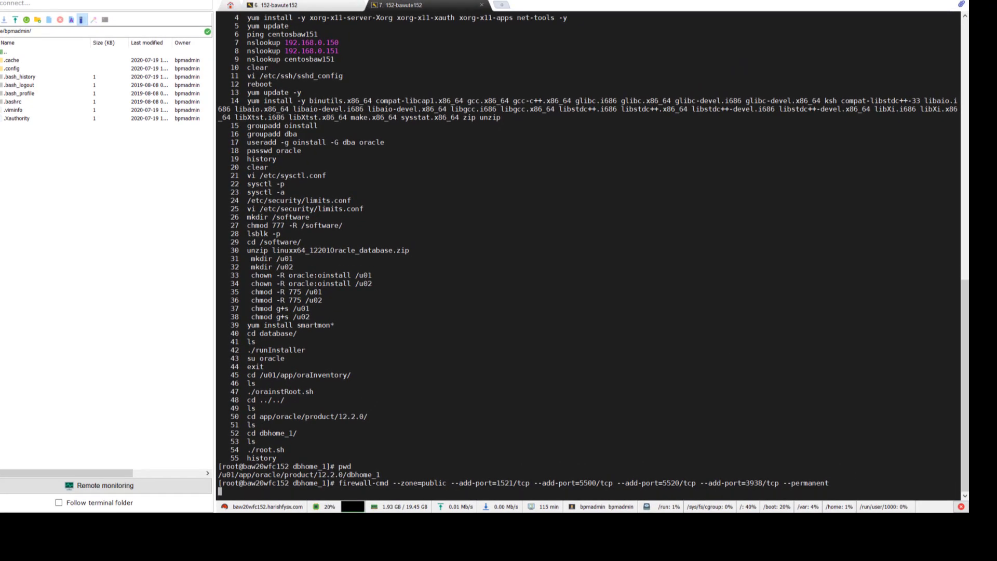
{"action": "key", "text": "Return"}
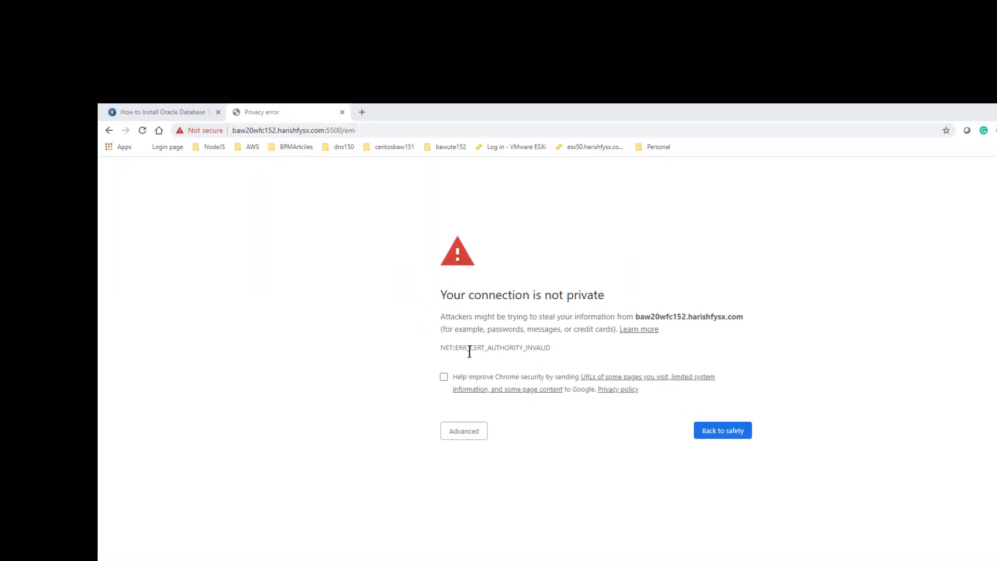
Bypass the certificate warning, log into EM Express as sys and list the database users
{"action": "left_click", "coordinate": [464, 430]}
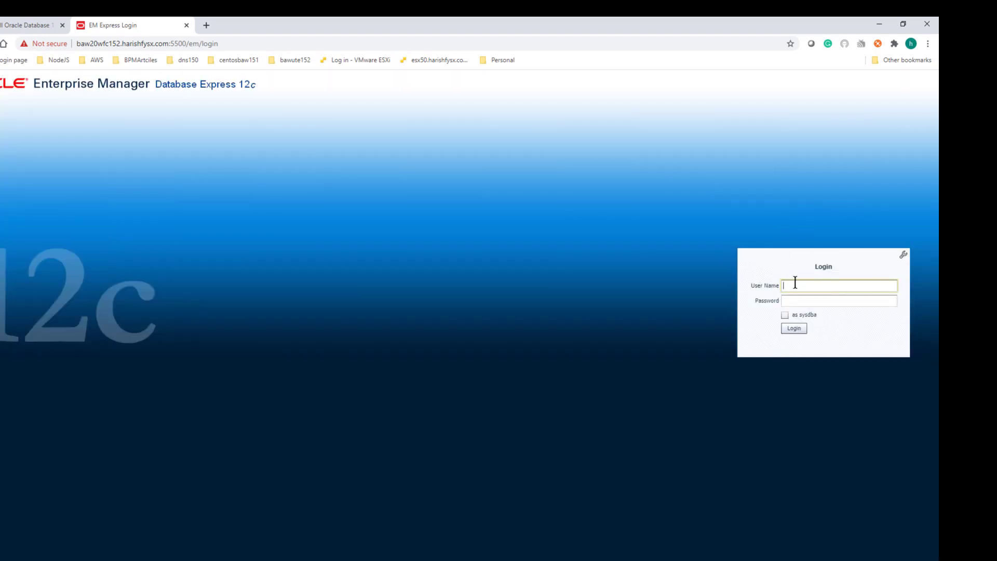
{"action": "type", "text": "sys"}
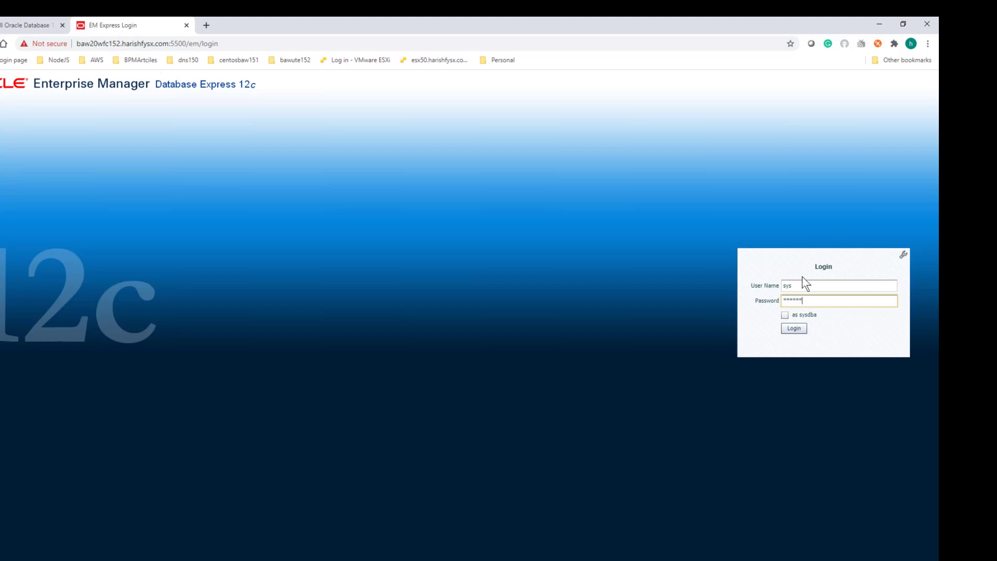
{"action": "left_click", "coordinate": [794, 328]}
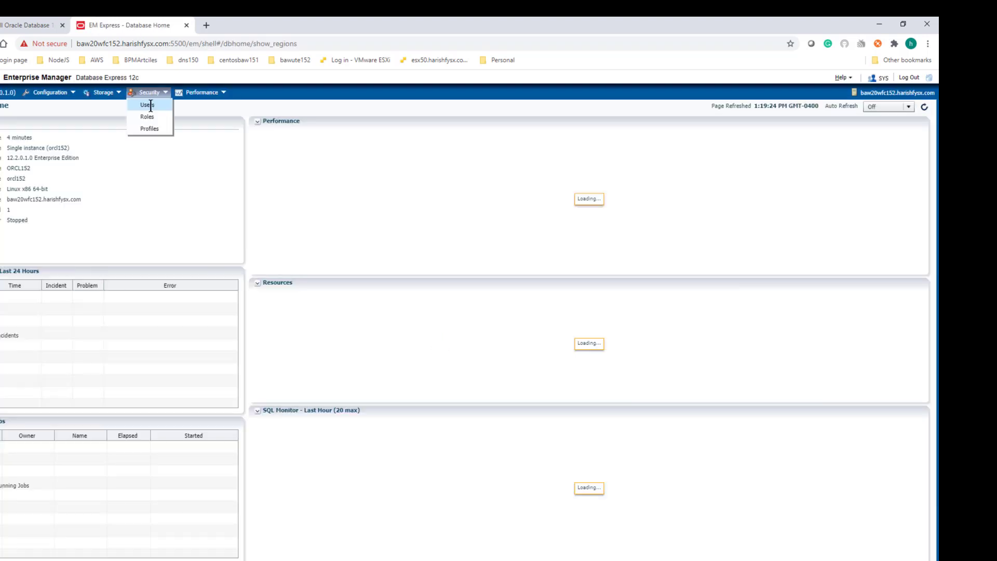
{"action": "left_click", "coordinate": [146, 104]}
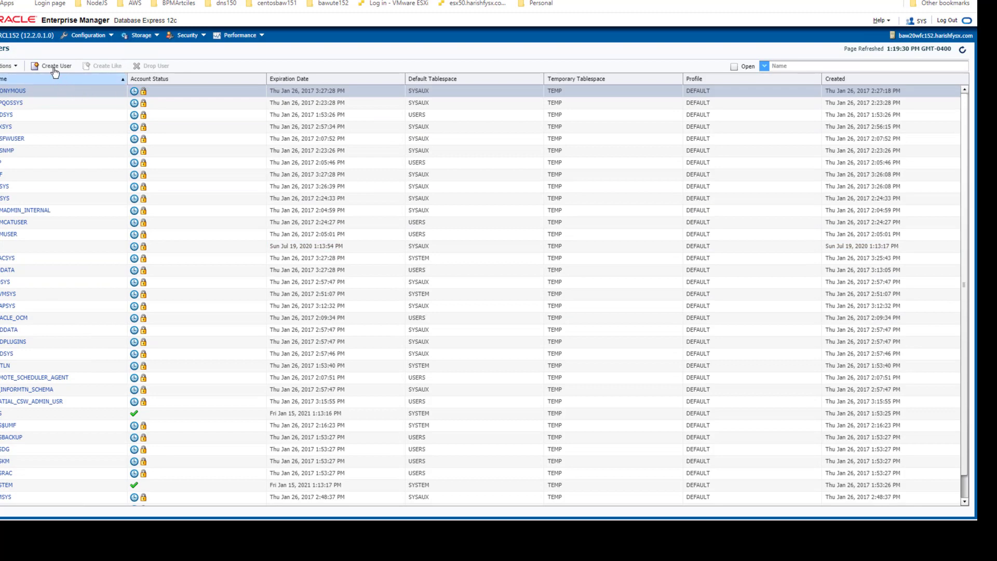
Create a new user Harish_Te... with a password and the default USERS/TEMP tablespaces
{"action": "left_click", "coordinate": [56, 65]}
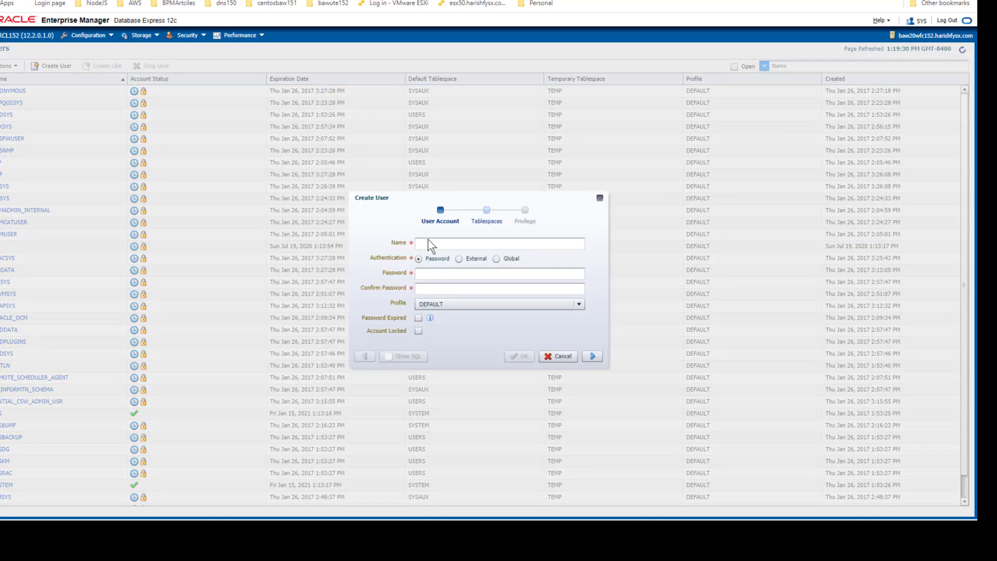
{"action": "type", "text": "H"}
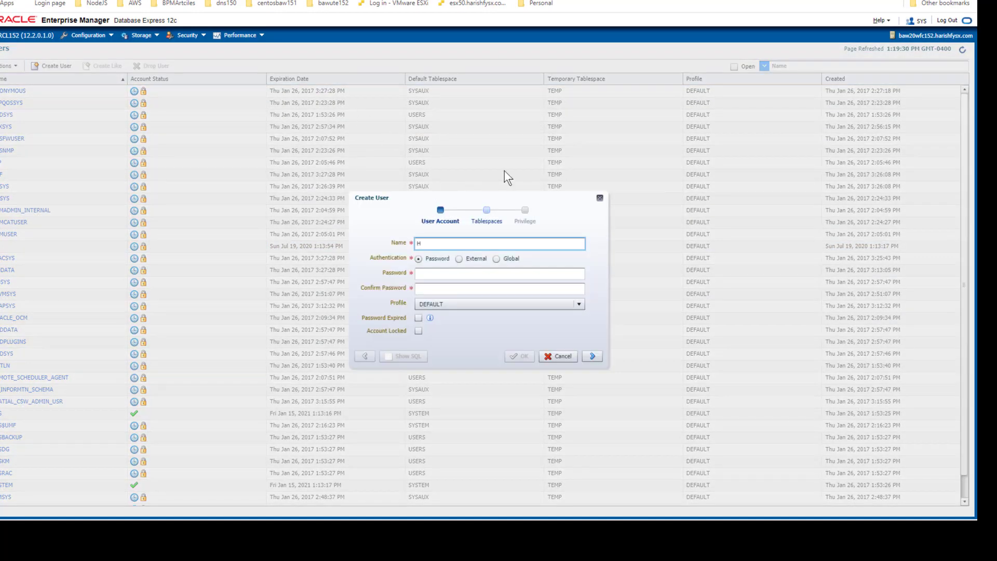
{"action": "type", "text": "arish_Te"}
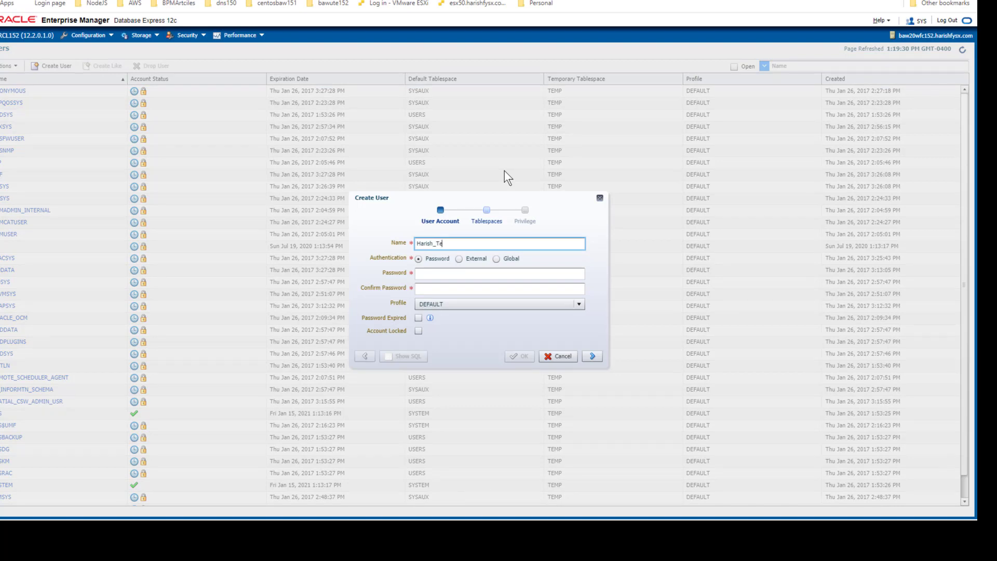
{"action": "left_click", "coordinate": [500, 274]}
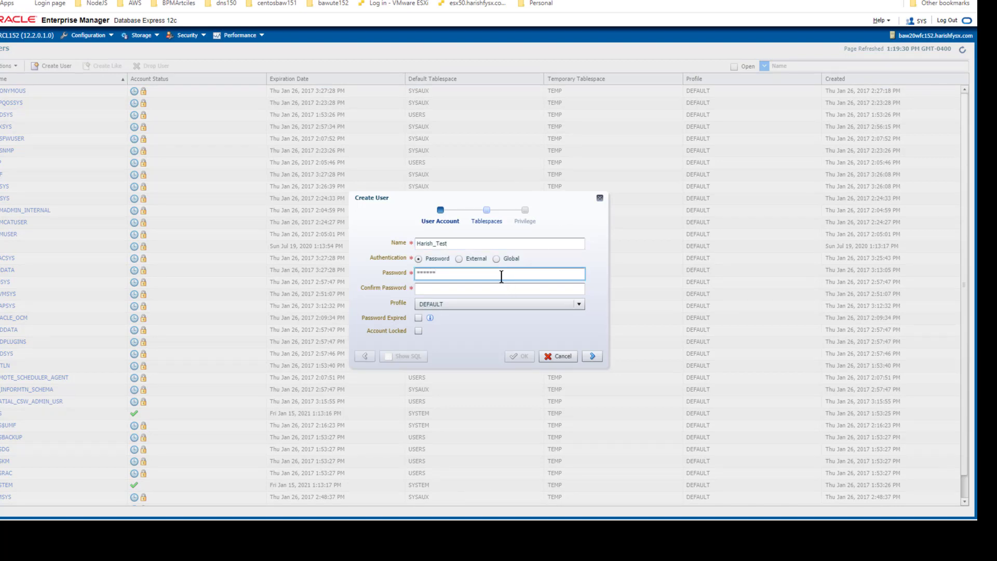
{"action": "left_click", "coordinate": [500, 289]}
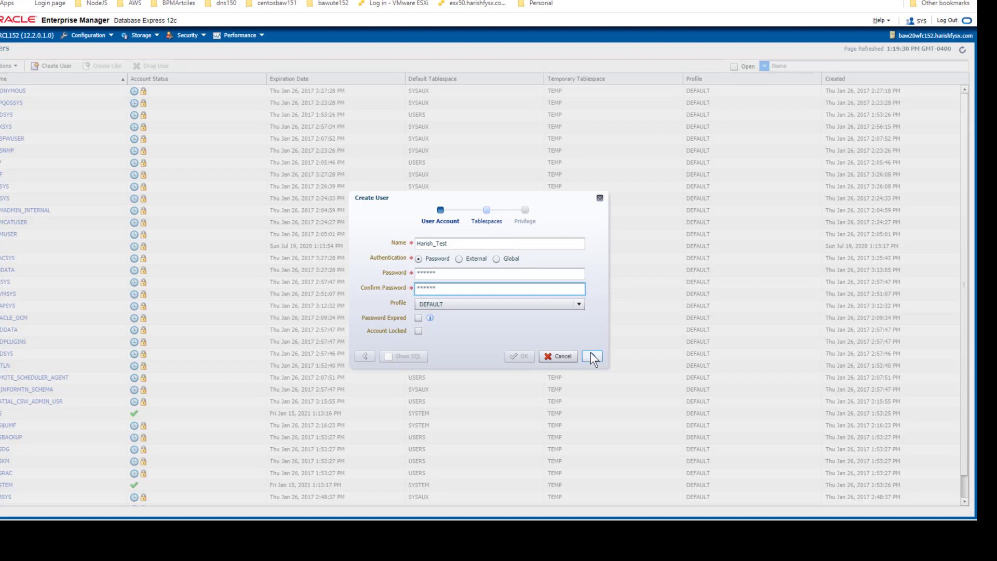
{"action": "left_click", "coordinate": [591, 356]}
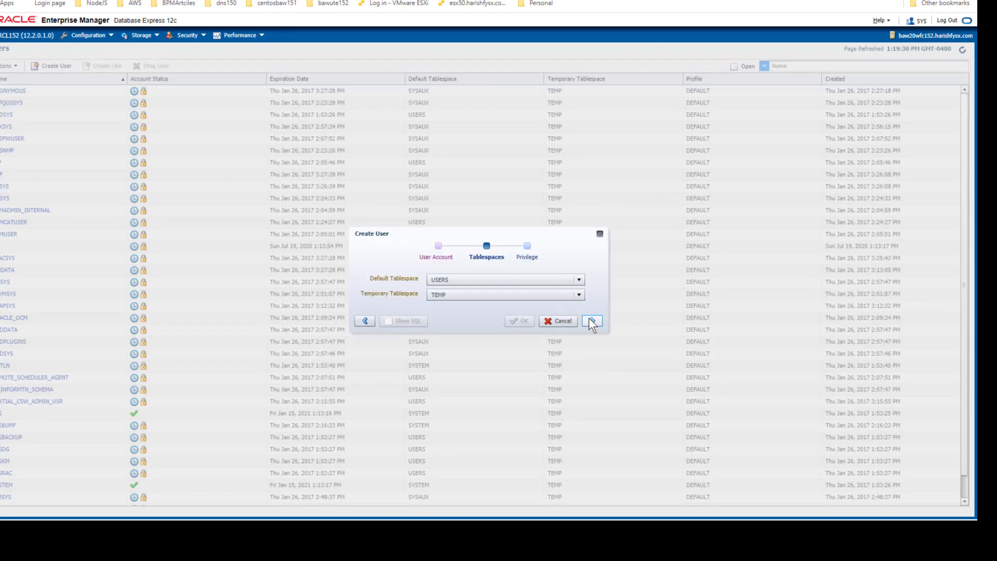
Grant the CREATE SESSION privilege and finish creating the user
{"action": "left_click", "coordinate": [591, 321]}
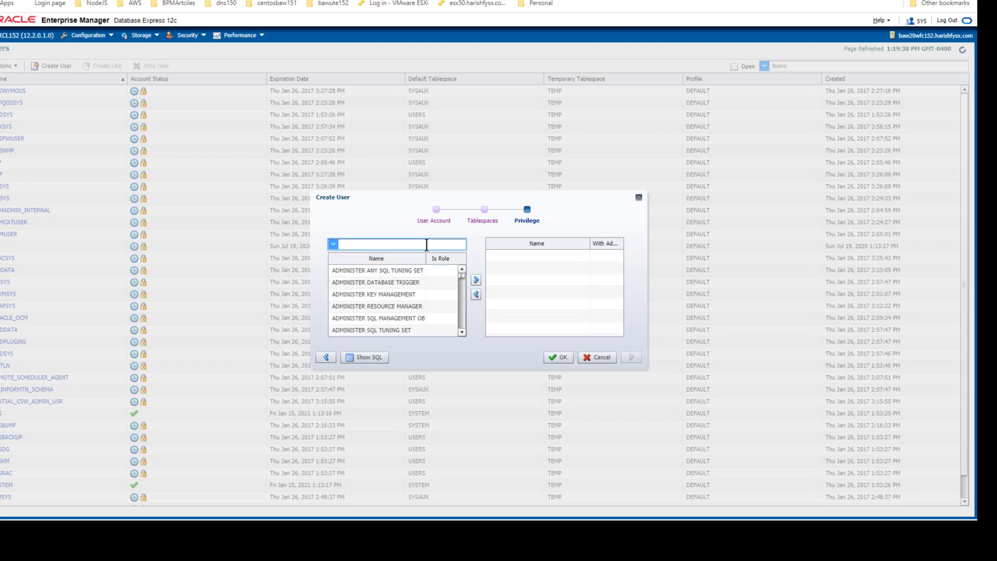
{"action": "type", "text": "sess"}
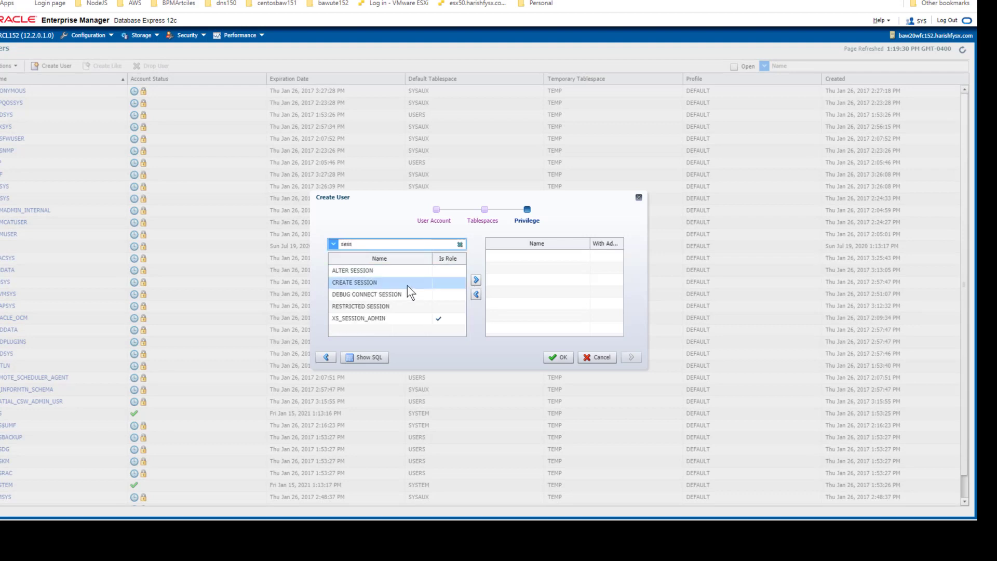
{"action": "left_click", "coordinate": [476, 279]}
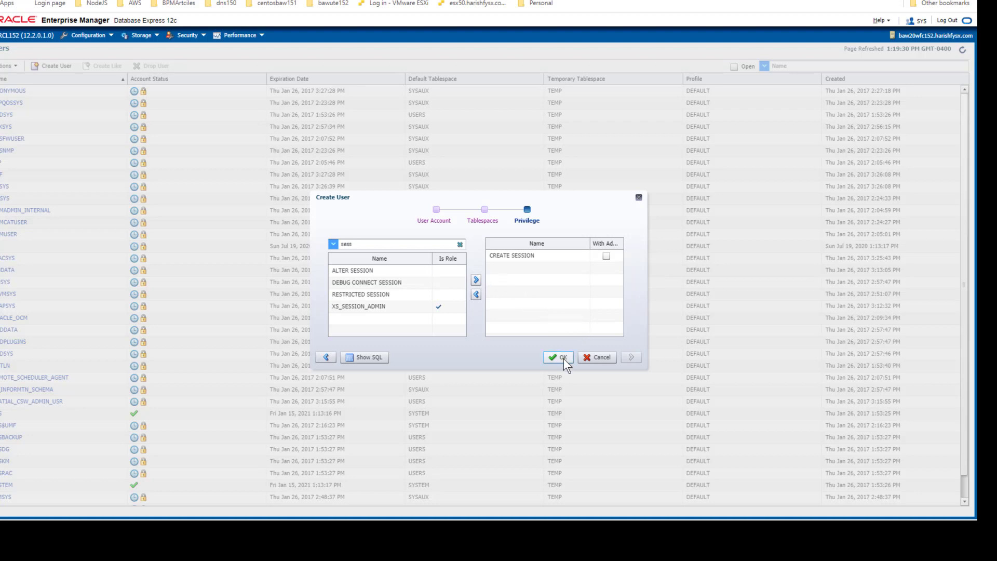
{"action": "left_click", "coordinate": [558, 357]}
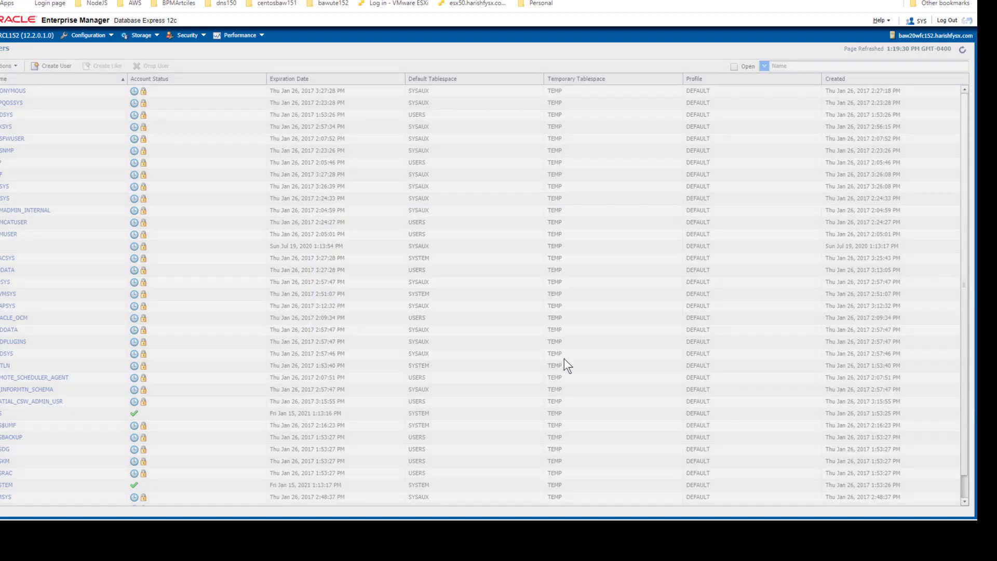
{"action": "left_click", "coordinate": [39, 246]}
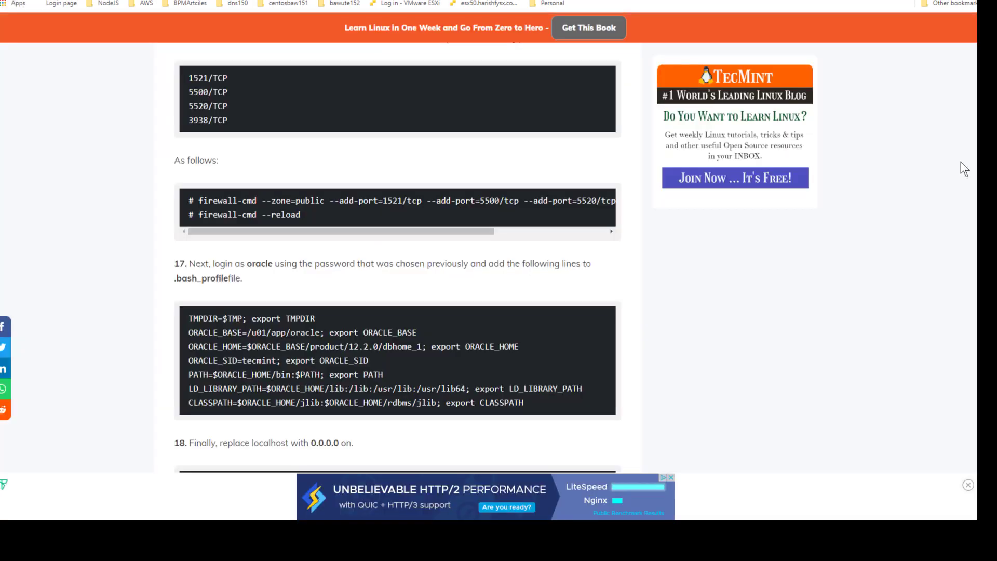
{"action": "scroll", "scroll_direction": "up", "scroll_amount": 3}
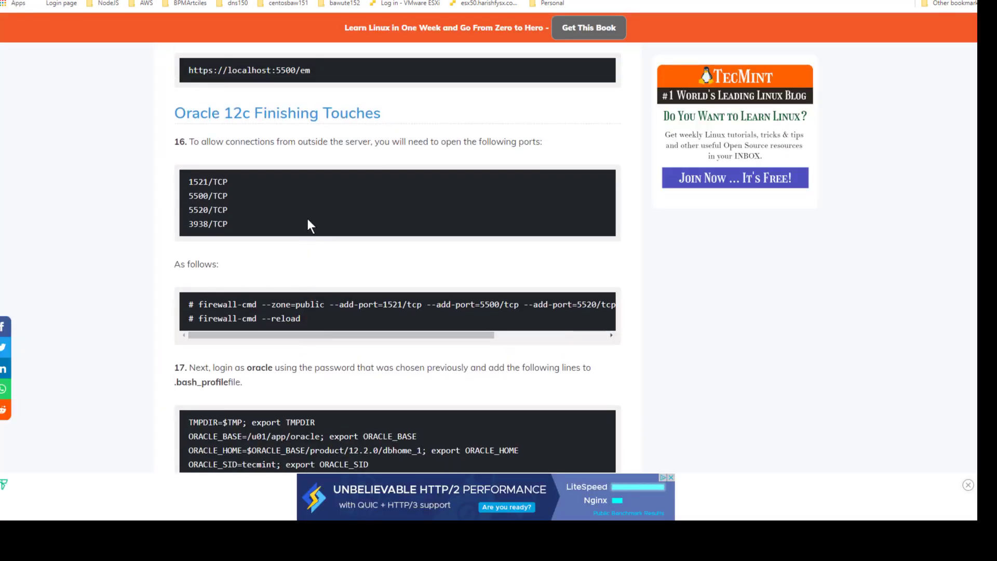
{"action": "scroll", "scroll_direction": "down", "scroll_amount": 3}
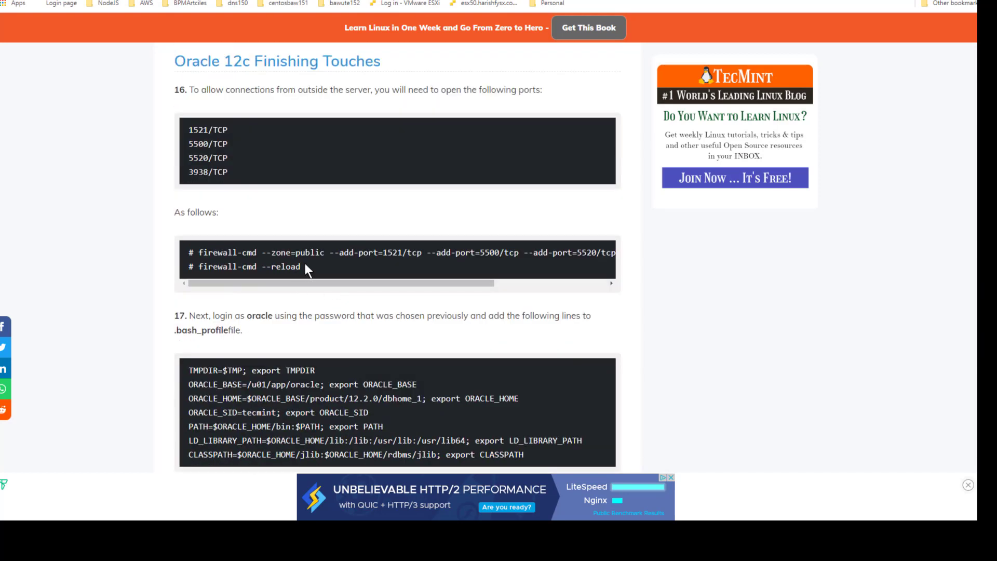
{"action": "scroll", "scroll_direction": "down", "scroll_amount": 3}
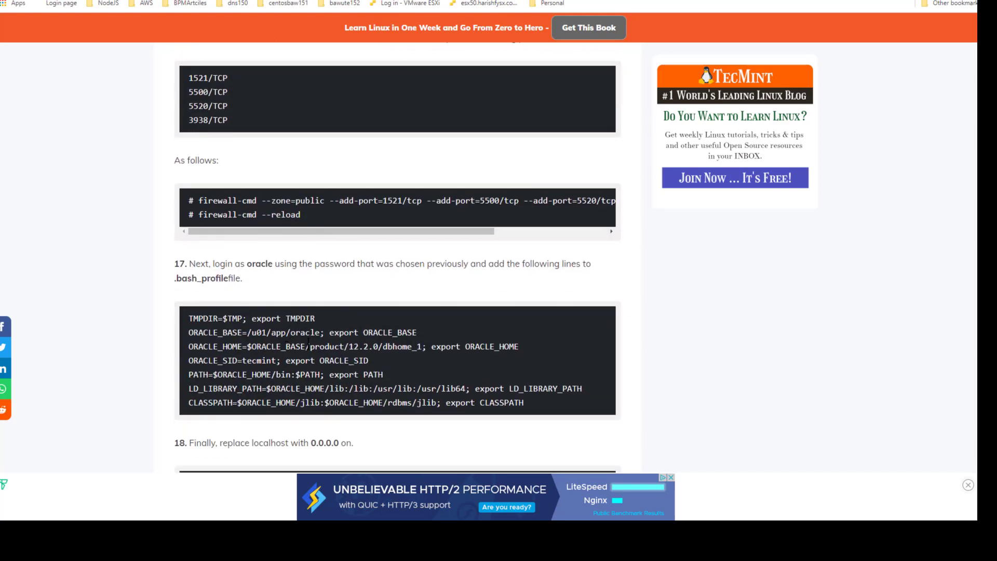
{"action": "mouse_move", "coordinate": [93, 286]}
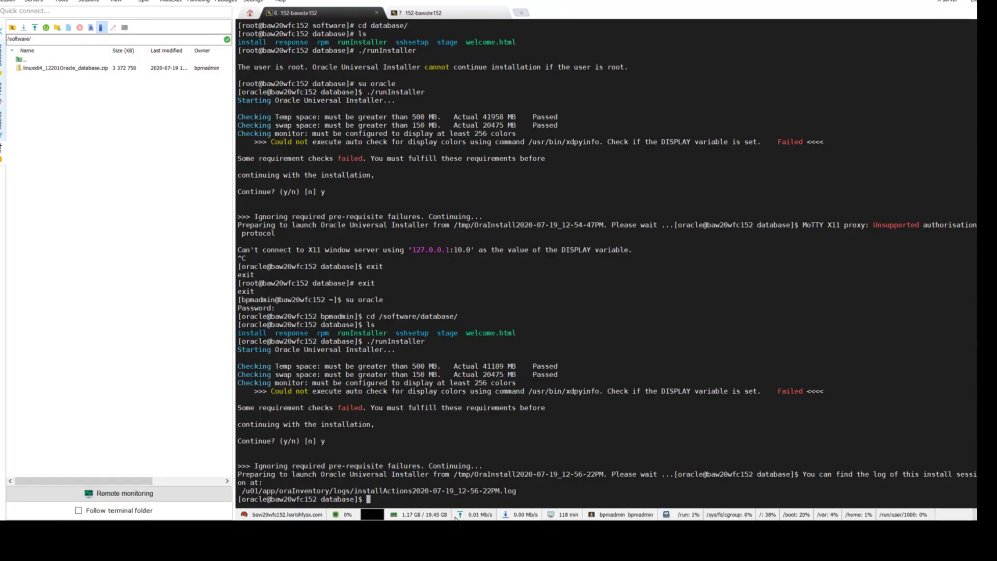
Edit /home/oracle/.bash_profile in vi
{"action": "type", "text": "v"}
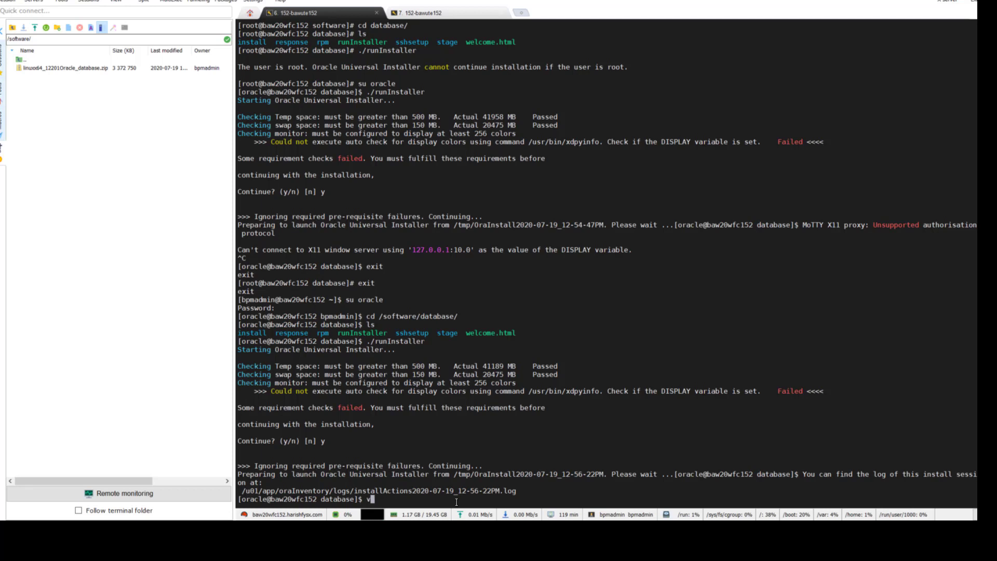
{"action": "type", "text": "i"}
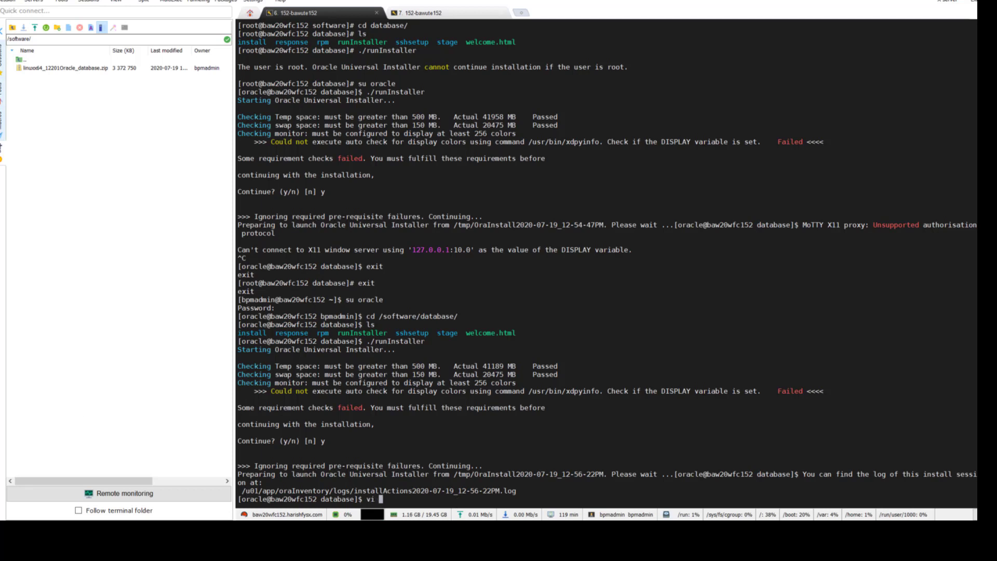
{"action": "type", "text": "/home/oracle/.bash_profile"}
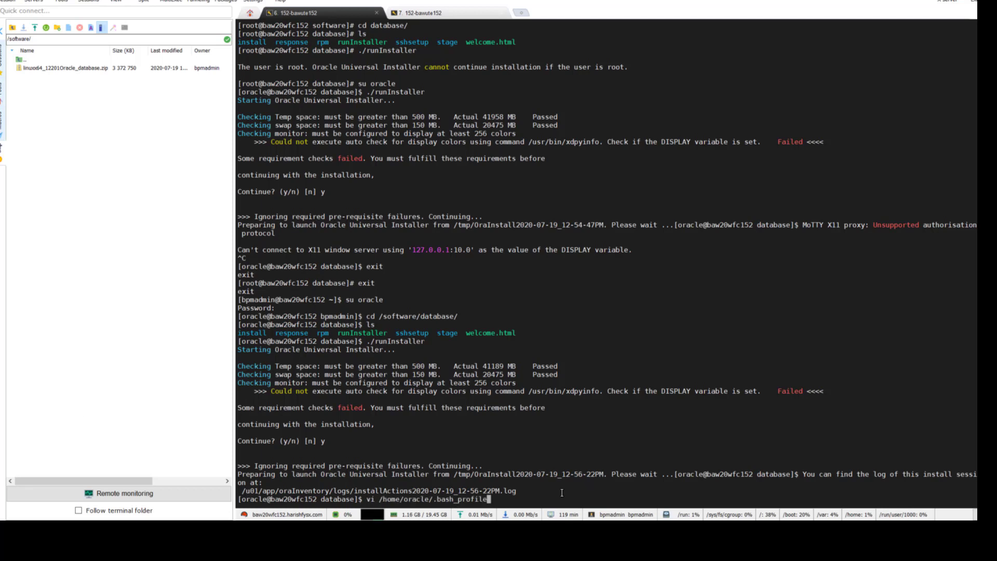
{"action": "key", "text": "Return"}
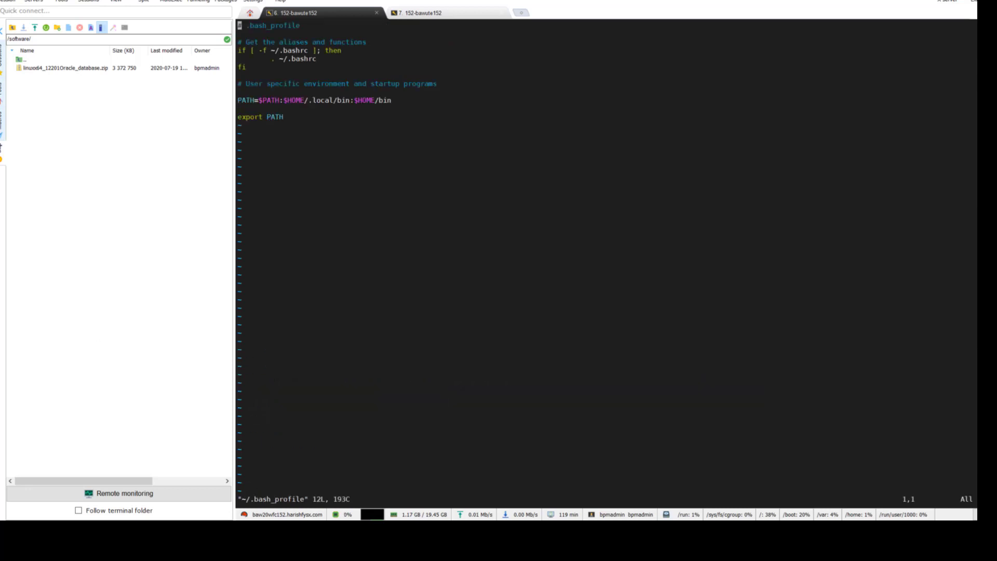
Paste the ORACLE_BASE, ORACLE_HOME, ORACLE_SID, PATH, LD_LIBRARY_PATH and CLASSPATH exports on a new line
{"action": "key", "text": "o"}
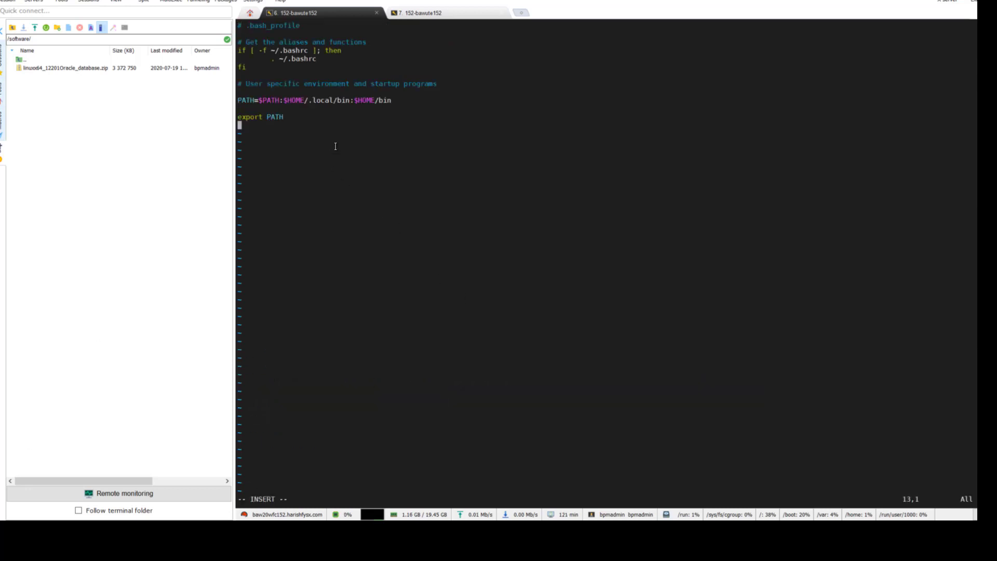
{"action": "key", "text": "ctrl+v"}
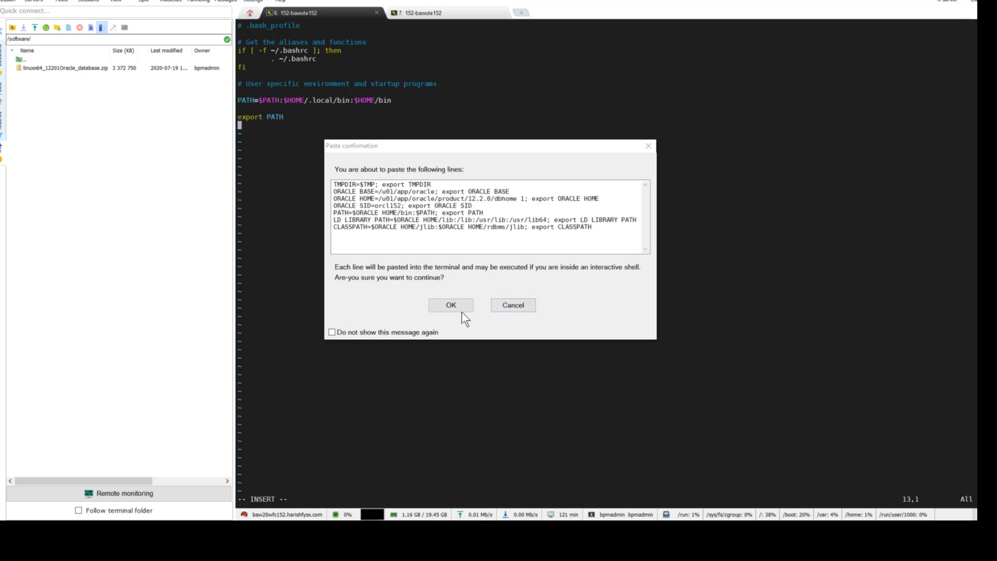
{"action": "left_click", "coordinate": [451, 305]}
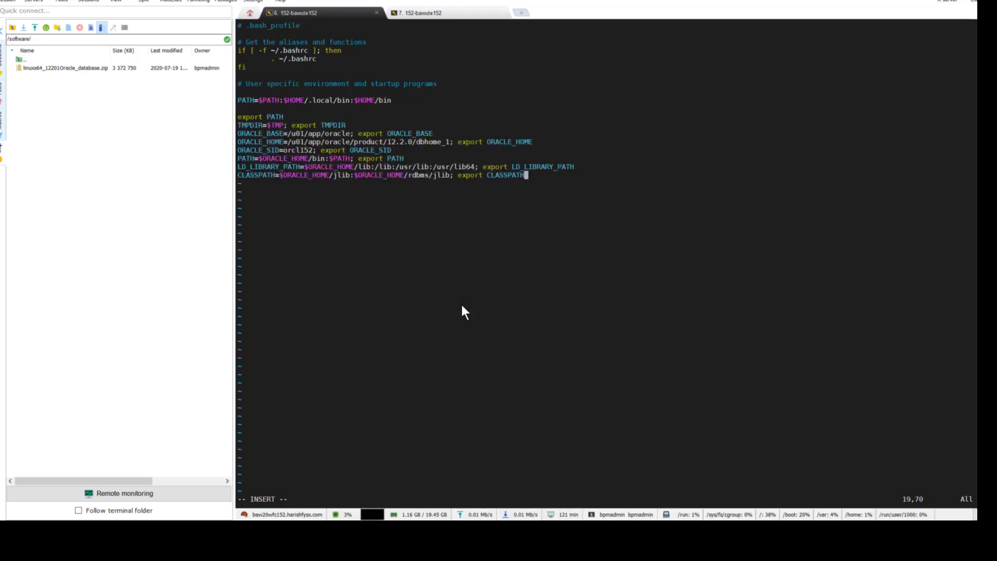
{"action": "key", "text": "Escape"}
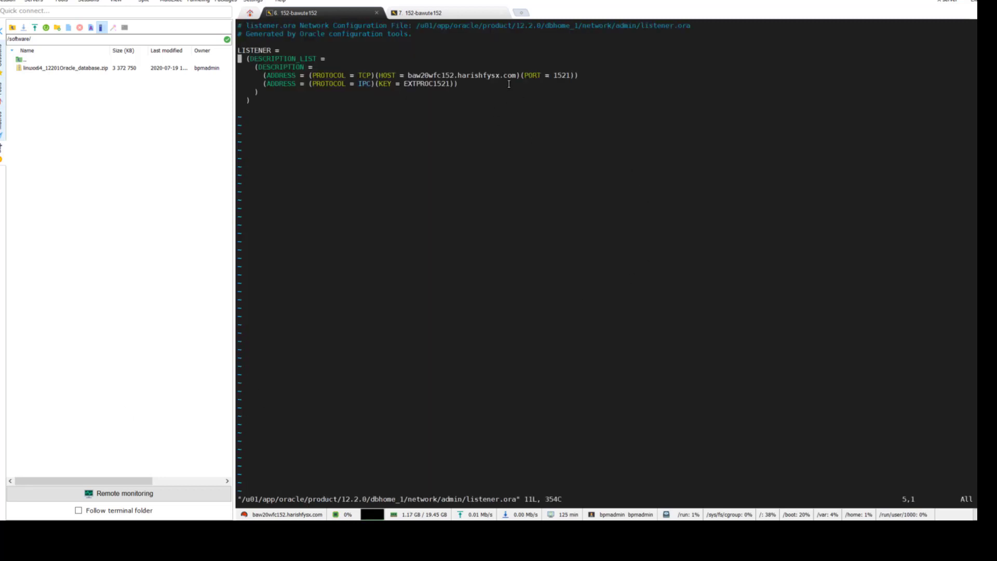
{"action": "mouse_move", "coordinate": [422, 27]}
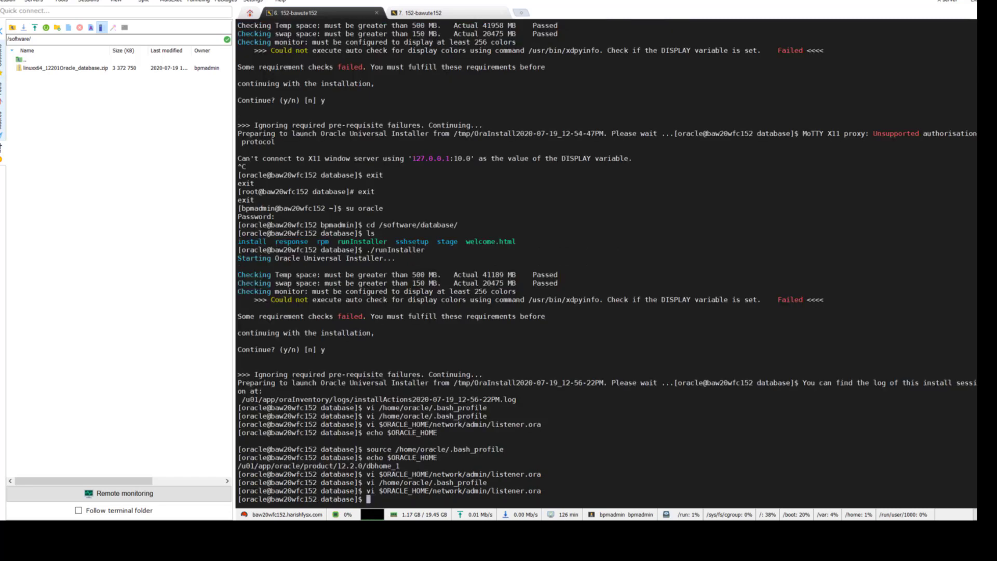
Start the listener with lsnrctl start, then run startup in SQL*Plus as sysdba
{"action": "type", "text": "lsnrctl start"}
{"action": "type", "text": "sqlplus \"/ as sysdba"}
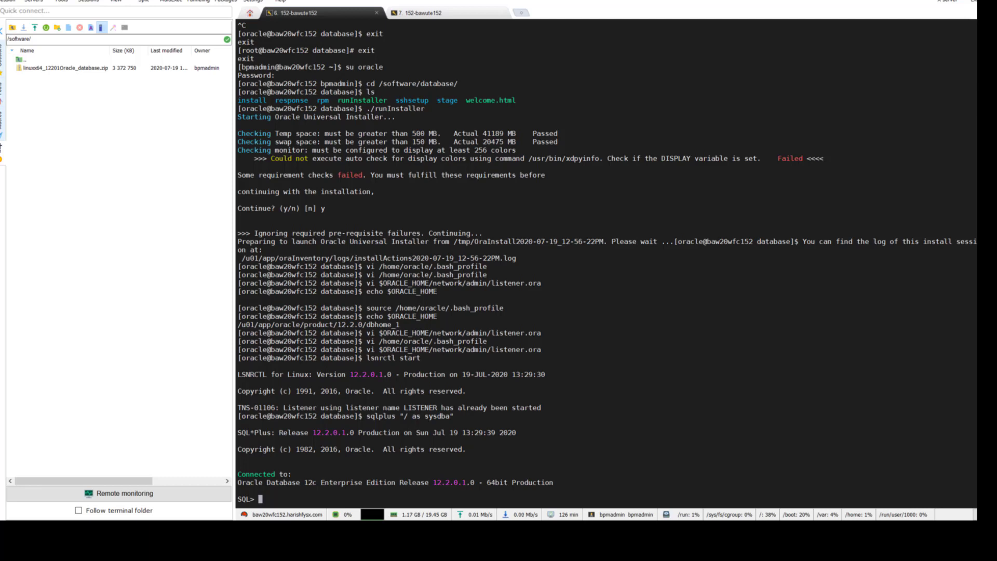
{"action": "type", "text": "startup"}
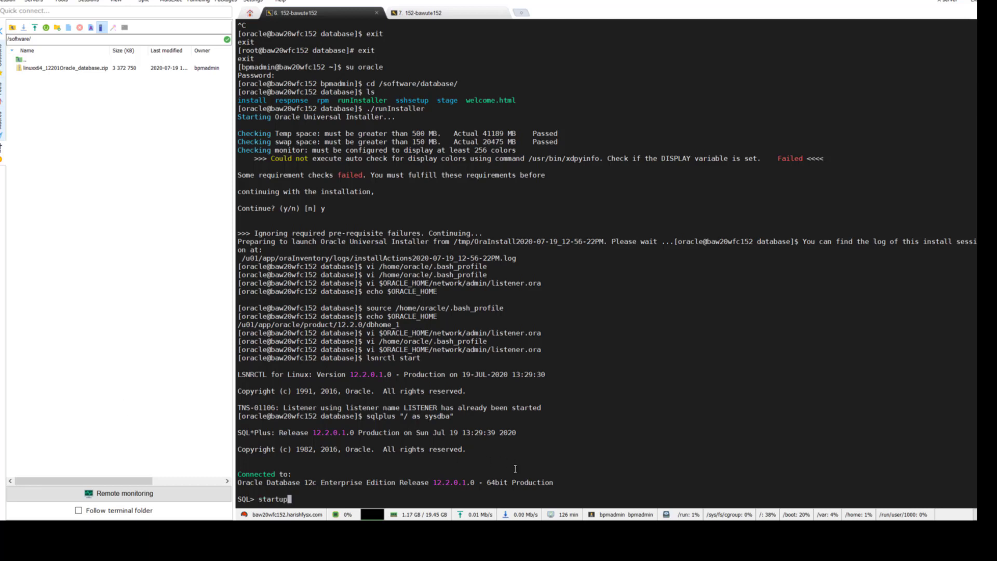
{"action": "key", "text": "Return"}
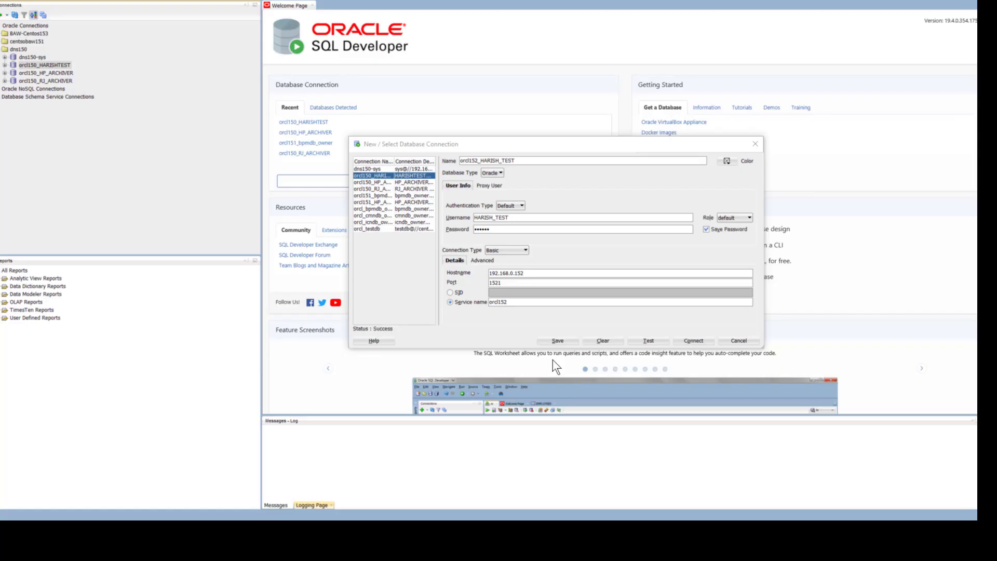
Save the tested orcl152 connection to 192.168.0.152:1521 into the connections list
{"action": "triple_click", "coordinate": [489, 218]}
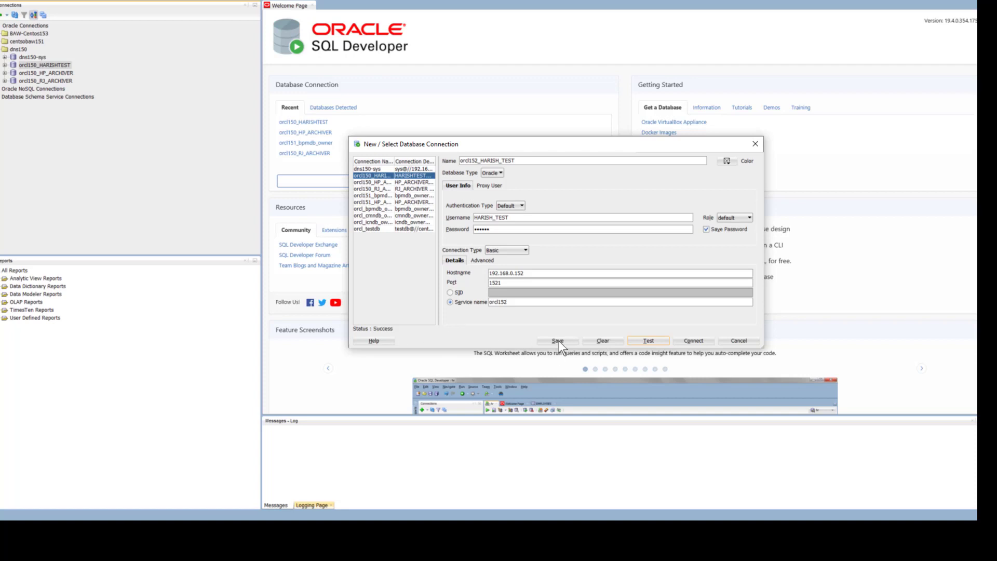
{"action": "left_click", "coordinate": [556, 340]}
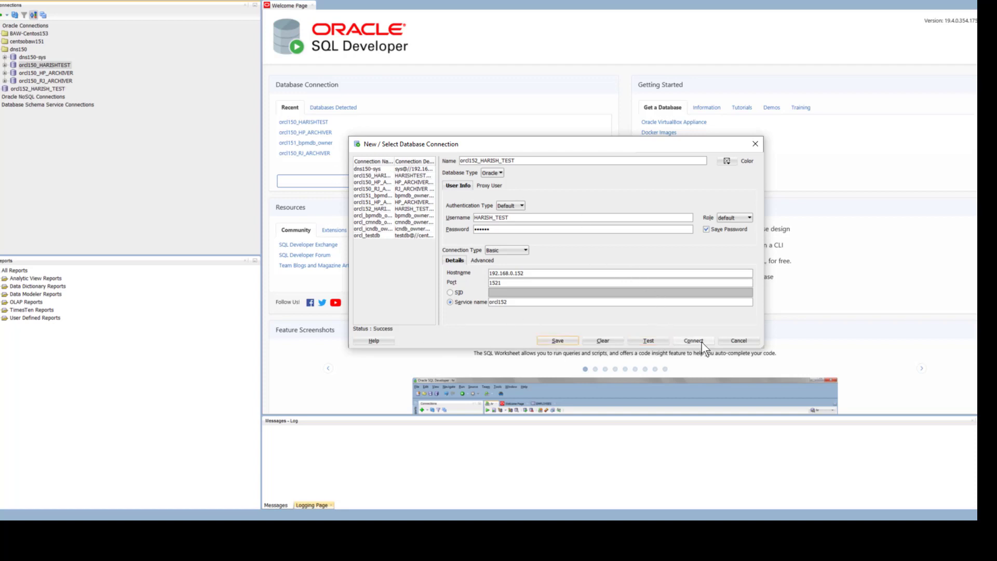